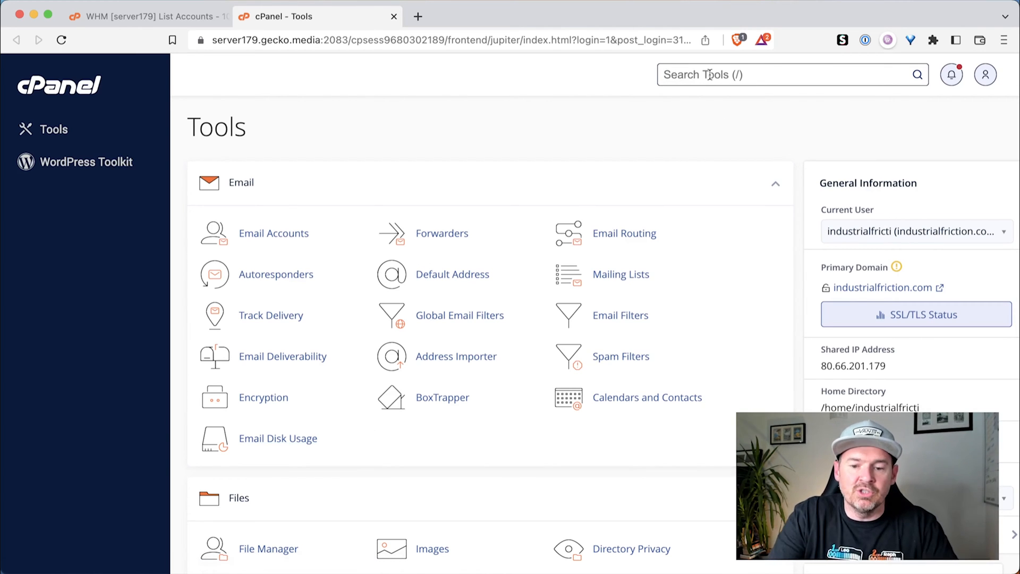
# Browse the WordPress files in public_html via File Manager, then return to the home directory.
pyautogui.write('file')
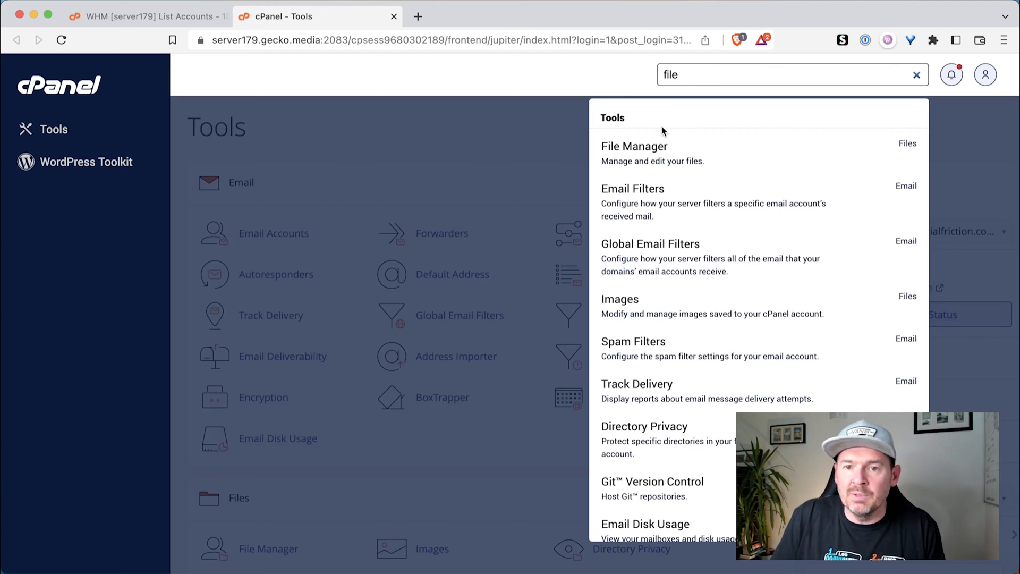
pyautogui.click(633, 145)
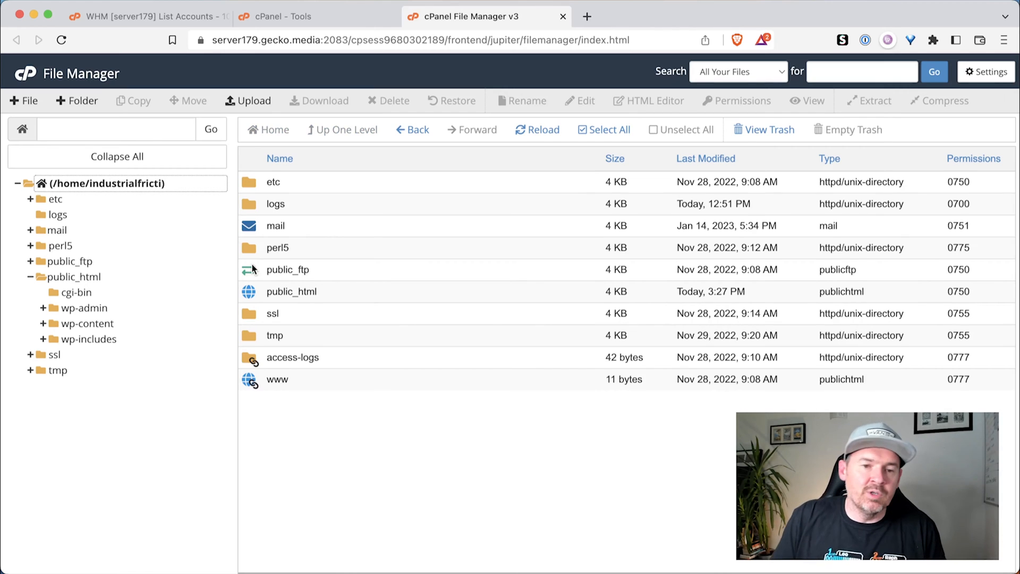
pyautogui.moveTo(249, 297)
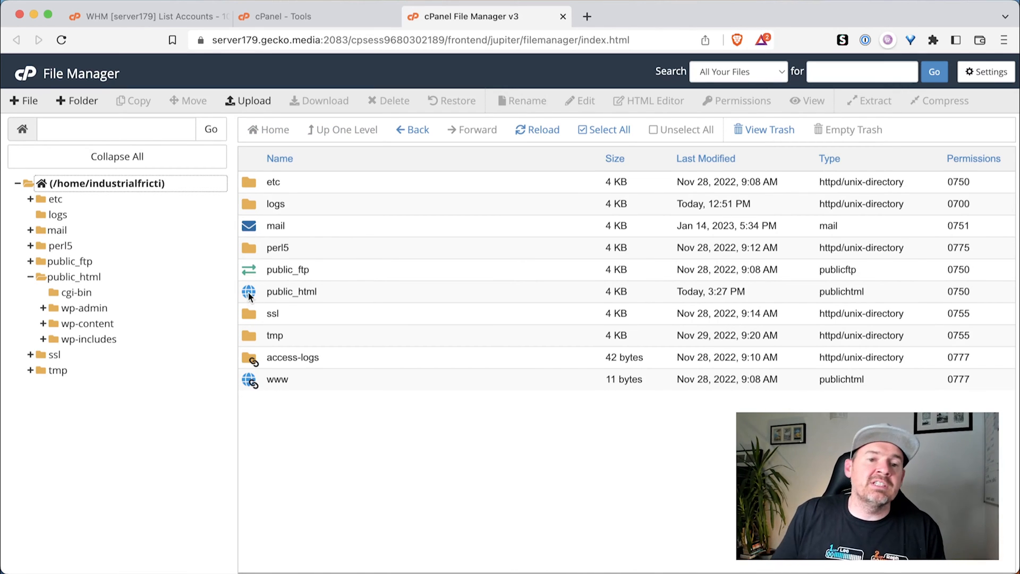
pyautogui.doubleClick(291, 291)
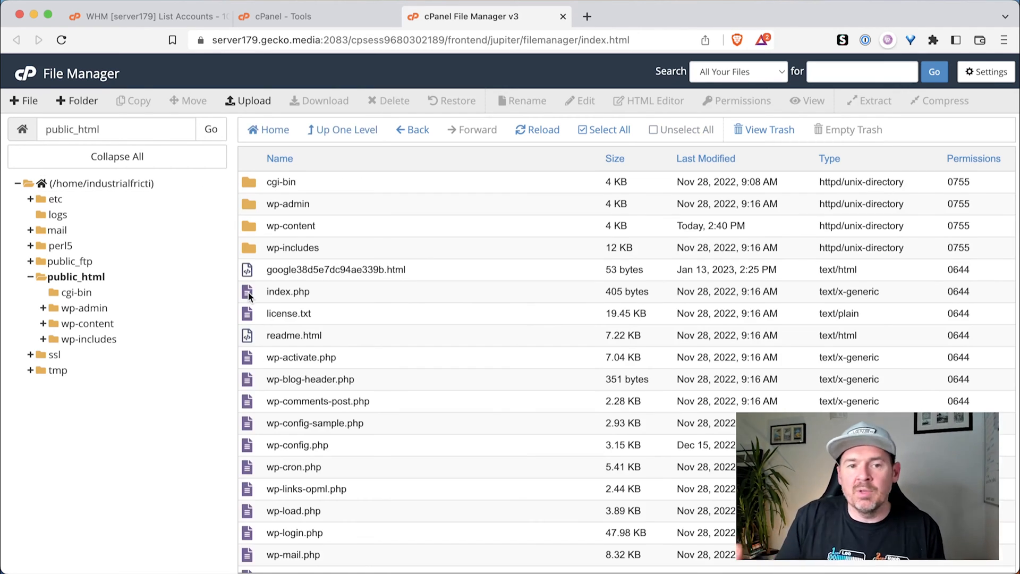
pyautogui.moveTo(288, 291)
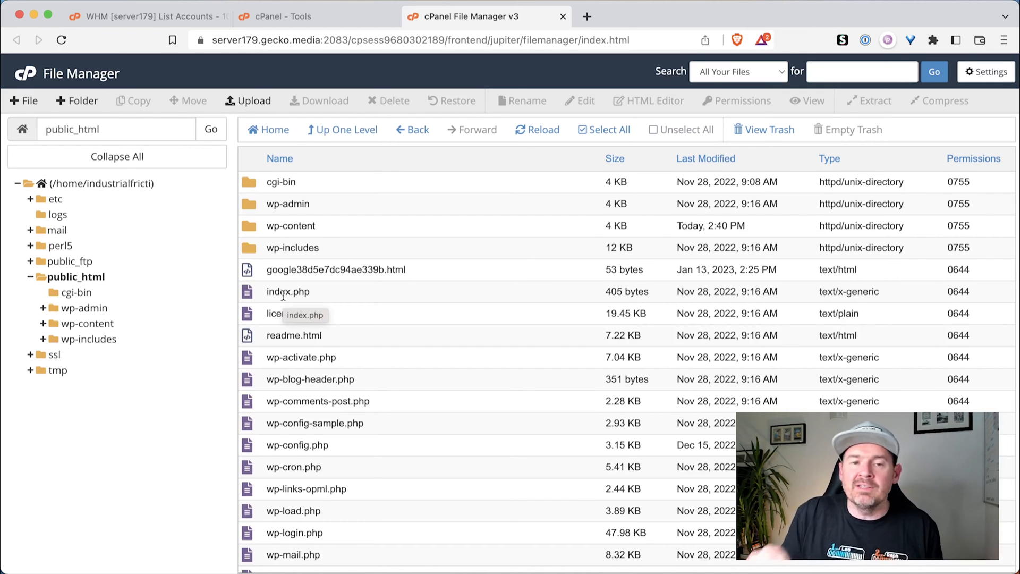
pyautogui.moveTo(303, 182)
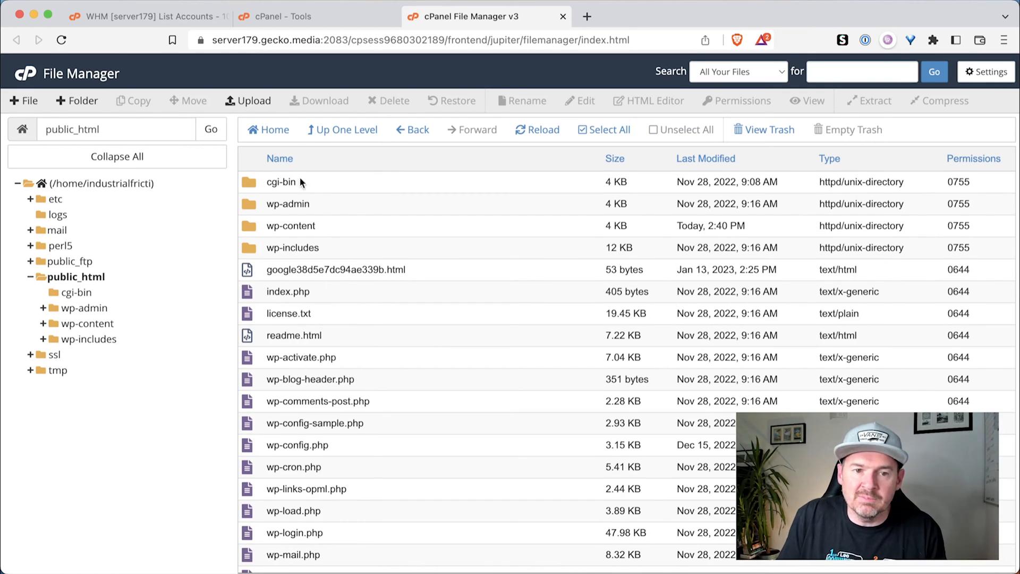
pyautogui.moveTo(296, 207)
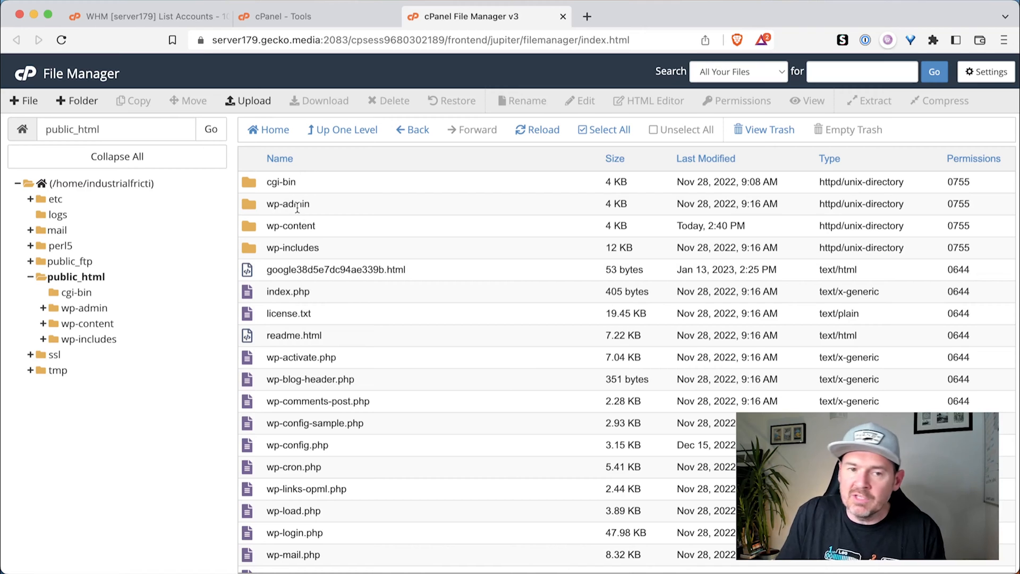
pyautogui.moveTo(298, 208)
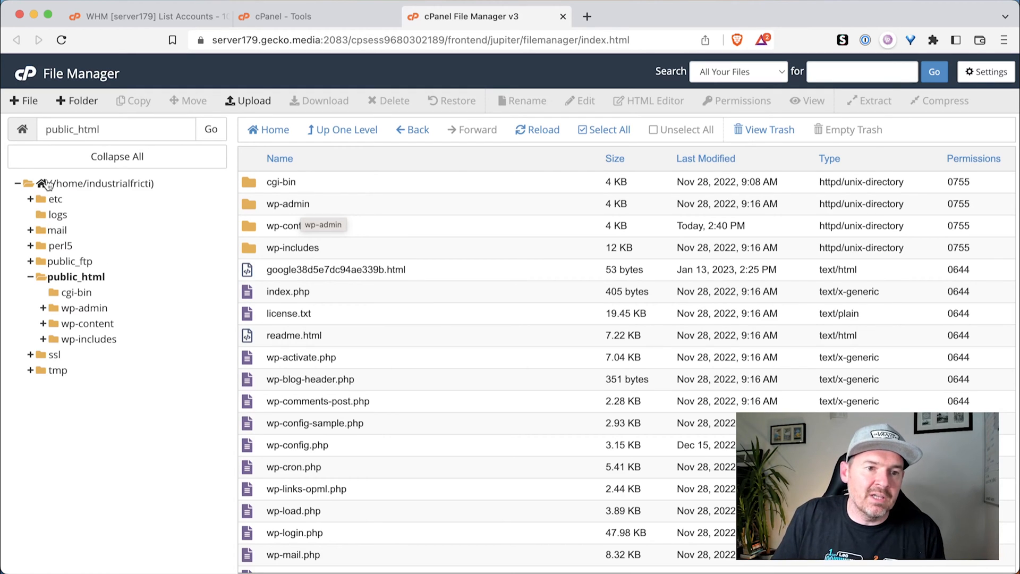
pyautogui.click(42, 183)
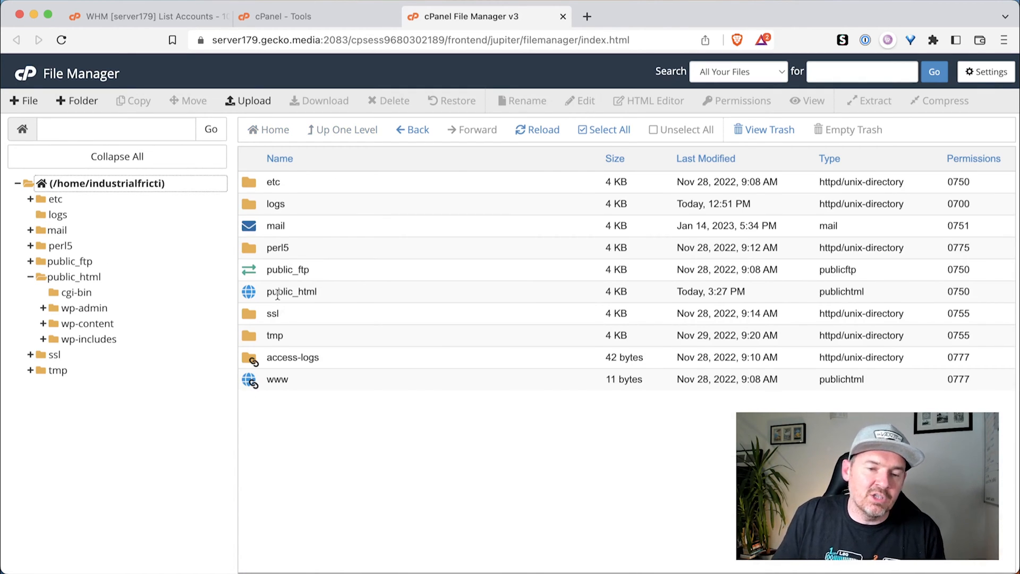
pyautogui.moveTo(248, 295)
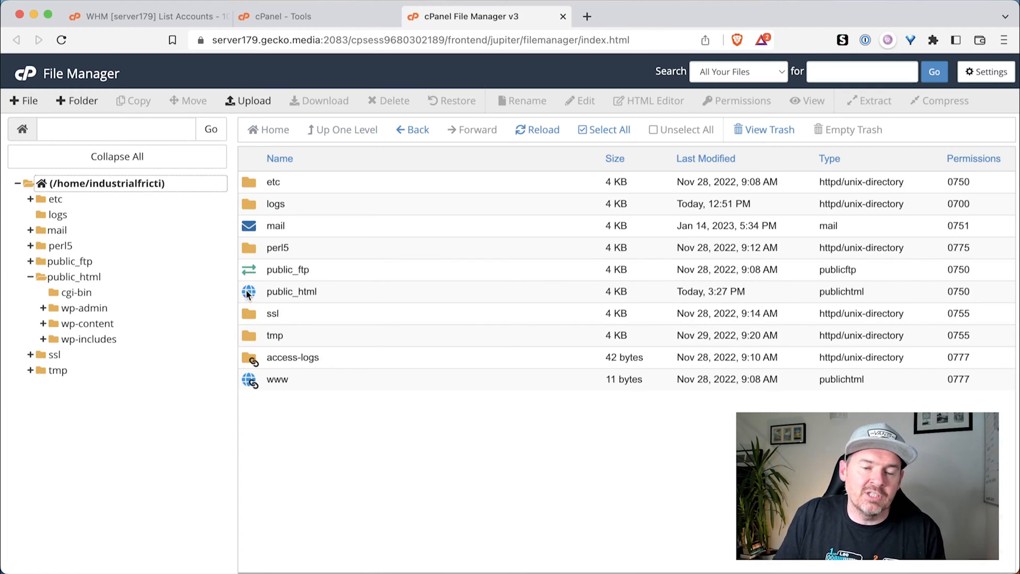
# Compress public_html into a Zip archive public_html.zip (98.62 MB) in the home directory.
pyautogui.rightClick(291, 291)
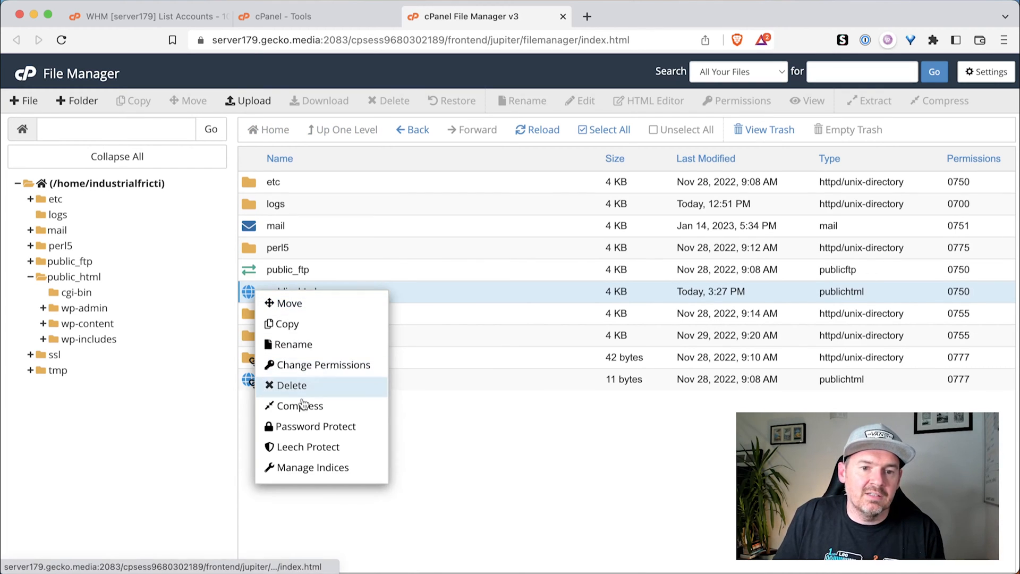
pyautogui.click(299, 404)
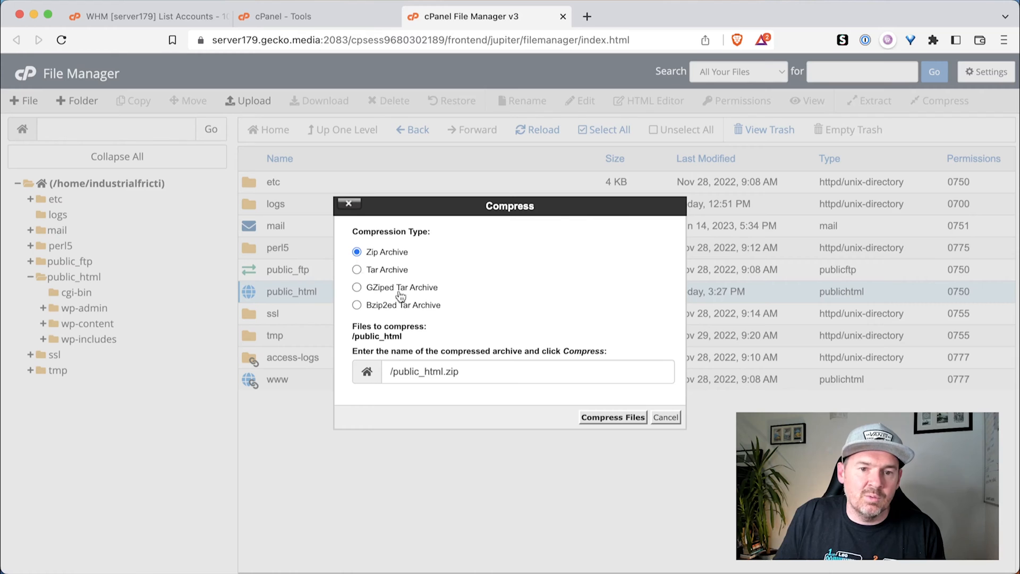
pyautogui.click(611, 416)
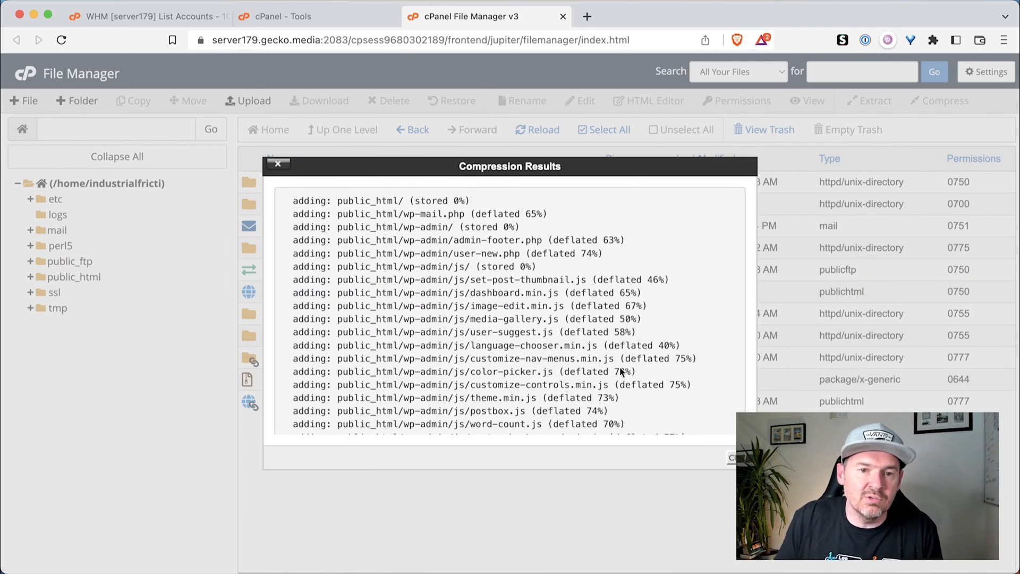
pyautogui.scroll(-3)
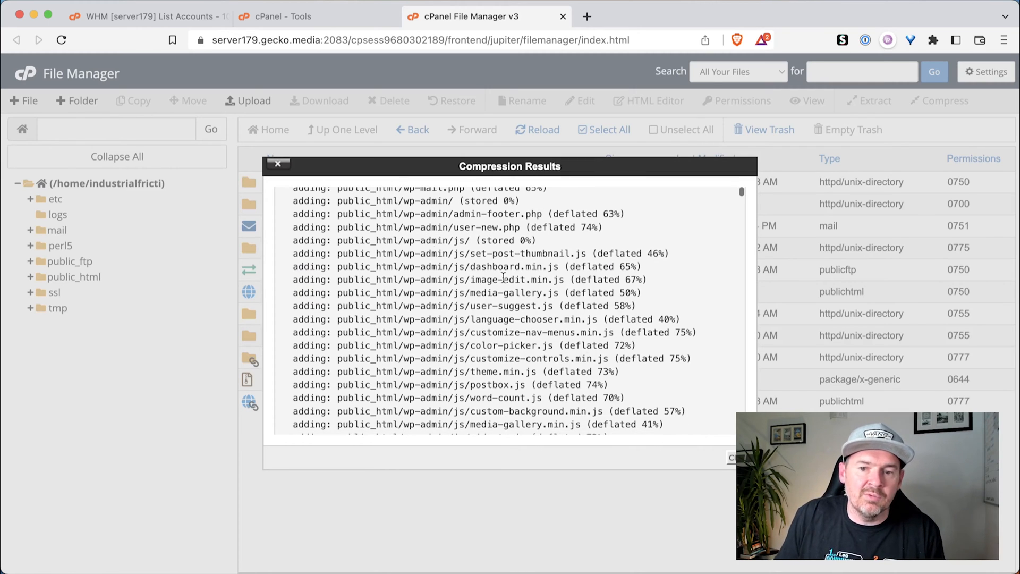
pyautogui.click(279, 163)
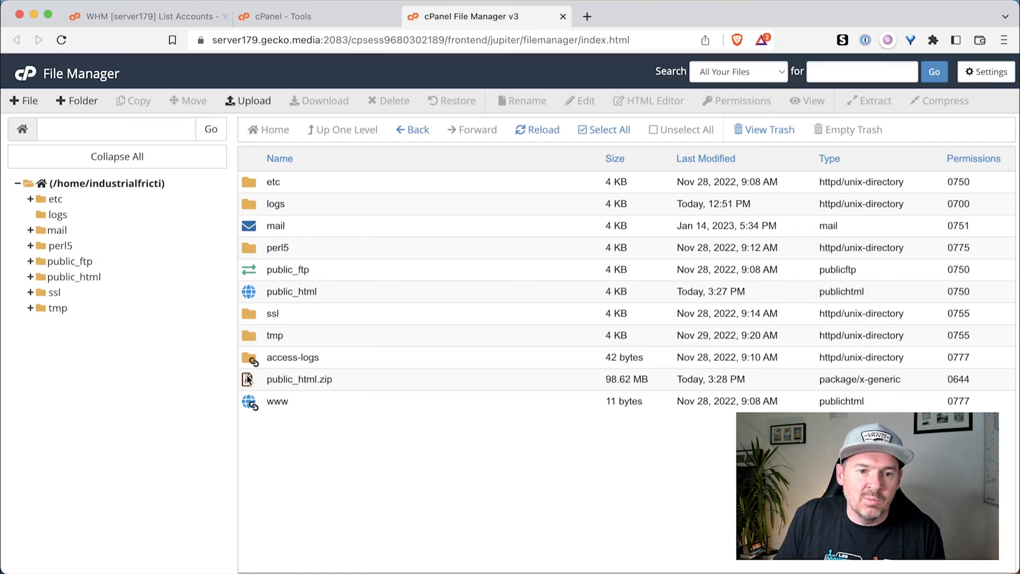
pyautogui.moveTo(337, 390)
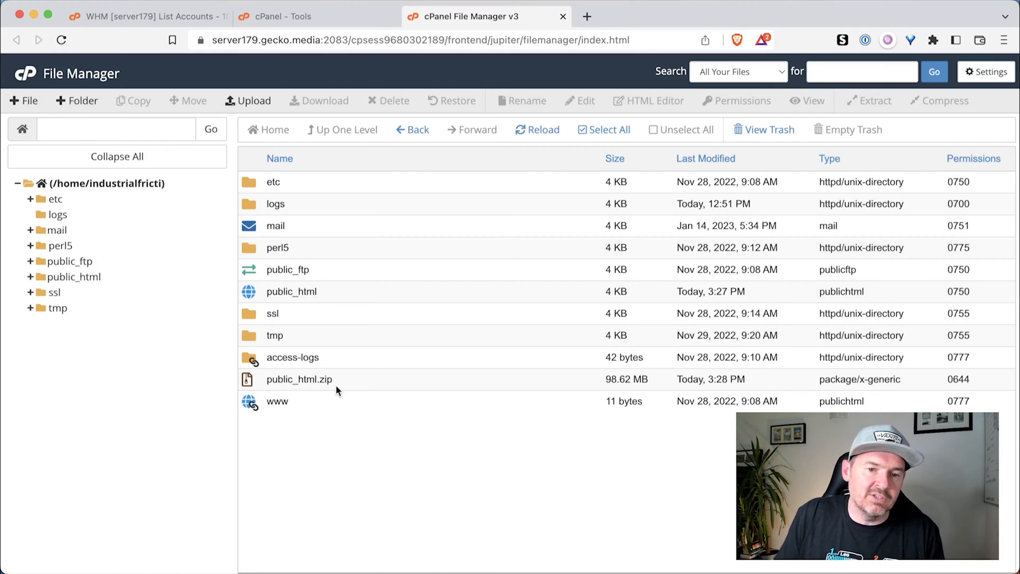
pyautogui.moveTo(299, 379)
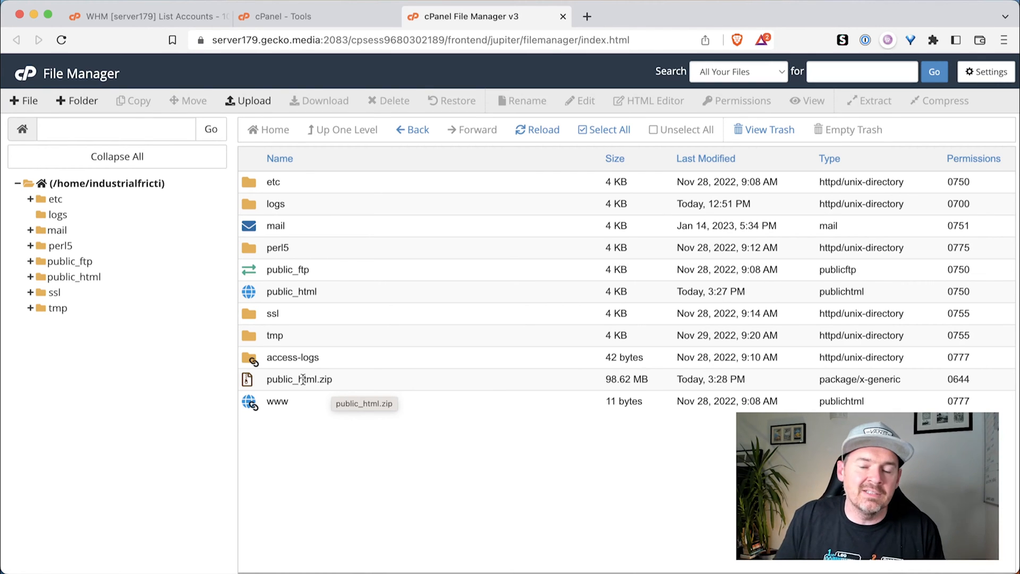
pyautogui.moveTo(273, 379)
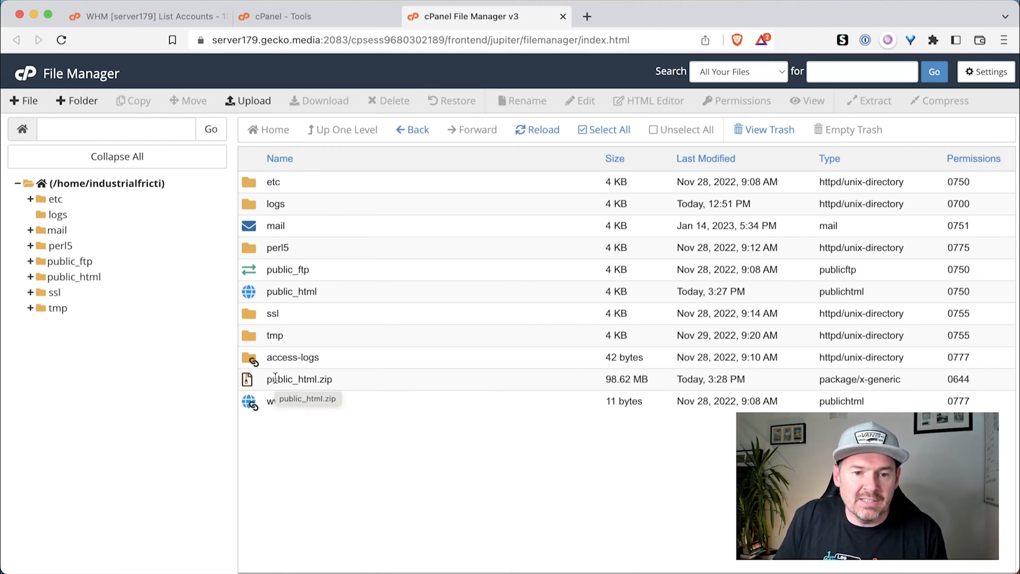
# Download public_html.zip from the home directory to the local computer.
pyautogui.rightClick(300, 379)
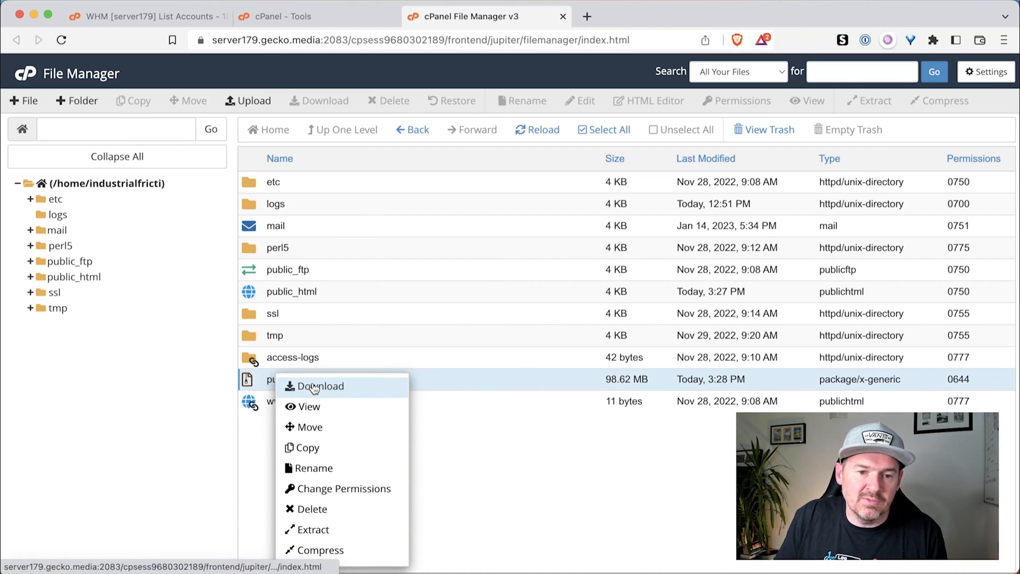
pyautogui.click(319, 386)
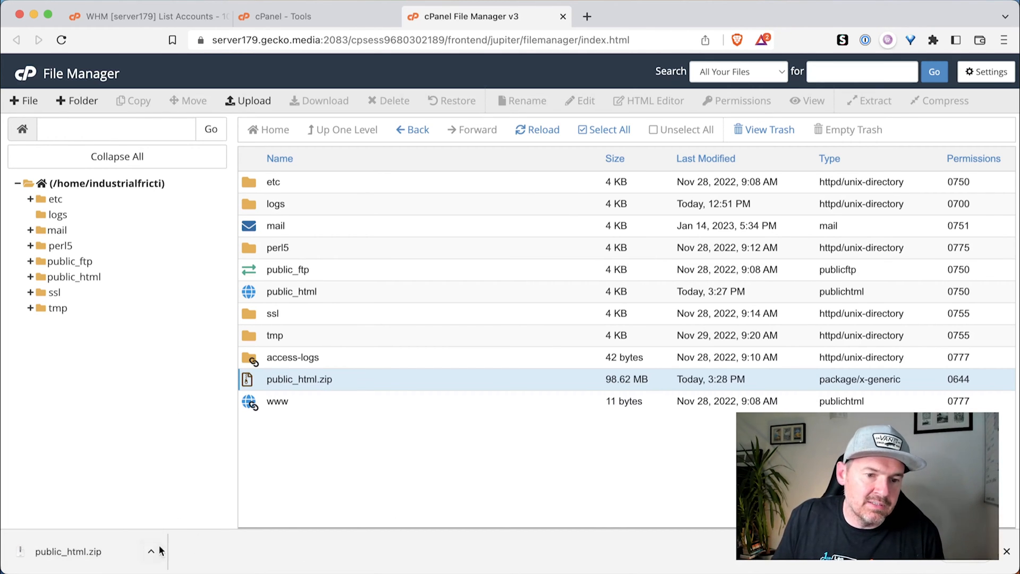
pyautogui.rightClick(299, 378)
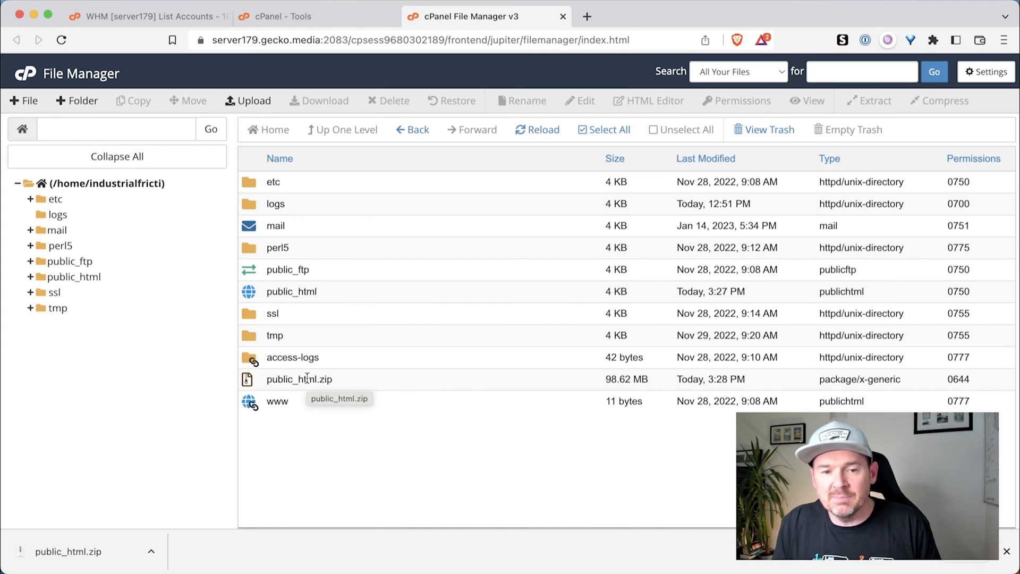
pyautogui.moveTo(267, 292)
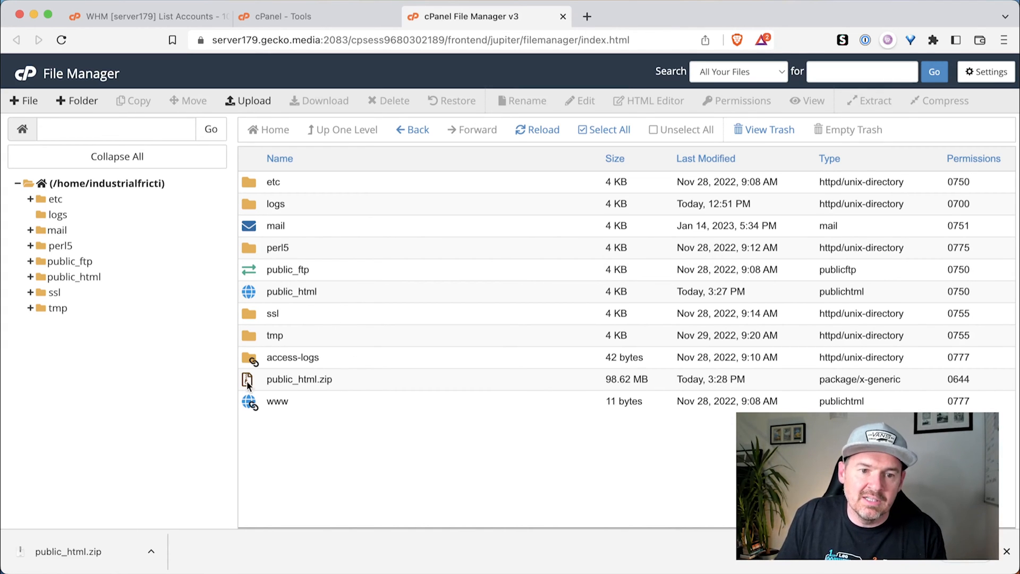
# Delete public_html.zip from the server permanently, skipping the trash.
pyautogui.click(298, 379)
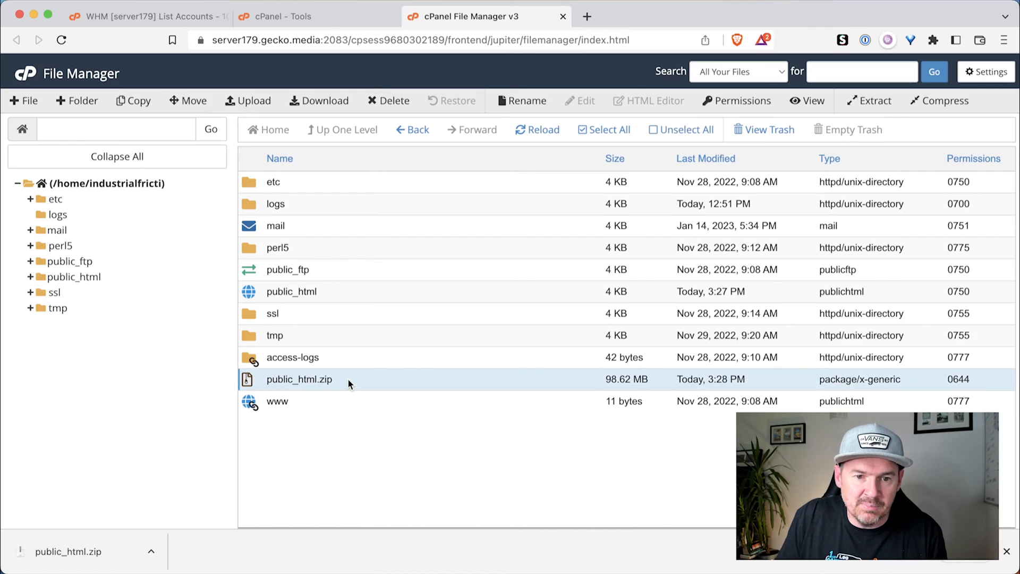
pyautogui.rightClick(300, 378)
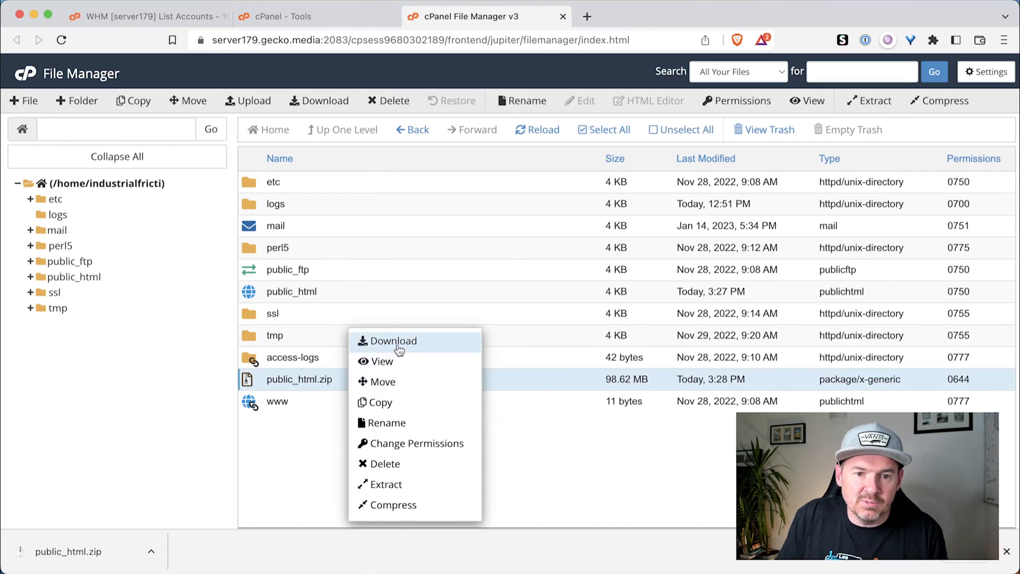
pyautogui.click(384, 463)
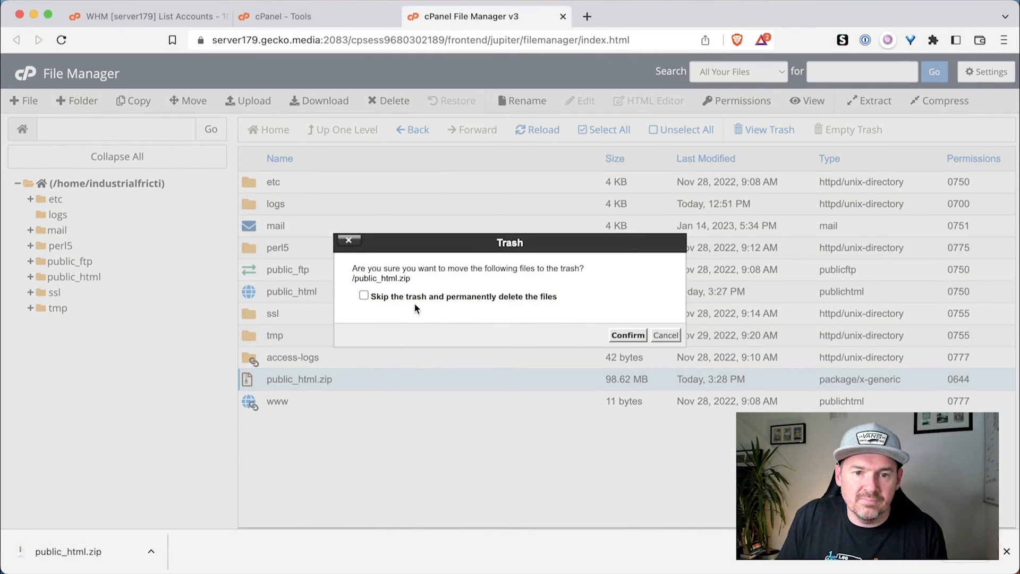
pyautogui.click(364, 296)
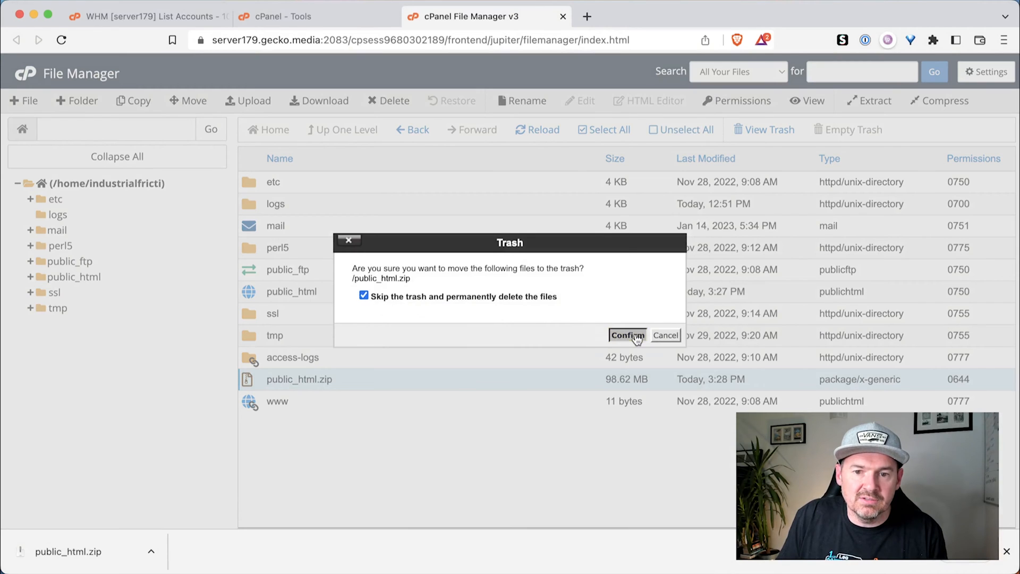
pyautogui.click(627, 335)
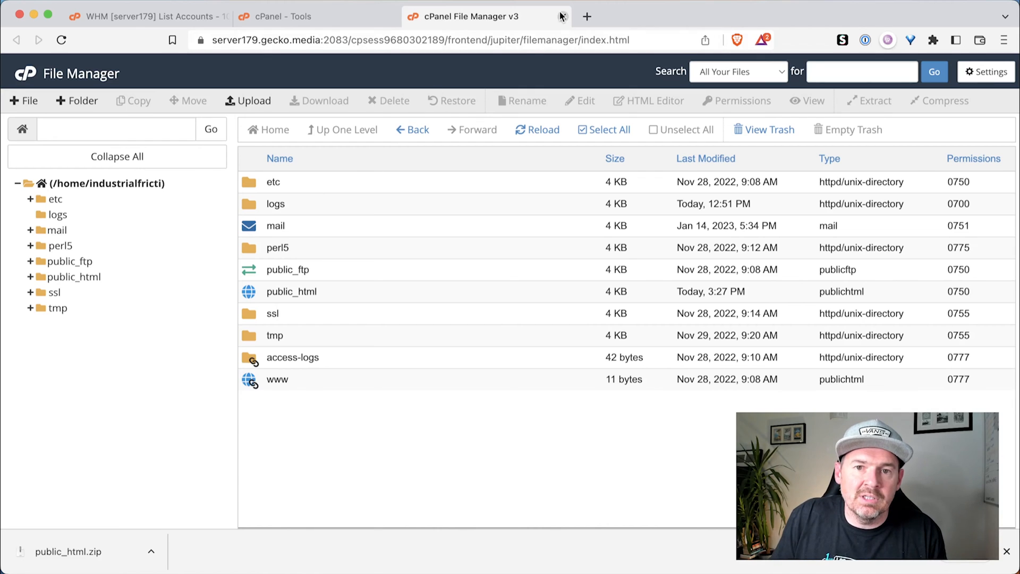
# Review the MySQL Databases page showing industrialfricti_ifm (10.89 MB) and its privileged user.
pyautogui.click(561, 16)
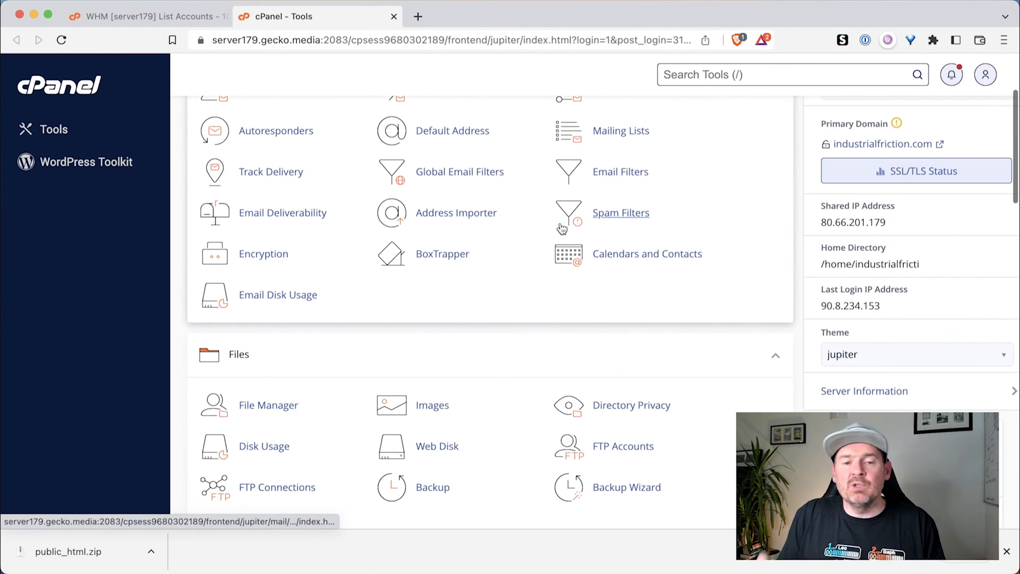
pyautogui.scroll(-3)
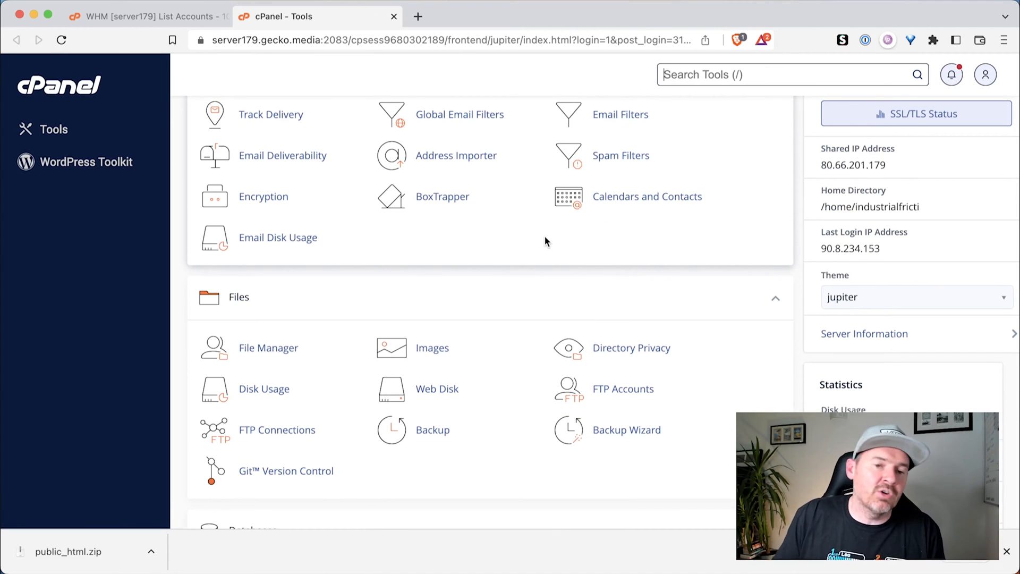
pyautogui.scroll(-3)
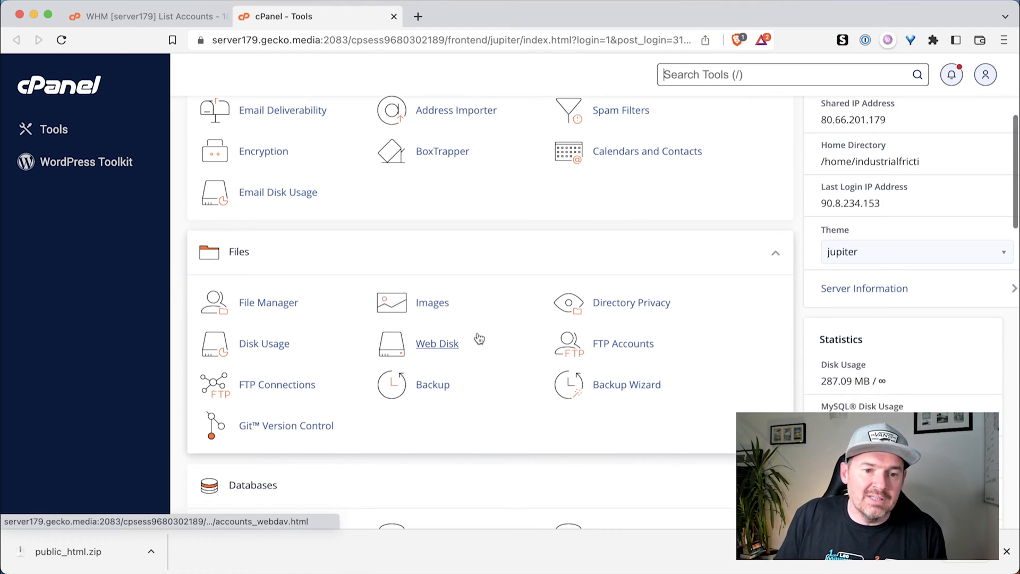
pyautogui.click(461, 459)
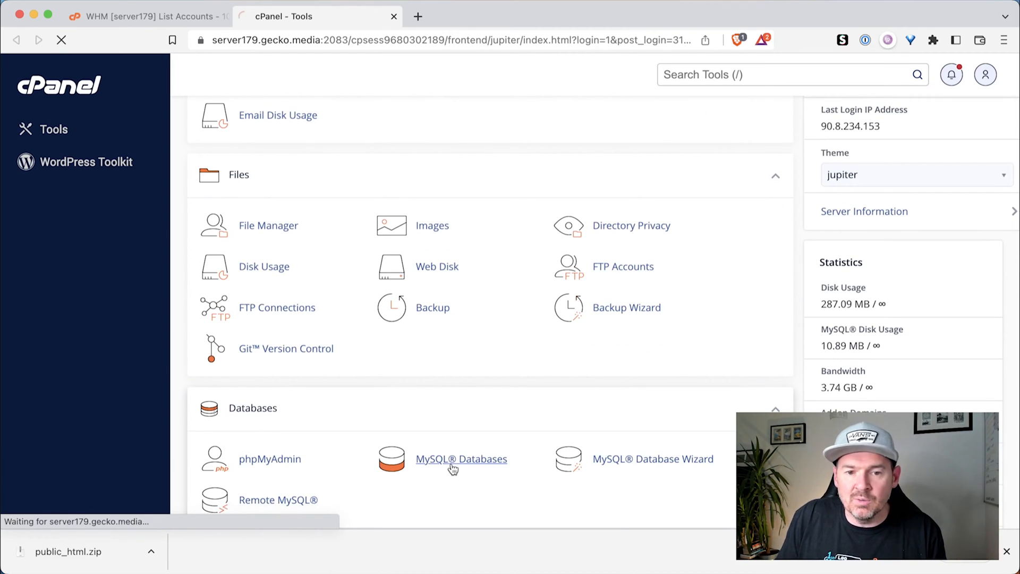
pyautogui.click(462, 459)
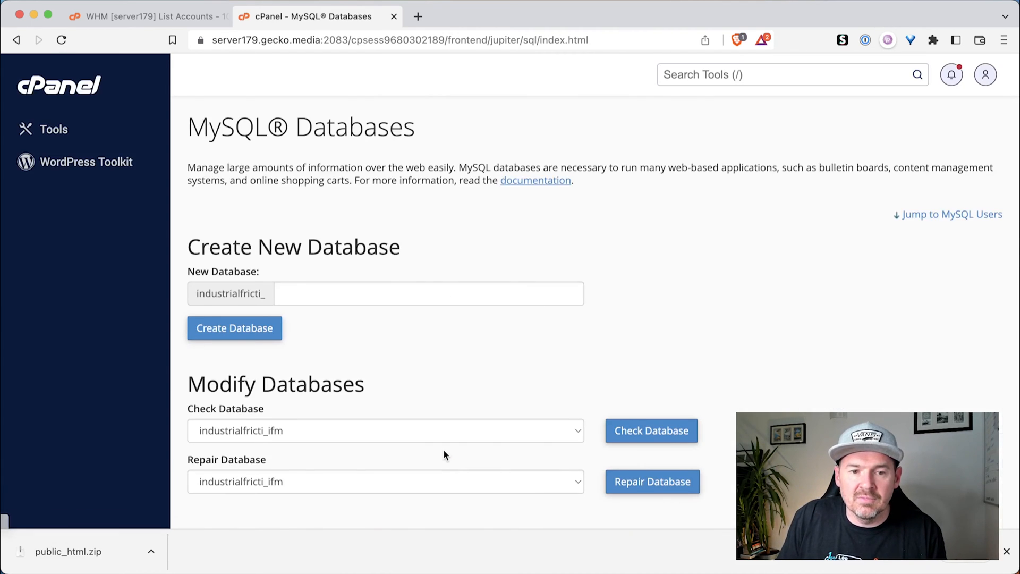
pyautogui.scroll(-3)
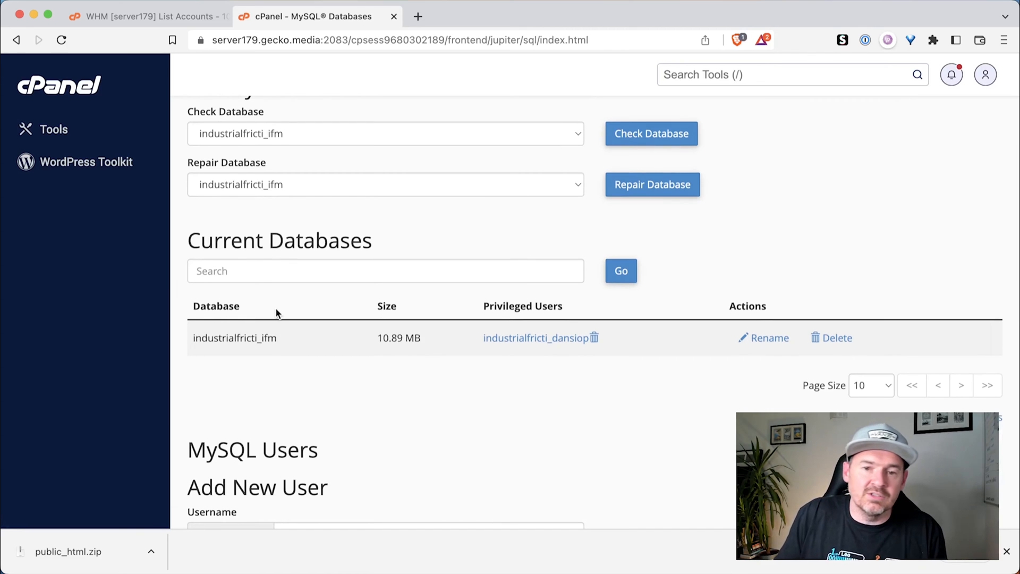
pyautogui.scroll(-3)
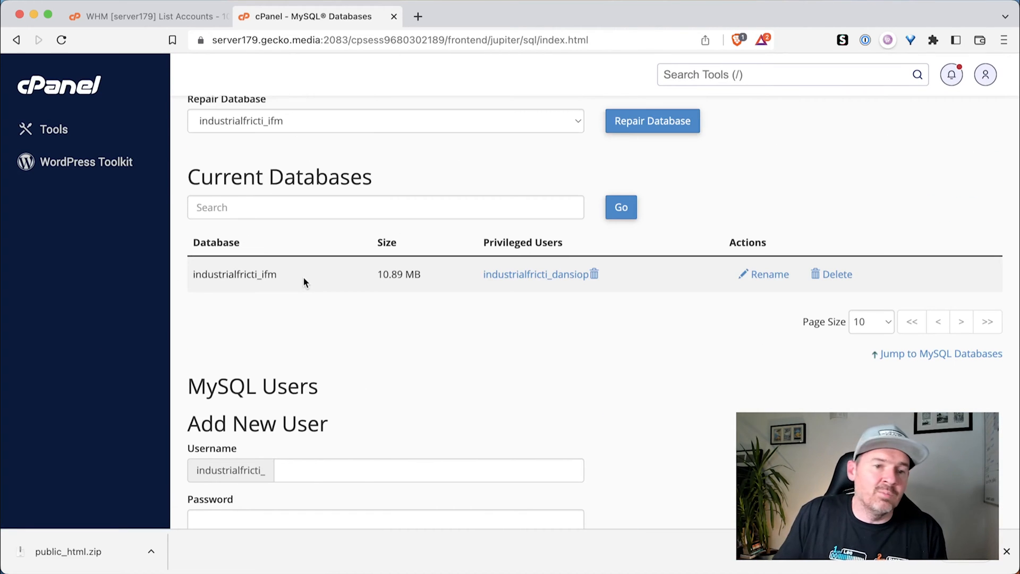
pyautogui.scroll(3)
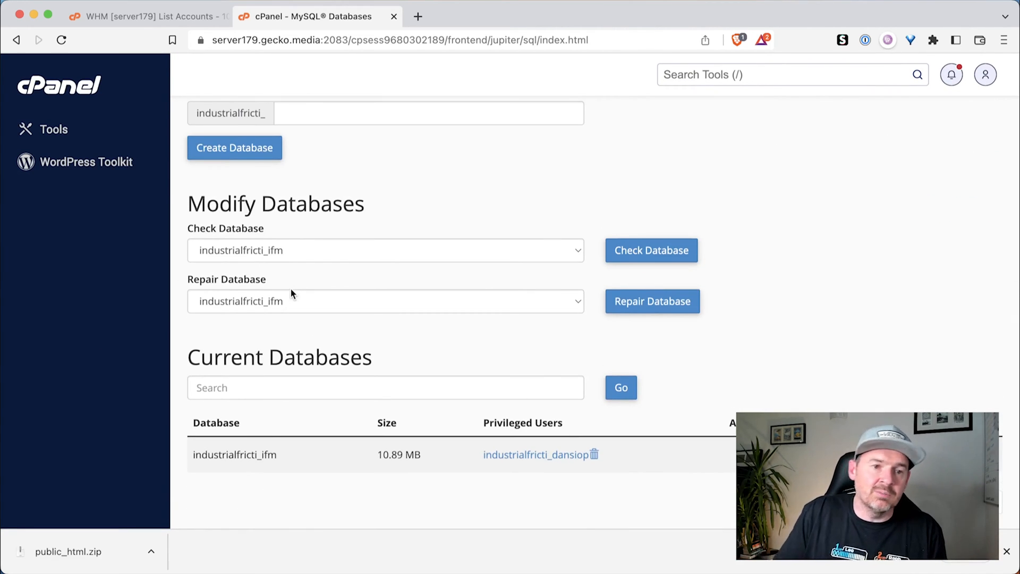
pyautogui.scroll(3)
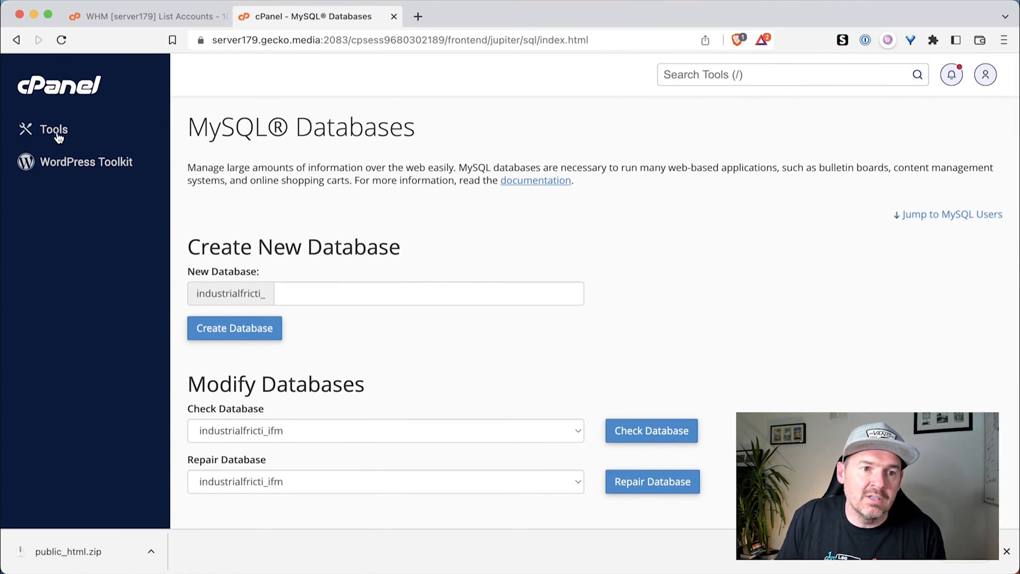
# View wp-config.php in public_html and confirm DB_NAME is industrialfricti_ifm.
pyautogui.click(53, 128)
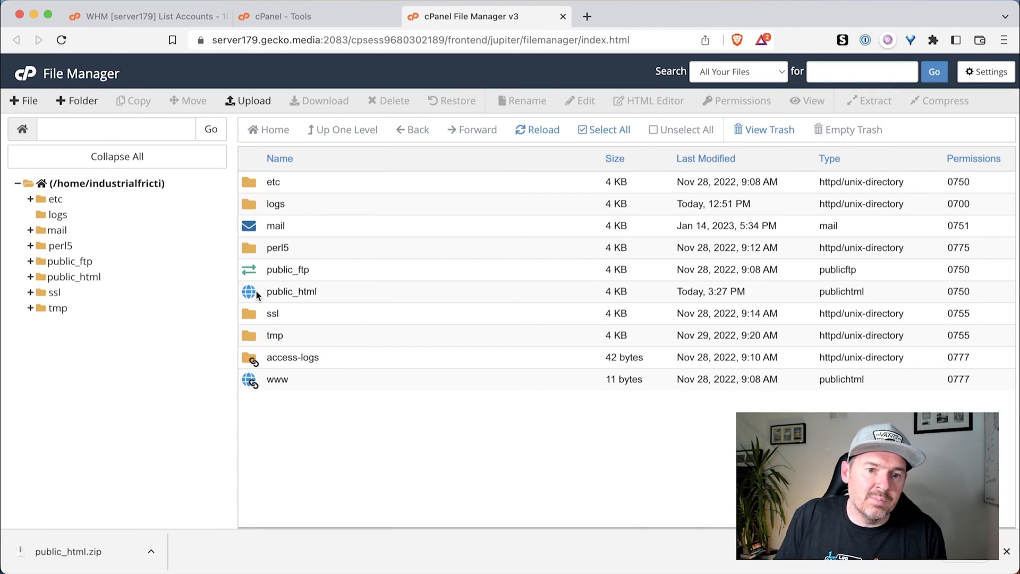
pyautogui.doubleClick(291, 292)
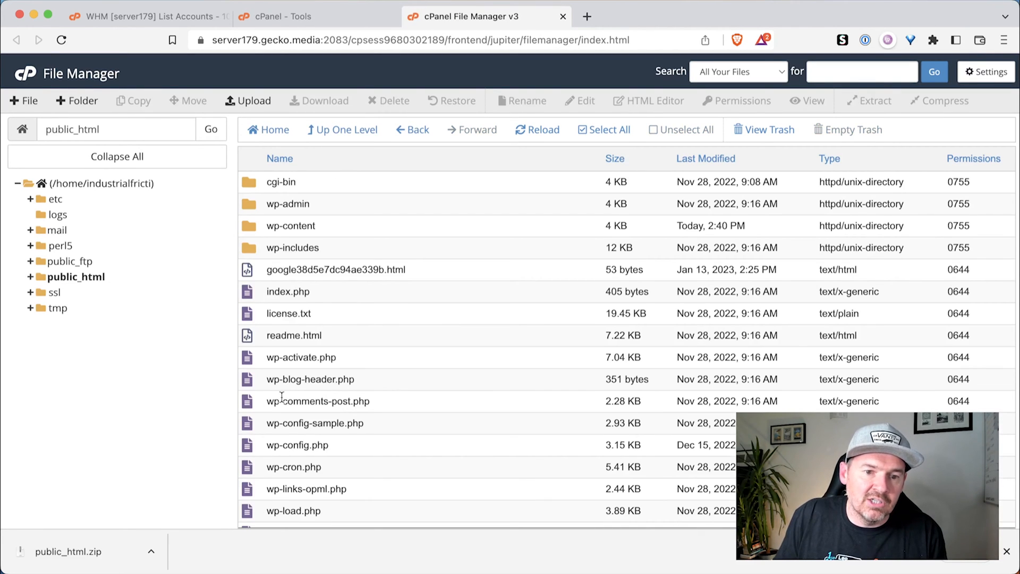
pyautogui.moveTo(248, 448)
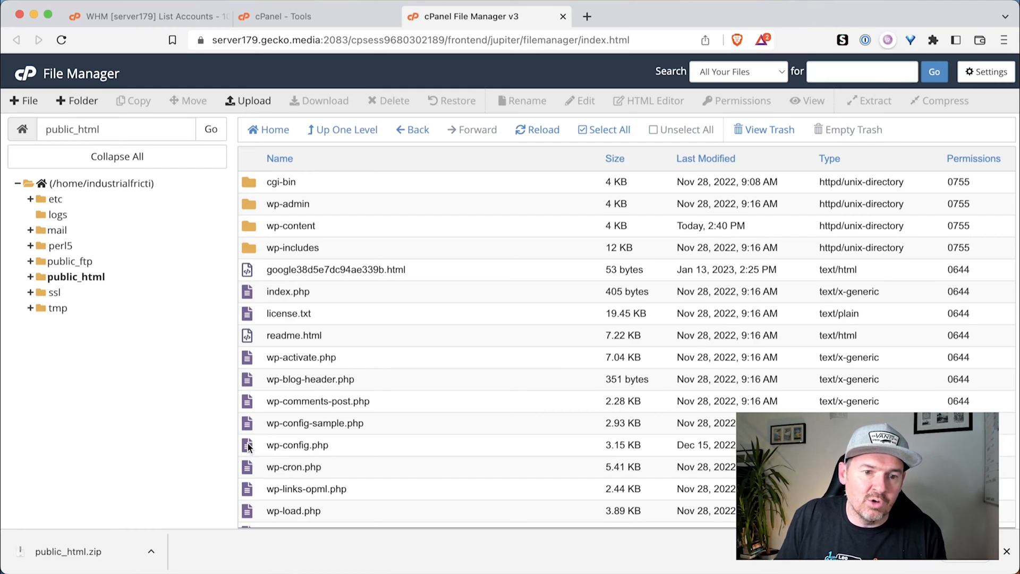
pyautogui.rightClick(296, 446)
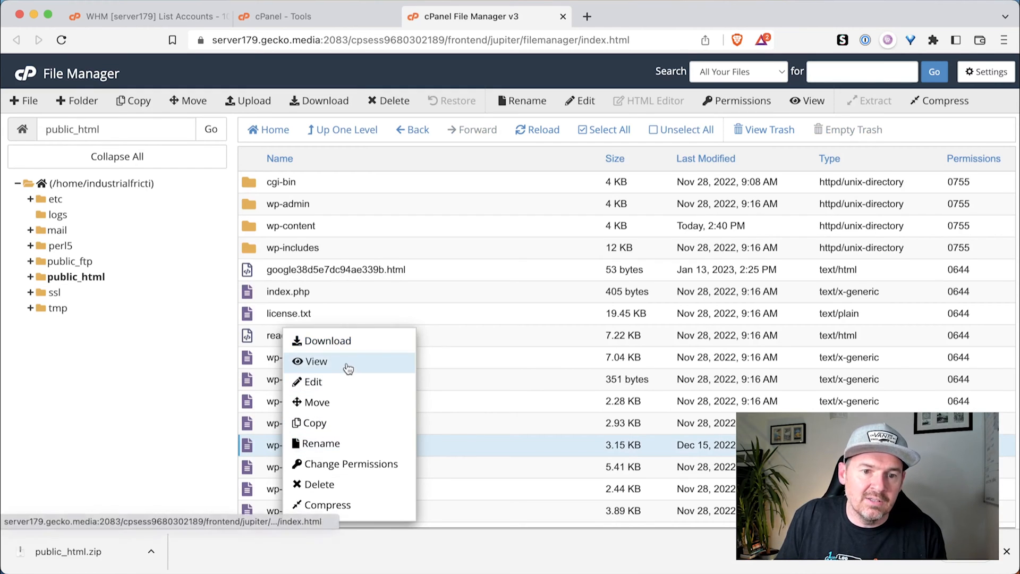
pyautogui.click(316, 361)
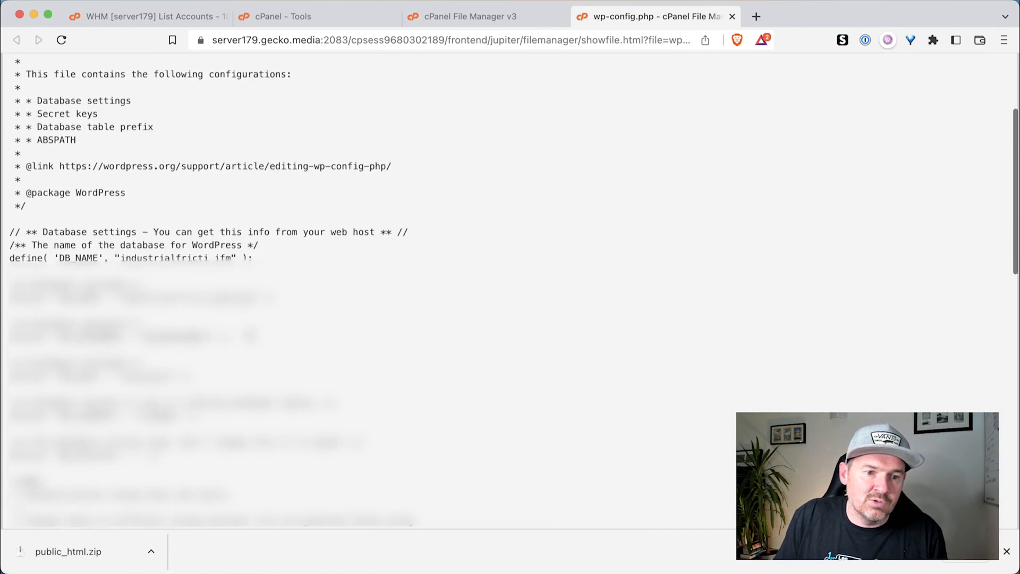
pyautogui.scroll(3)
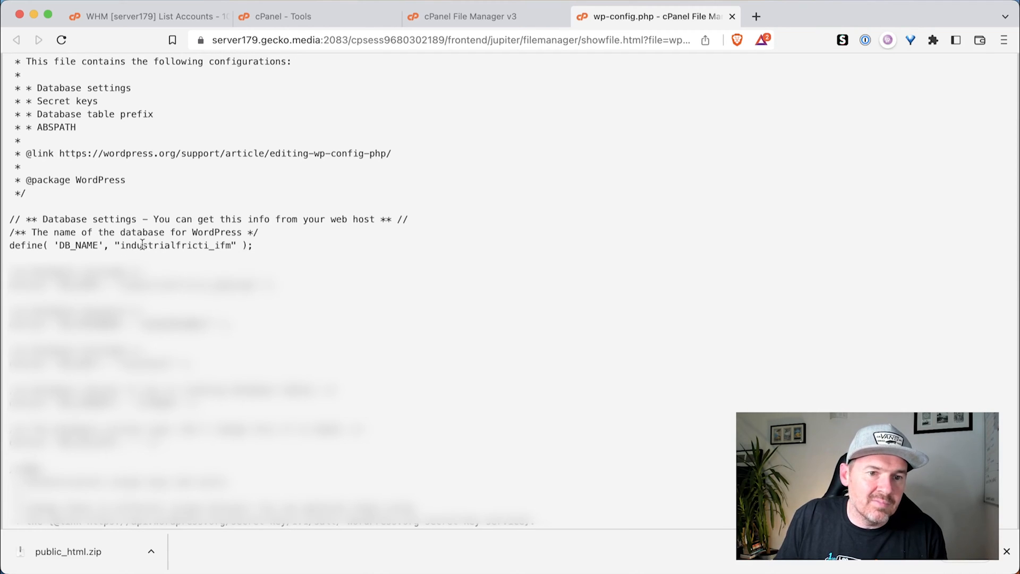
pyautogui.doubleClick(174, 245)
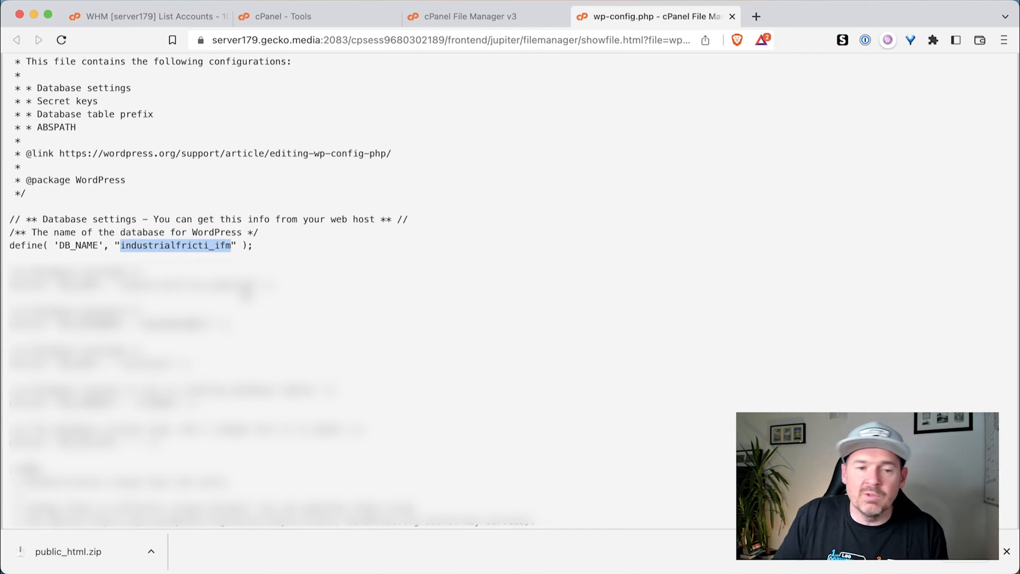
# Close the file views and launch phpMyAdmin from the cPanel tools page.
pyautogui.click(732, 16)
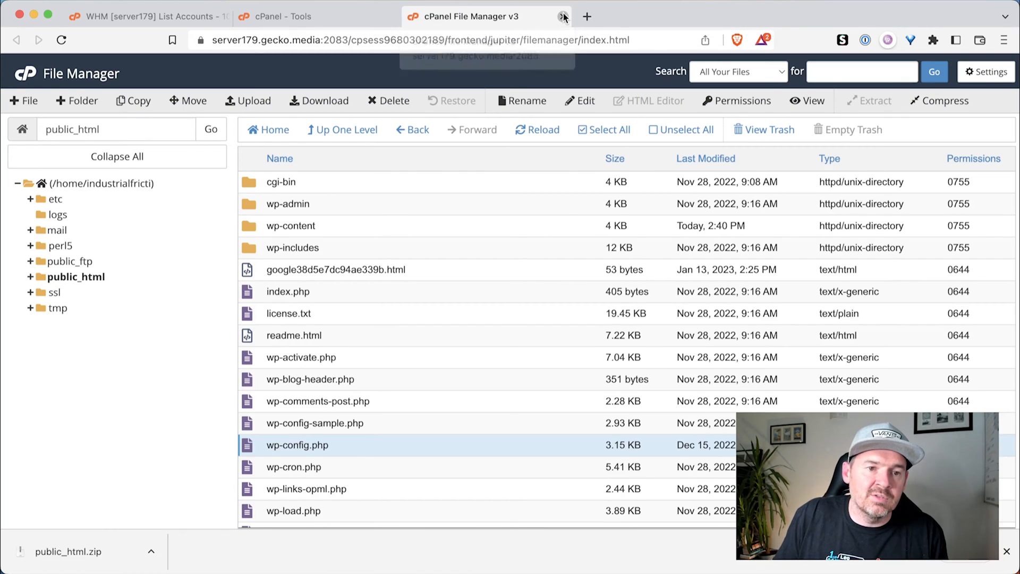
pyautogui.click(563, 16)
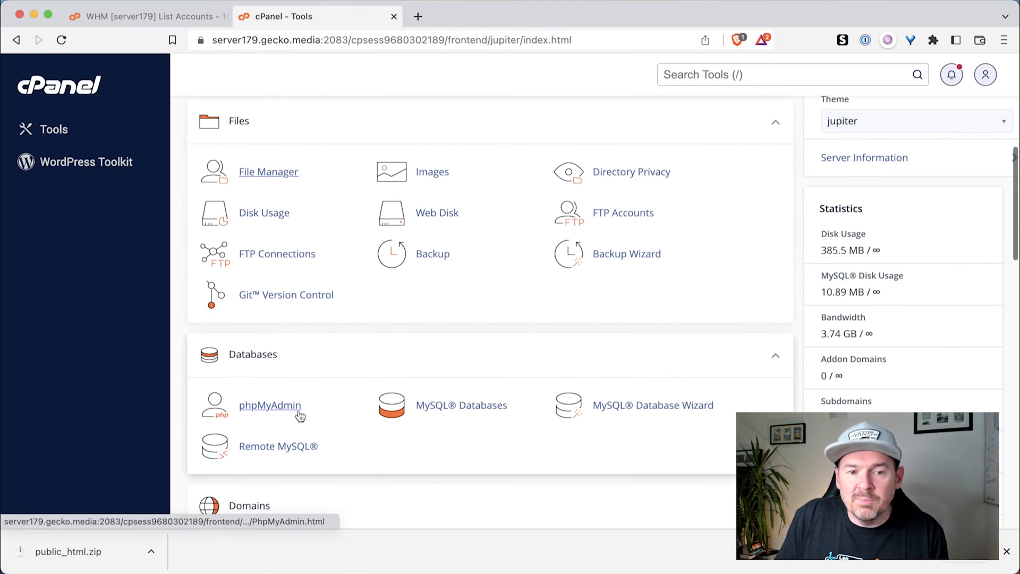
pyautogui.click(269, 405)
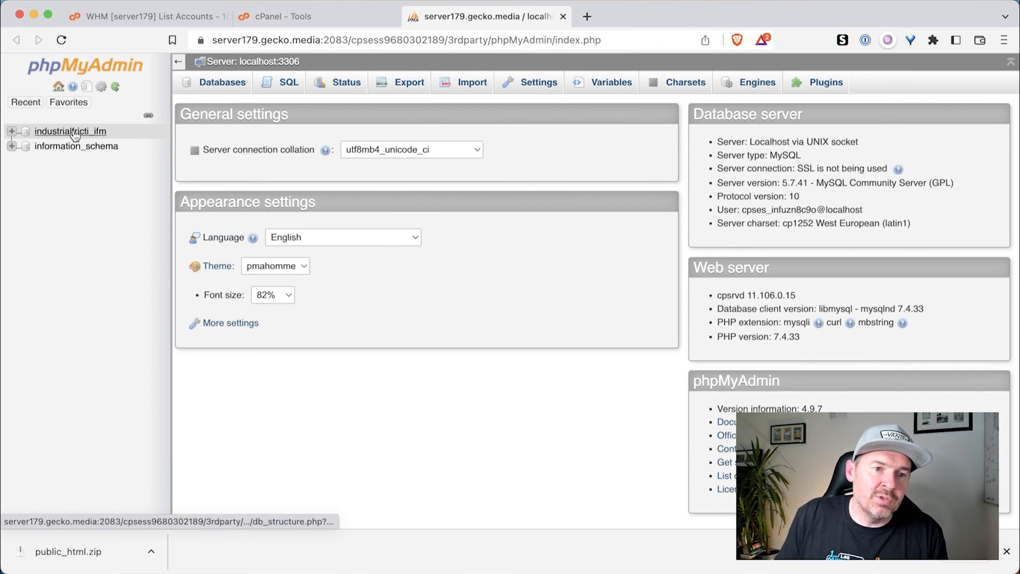
pyautogui.moveTo(70, 131)
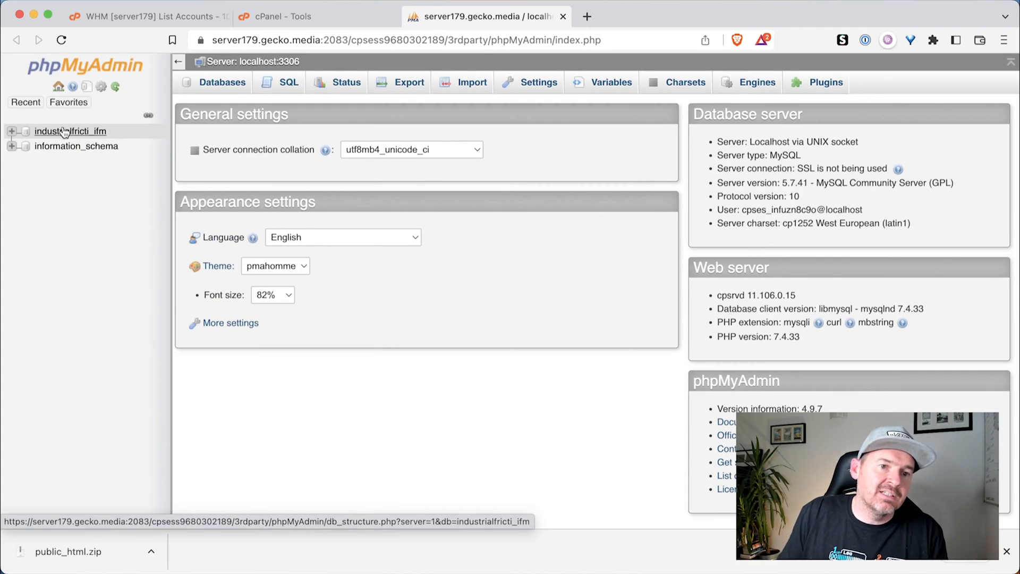
pyautogui.moveTo(74, 135)
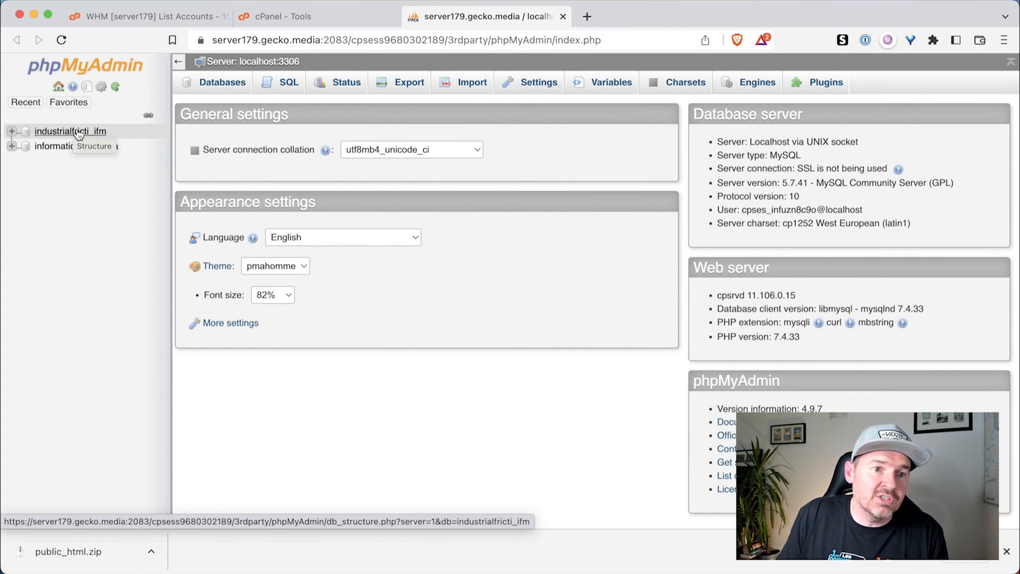
# Run a Quick SQL export of industrialfricti_ifm and save the file to the Desktop.
pyautogui.click(70, 131)
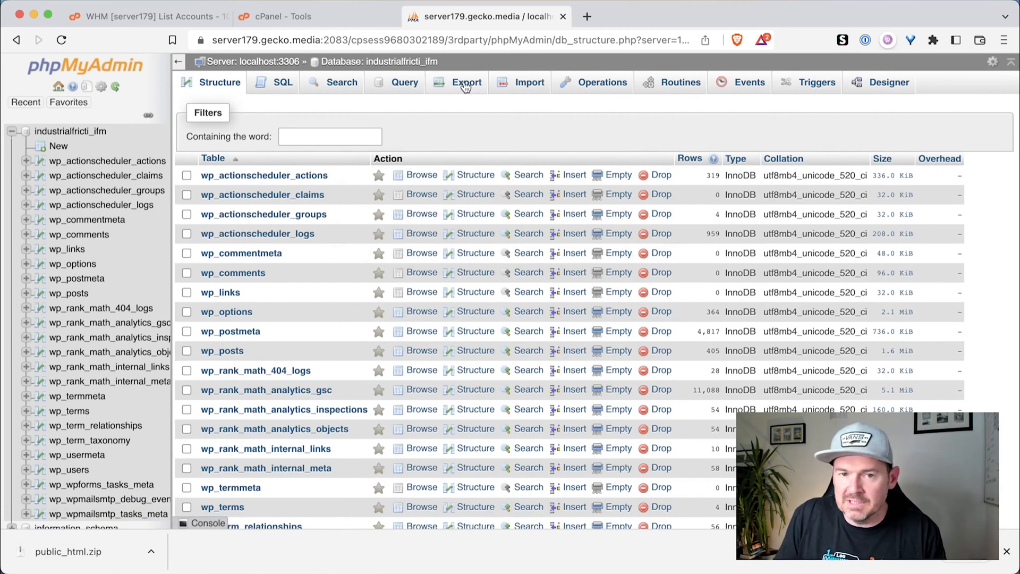
pyautogui.click(466, 82)
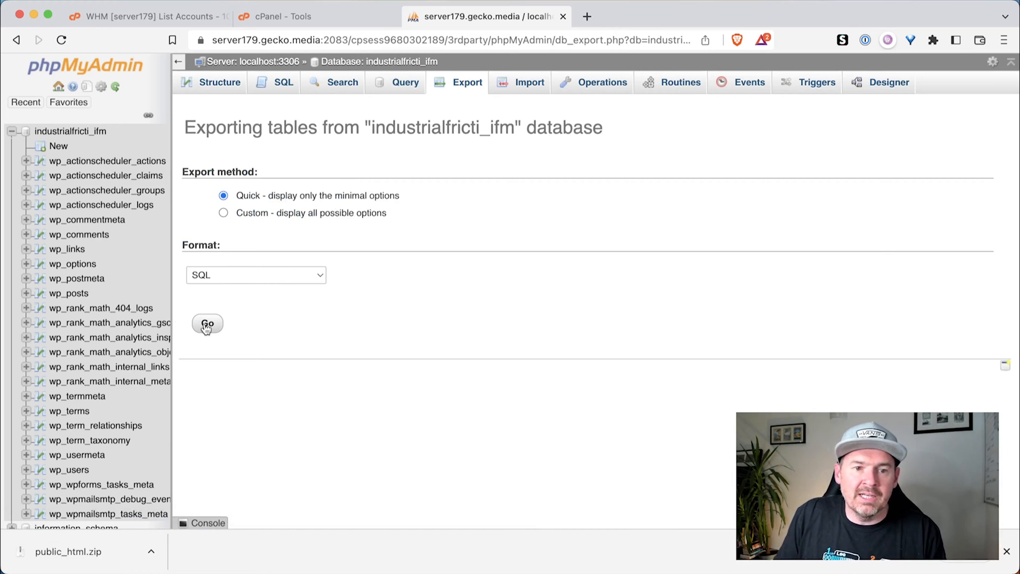
pyautogui.click(207, 324)
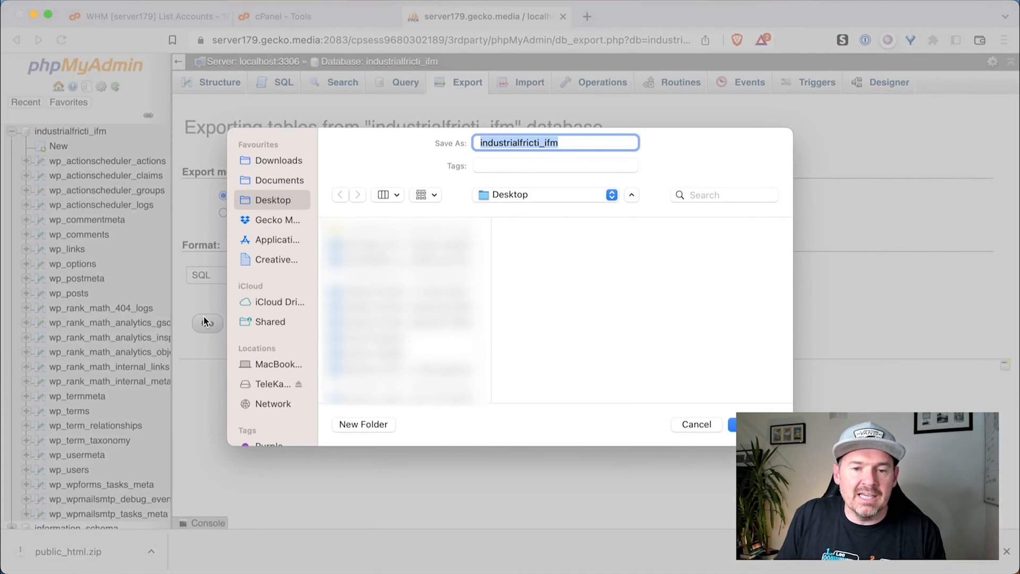
pyautogui.moveTo(272, 199)
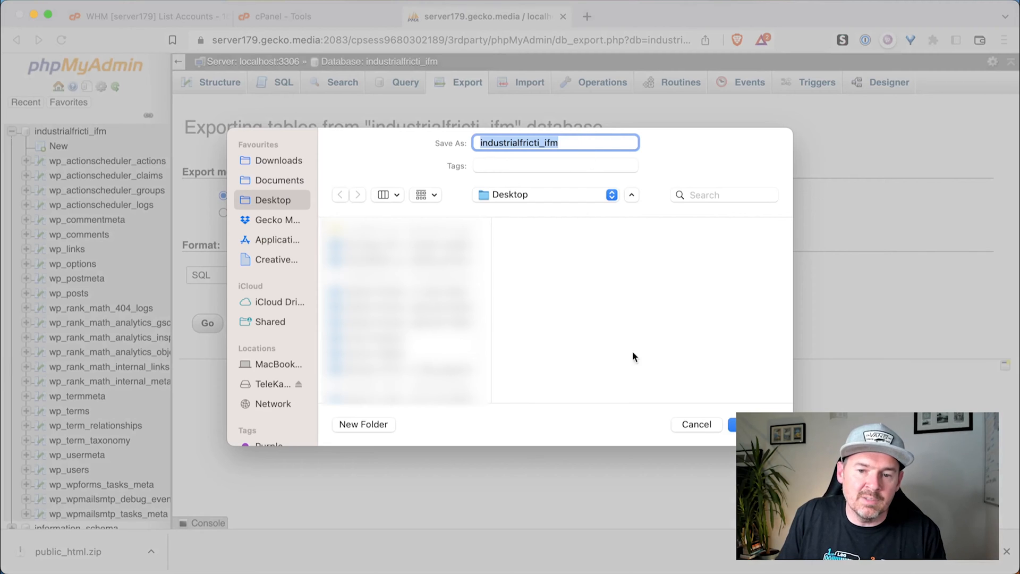
pyautogui.click(742, 424)
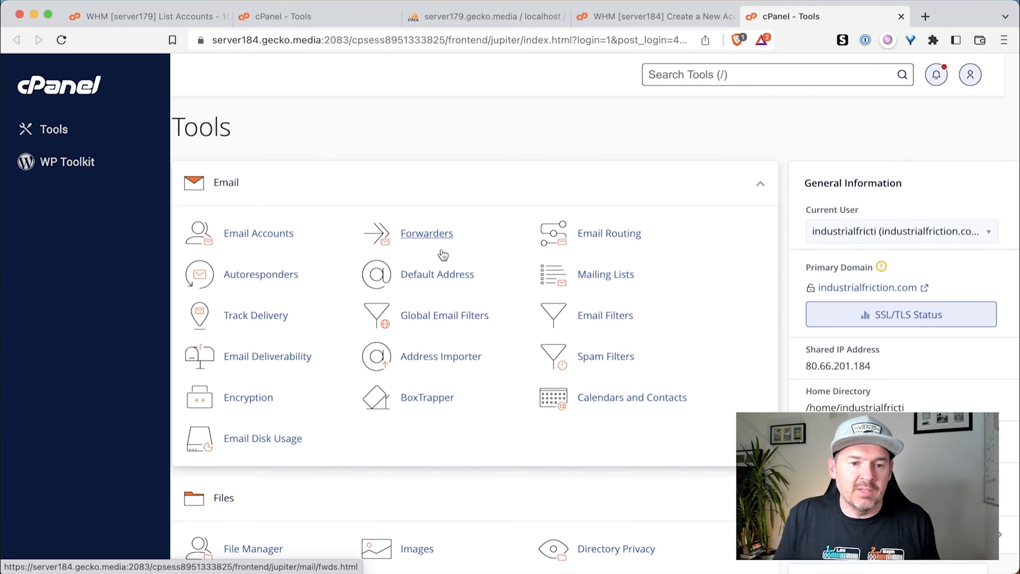
# Upload public_html.zip (98.62 MB) into public_html on the server184 account.
pyautogui.scroll(-3)
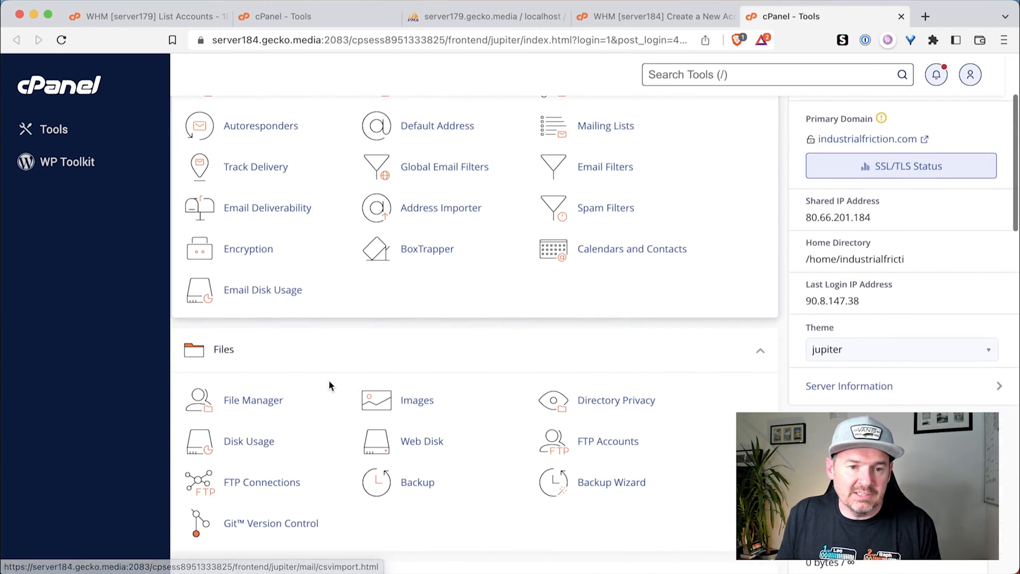
pyautogui.click(253, 400)
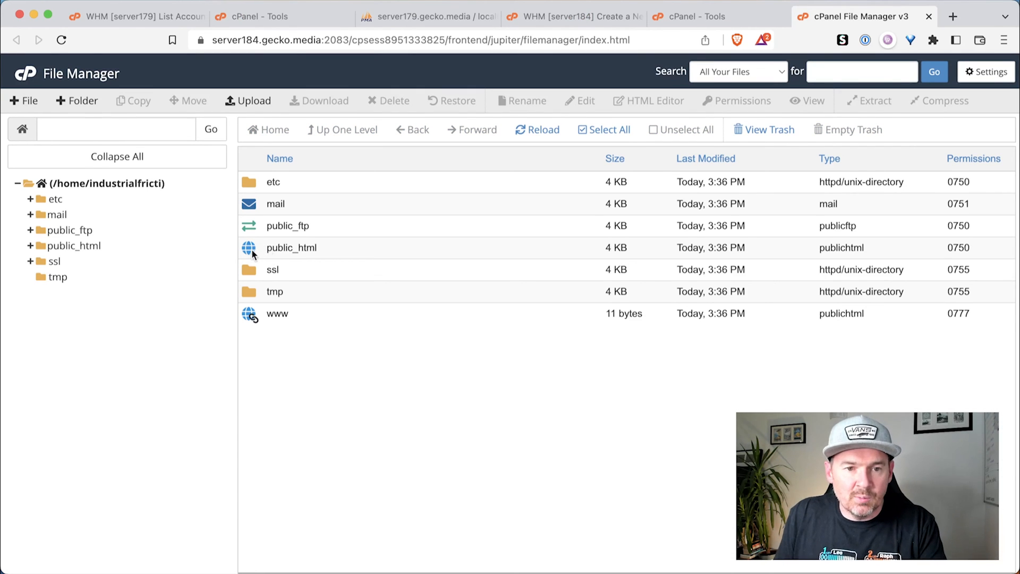
pyautogui.doubleClick(291, 247)
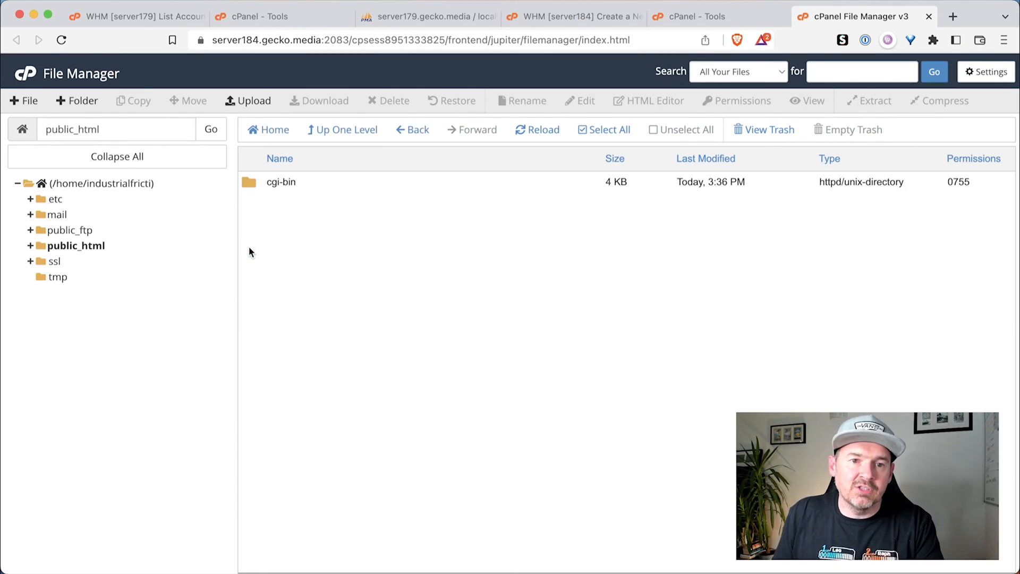
pyautogui.click(253, 101)
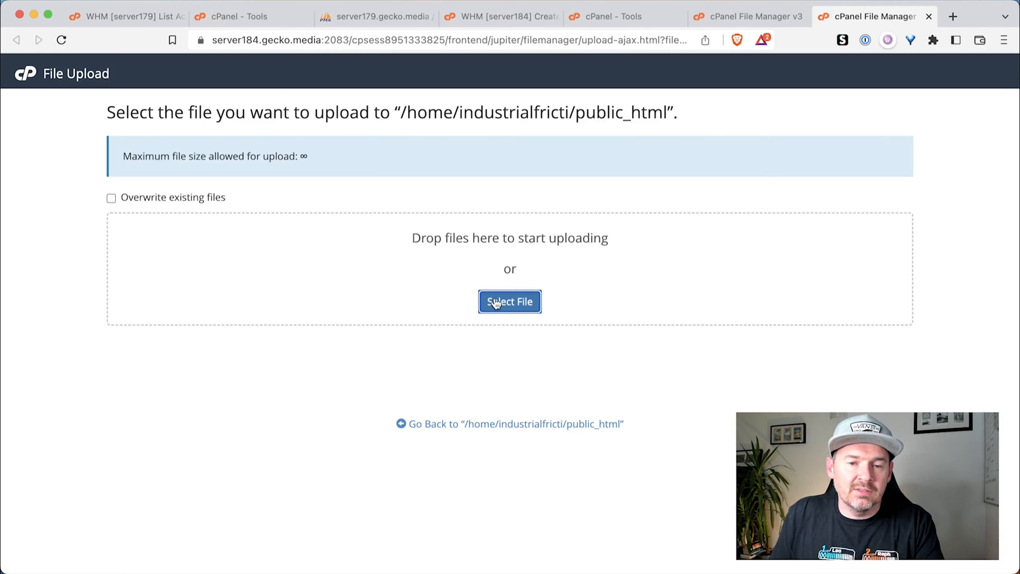
pyautogui.click(509, 300)
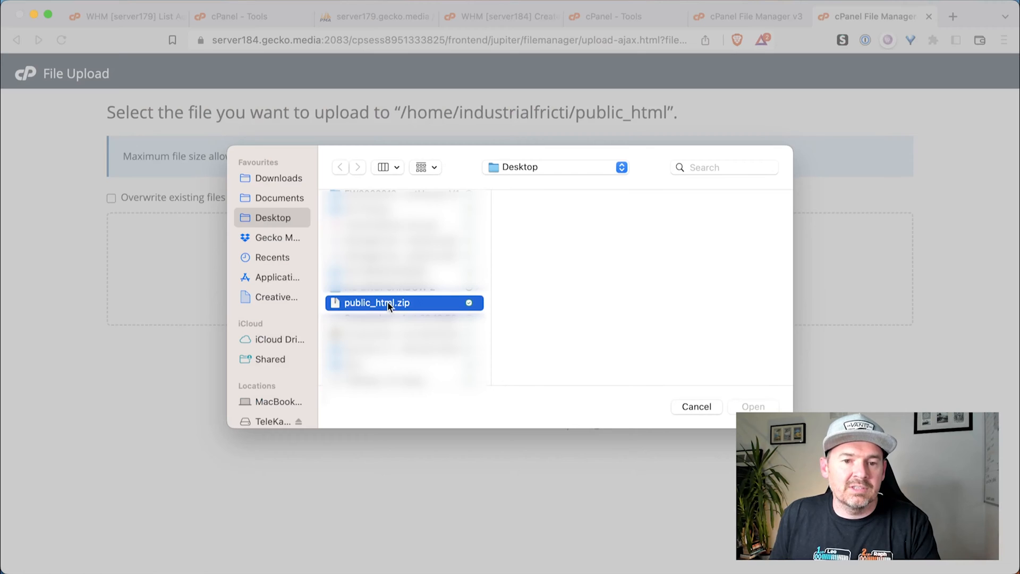
pyautogui.click(376, 303)
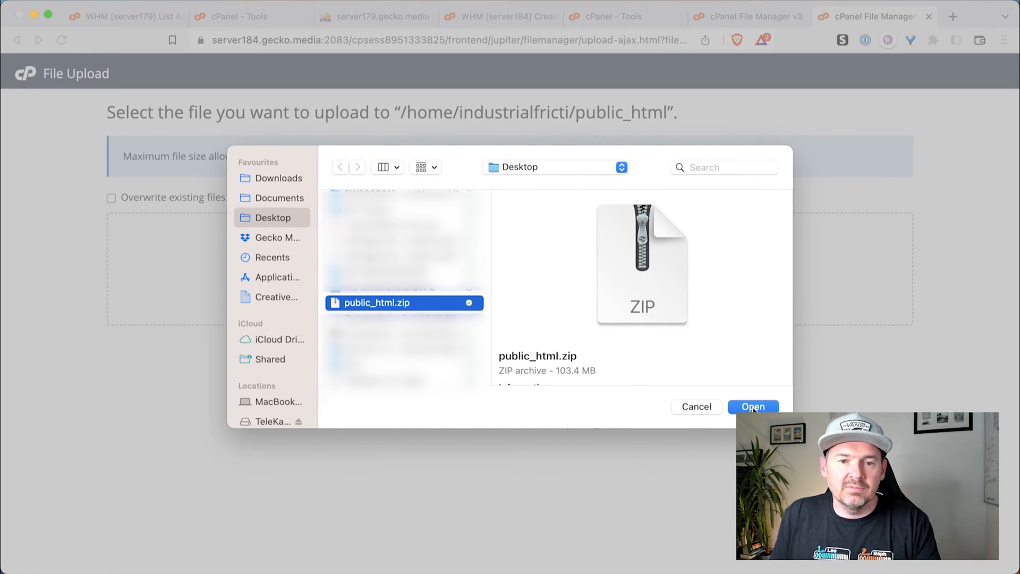
pyautogui.click(752, 407)
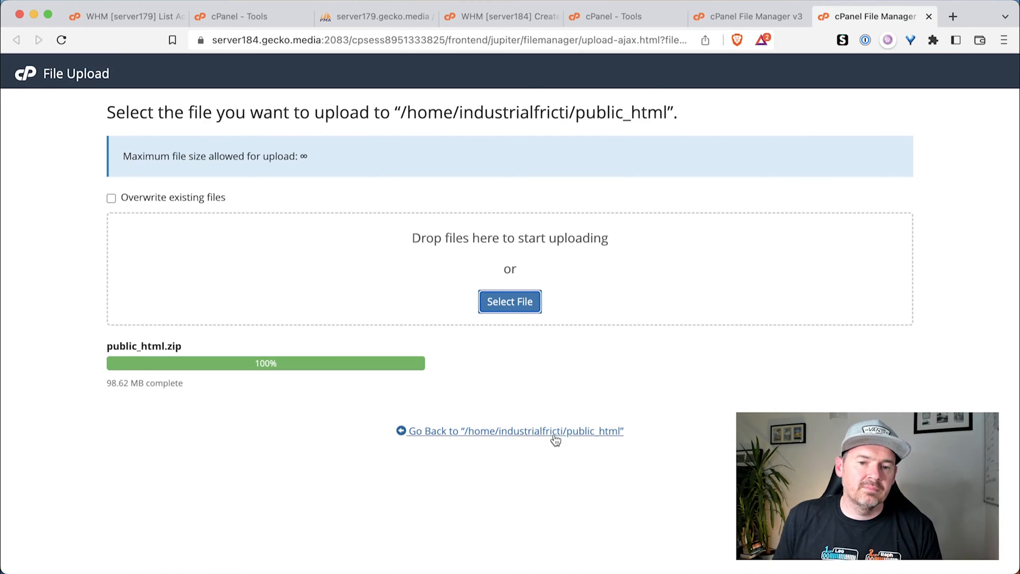
pyautogui.moveTo(491, 430)
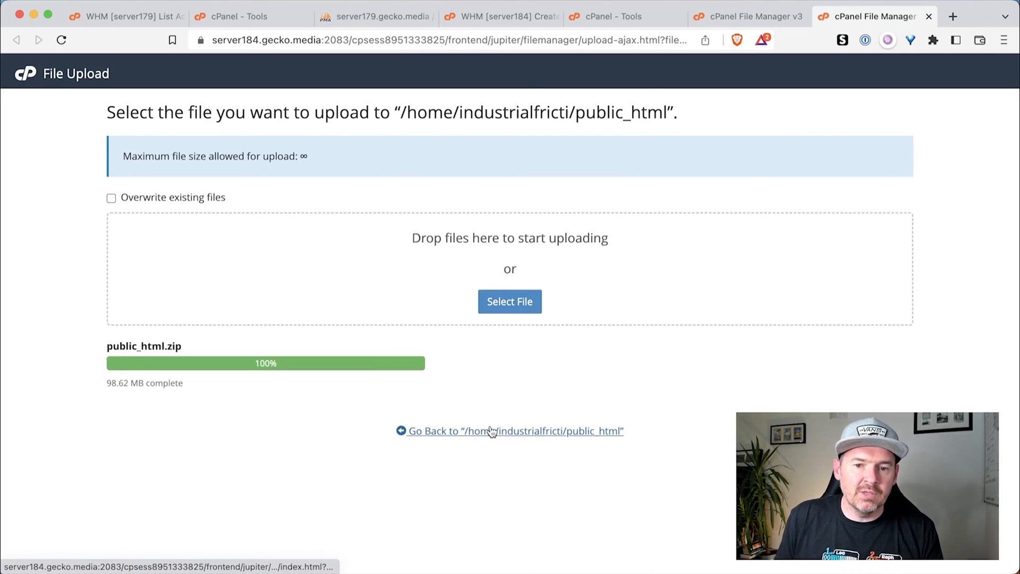
# Extract public_html.zip so the WordPress files, including wp-config.php, fill public_html.
pyautogui.click(510, 431)
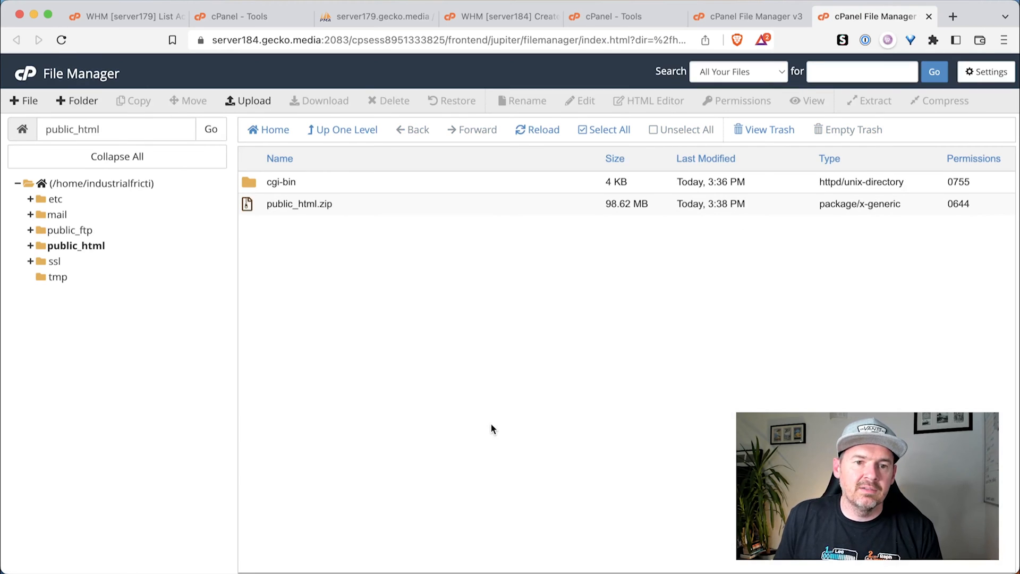
pyautogui.moveTo(260, 187)
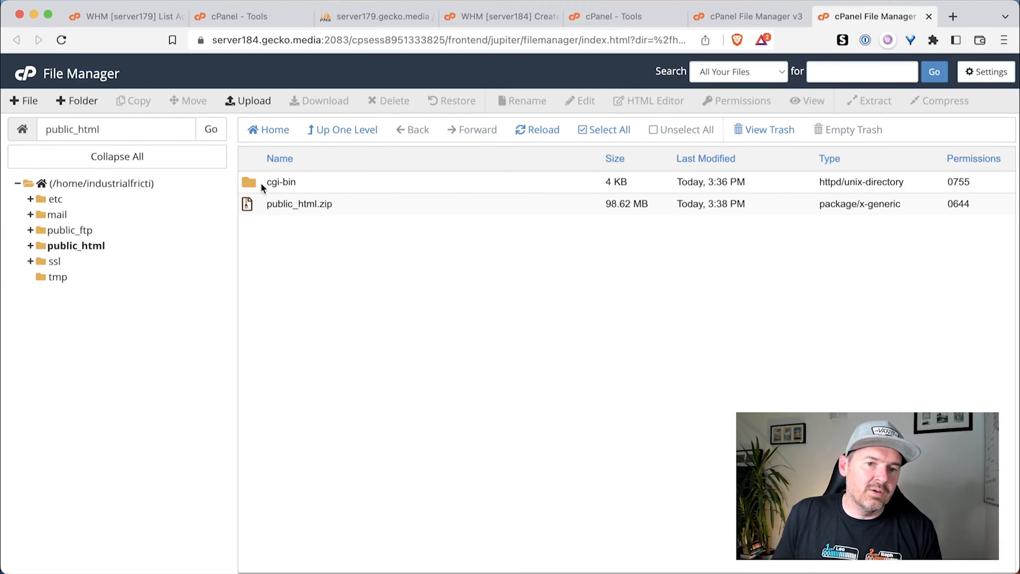
pyautogui.moveTo(240, 211)
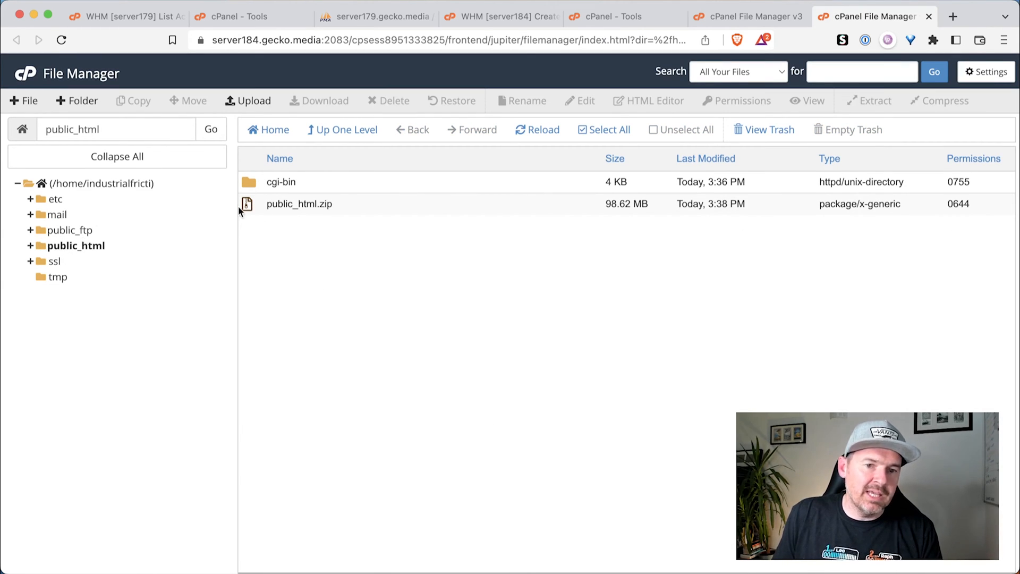
pyautogui.moveTo(298, 204)
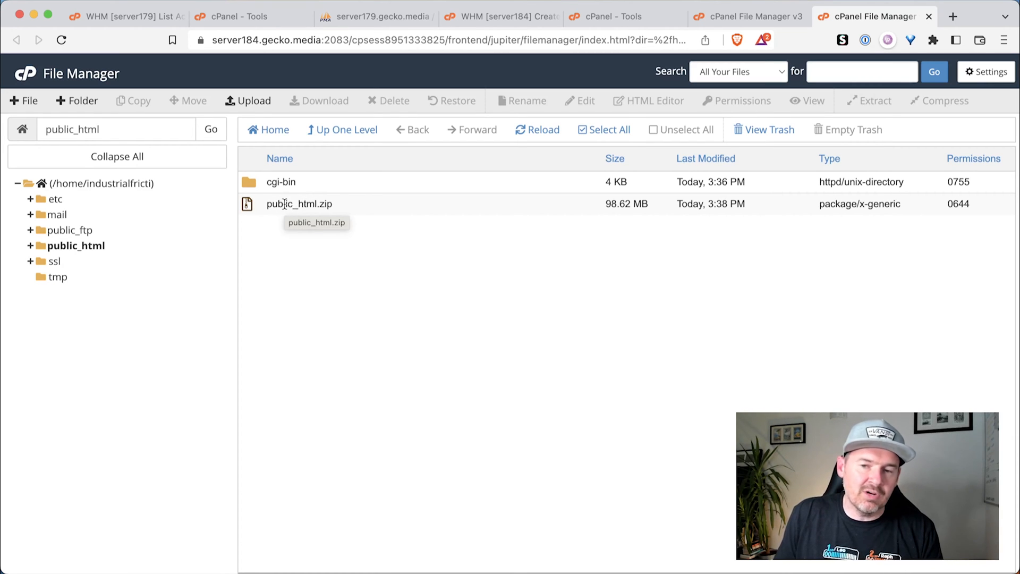
pyautogui.rightClick(300, 204)
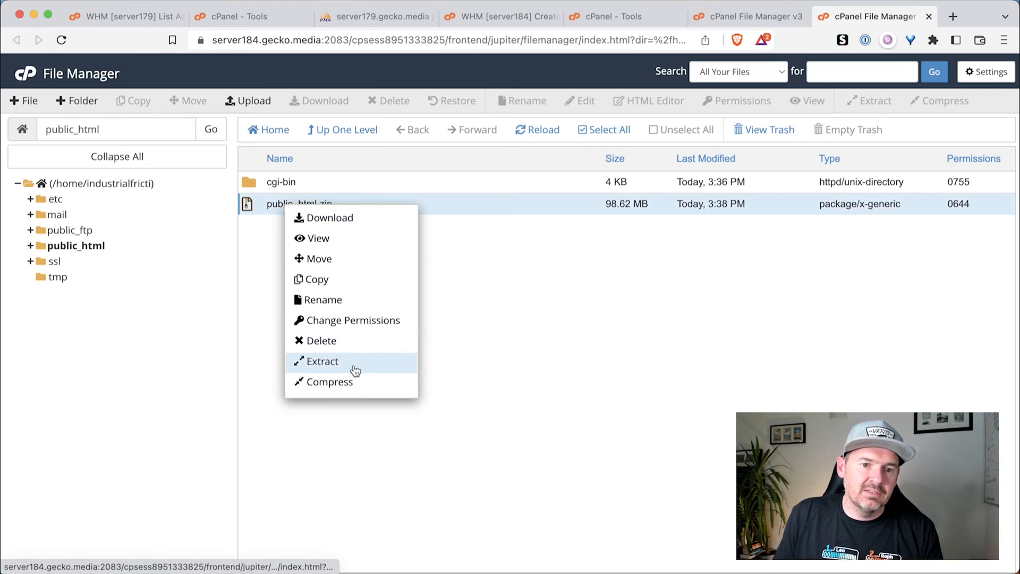
pyautogui.click(321, 361)
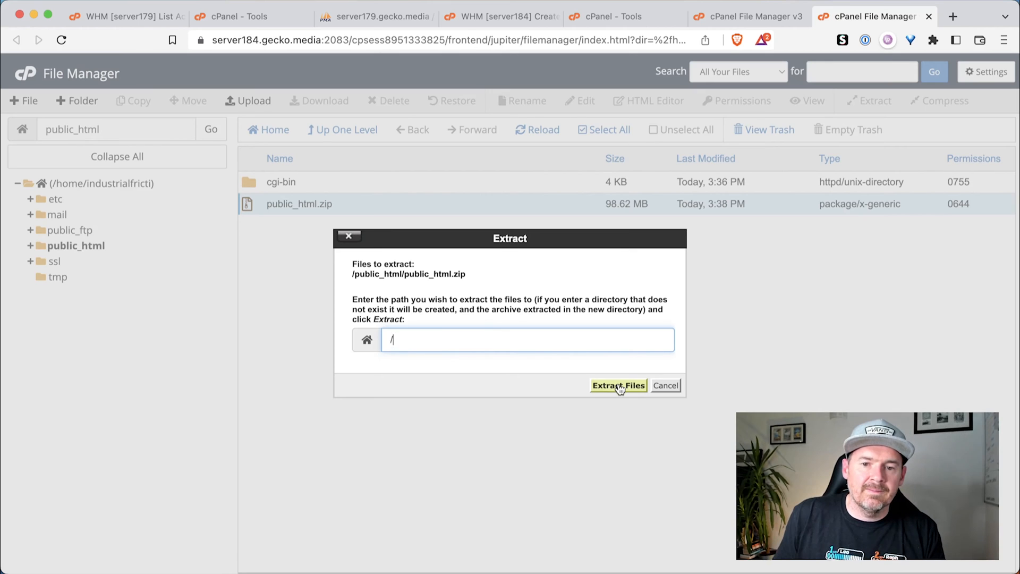
pyautogui.click(617, 385)
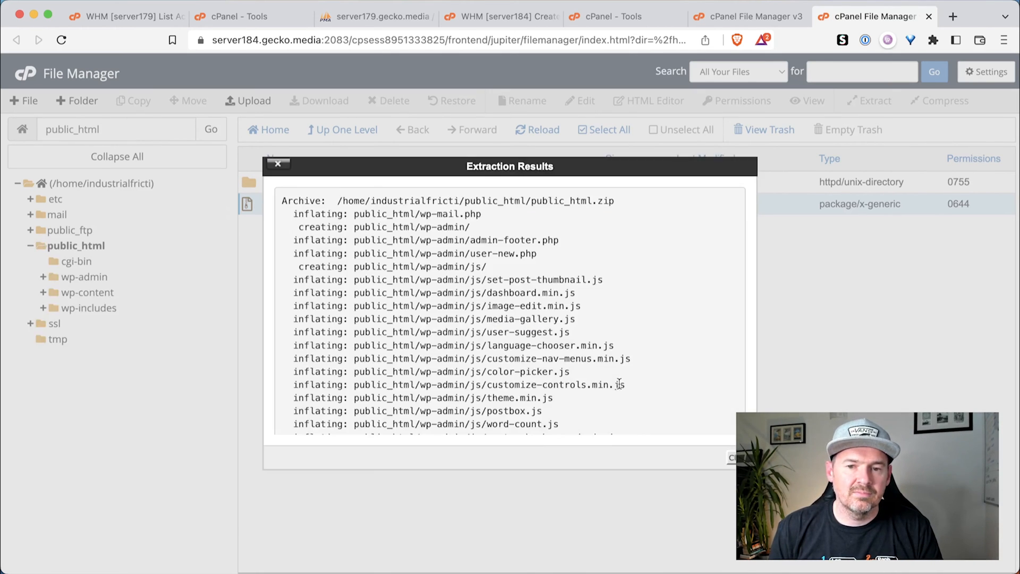
pyautogui.click(277, 163)
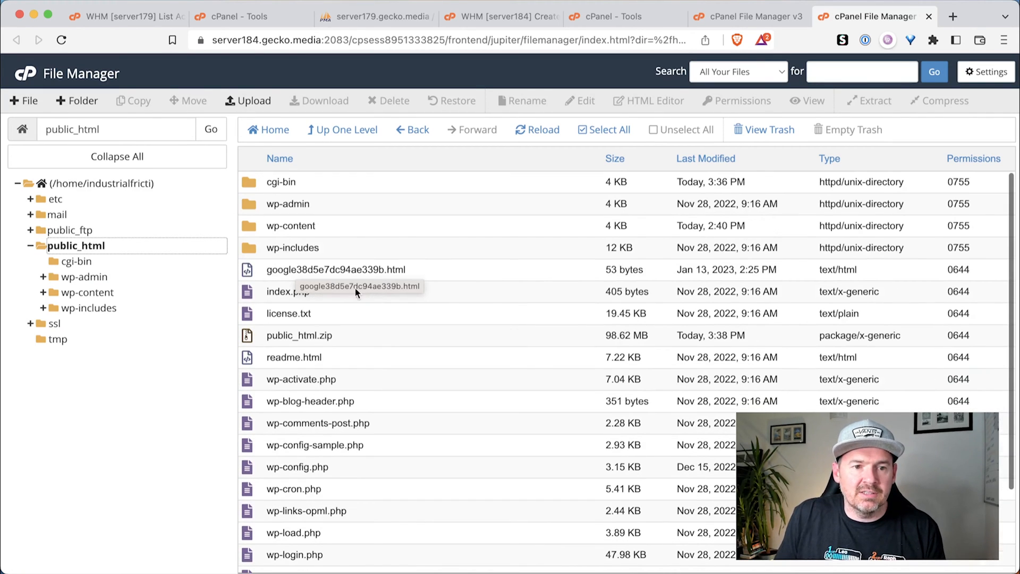
pyautogui.moveTo(296, 219)
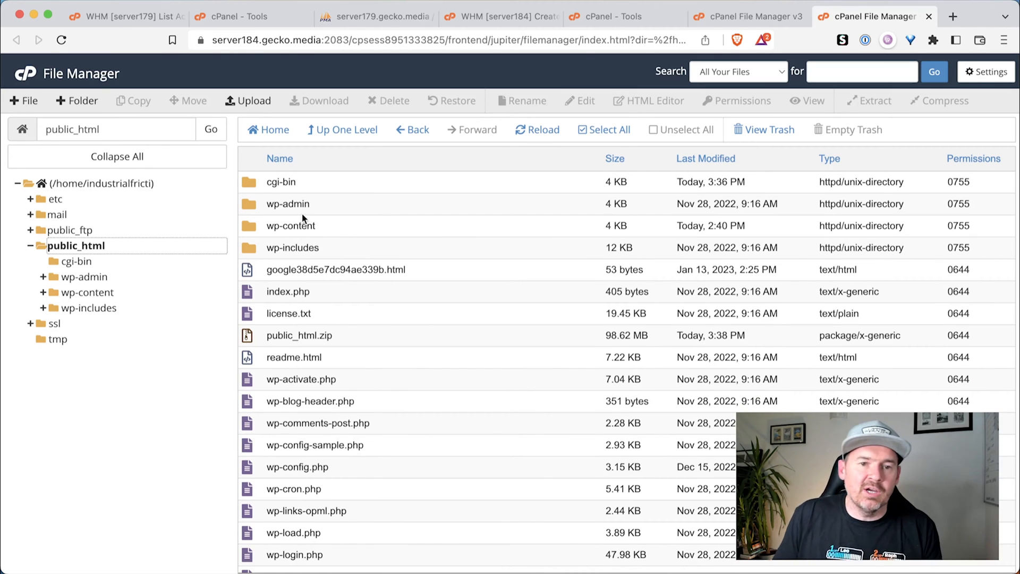
pyautogui.moveTo(319, 181)
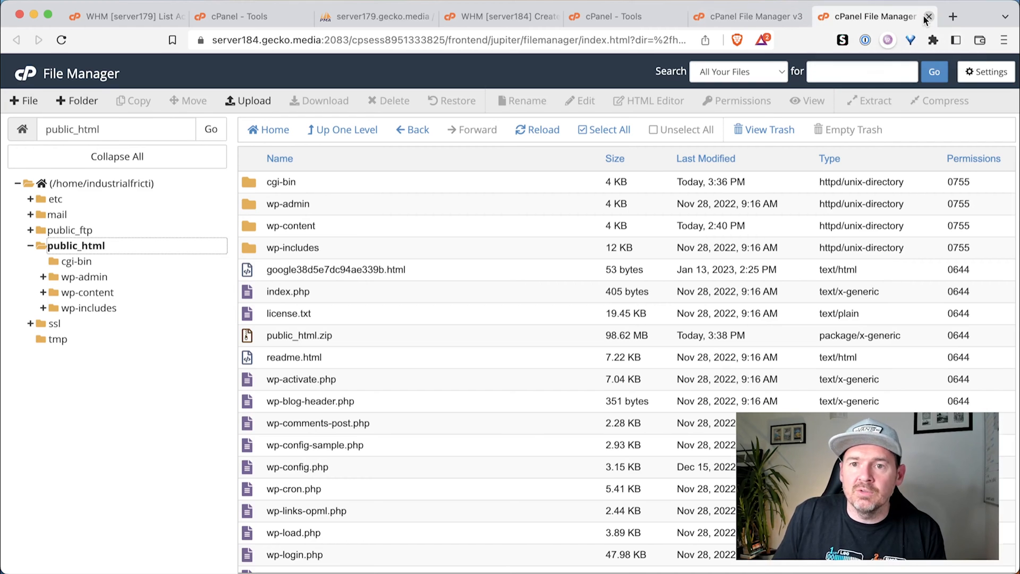
# Create the MySQL database industrialfricti_ifm on server184.
pyautogui.click(928, 16)
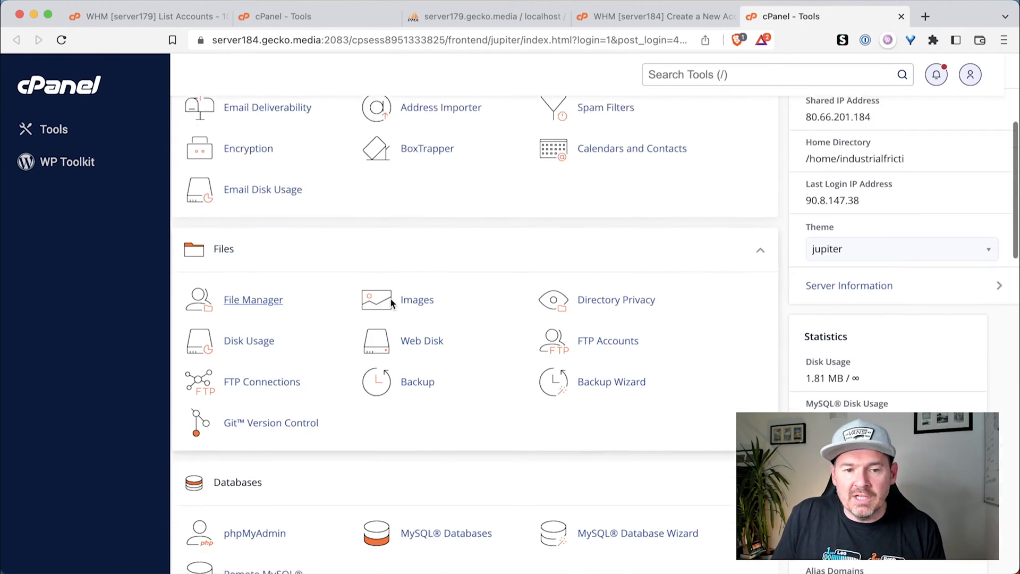
pyautogui.click(446, 419)
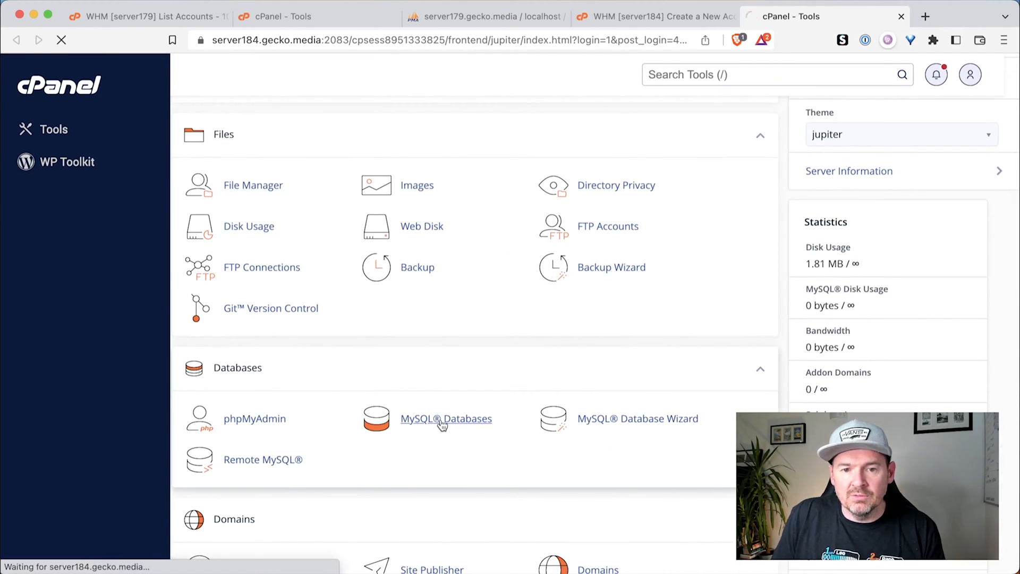
pyautogui.click(446, 419)
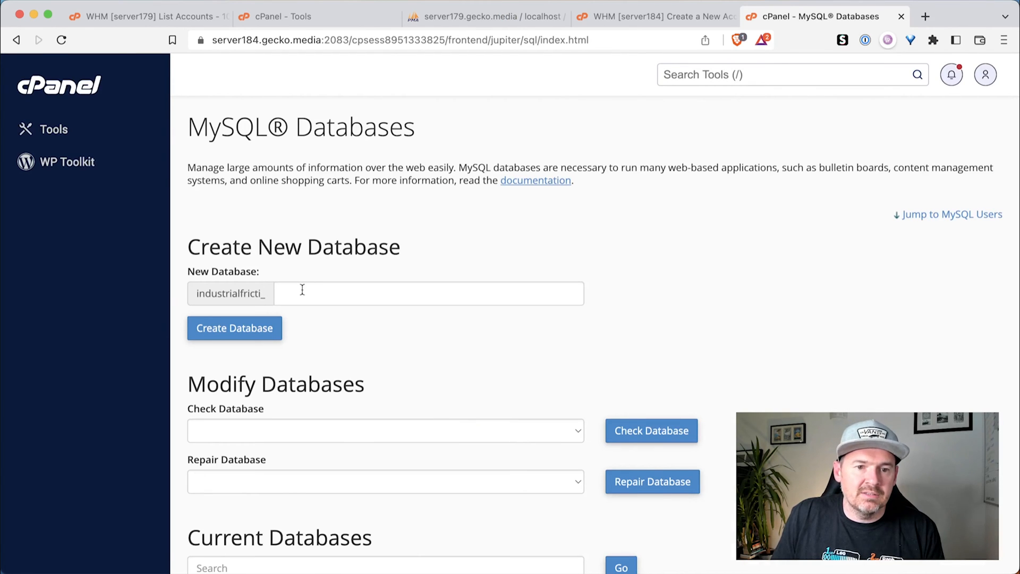
pyautogui.write('ifm')
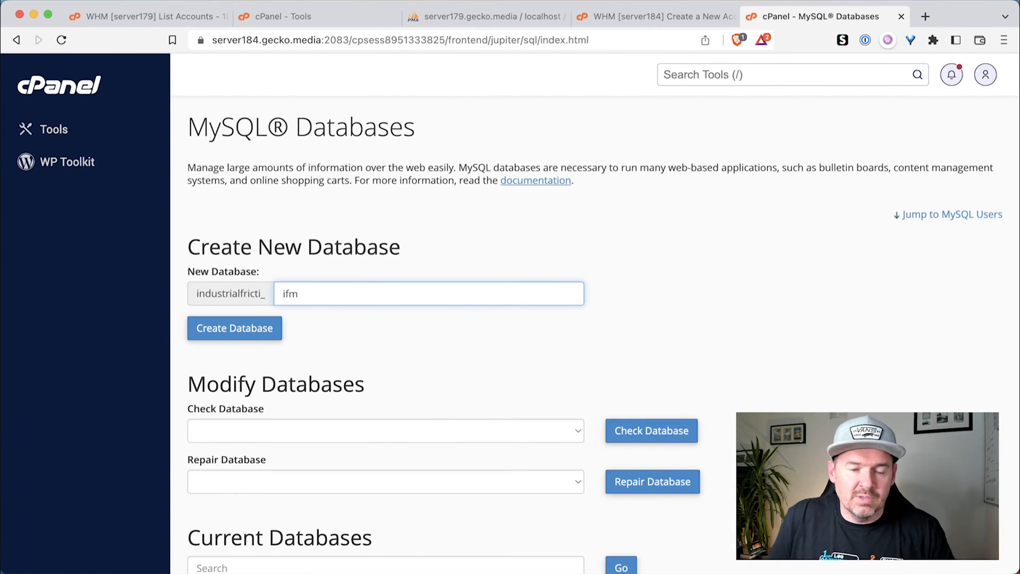
pyautogui.click(234, 328)
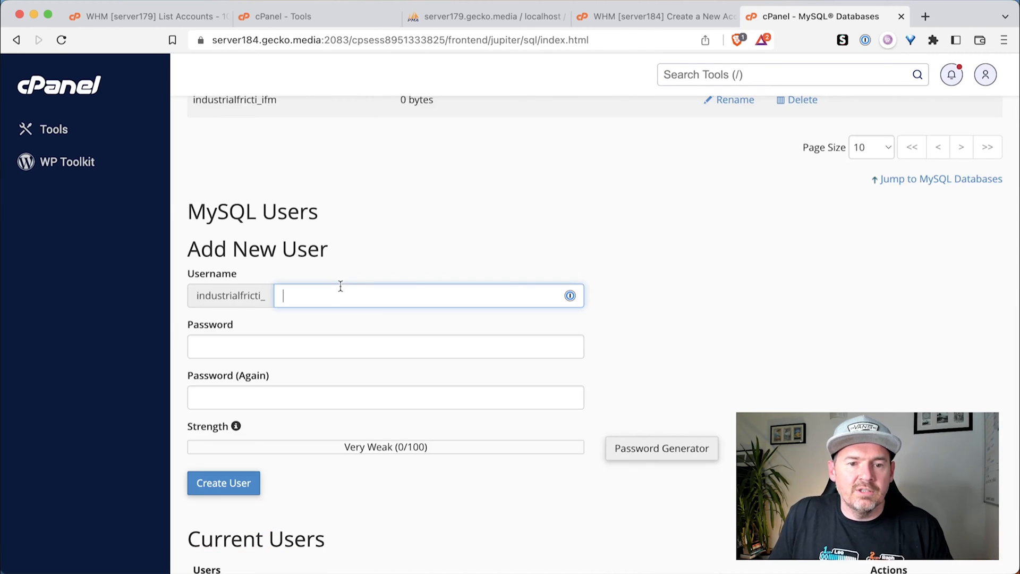
# Create MySQL user industrialfricti_dd with a password.
pyautogui.write('dd')
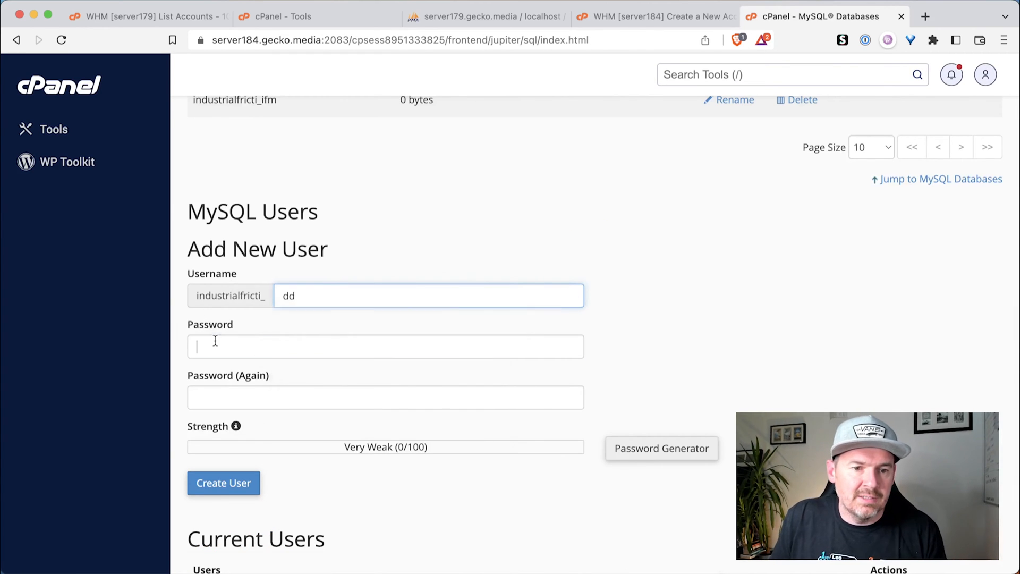
pyautogui.click(660, 447)
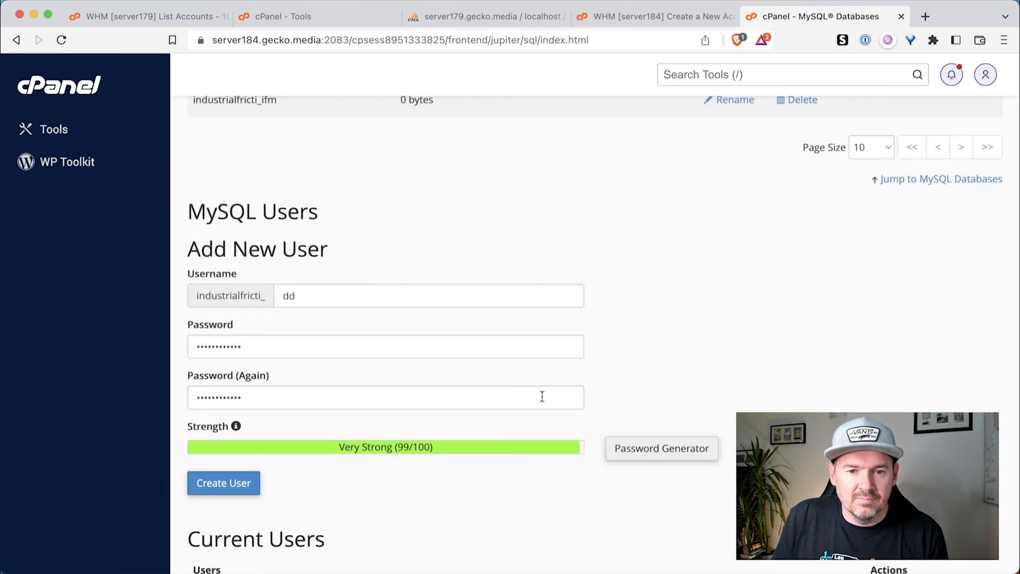
pyautogui.click(223, 483)
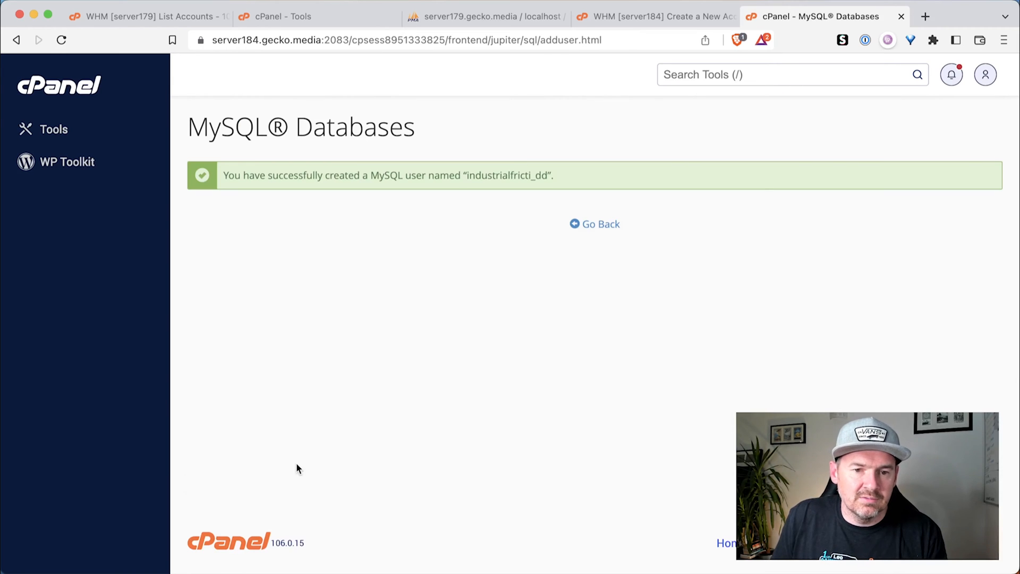
pyautogui.click(594, 224)
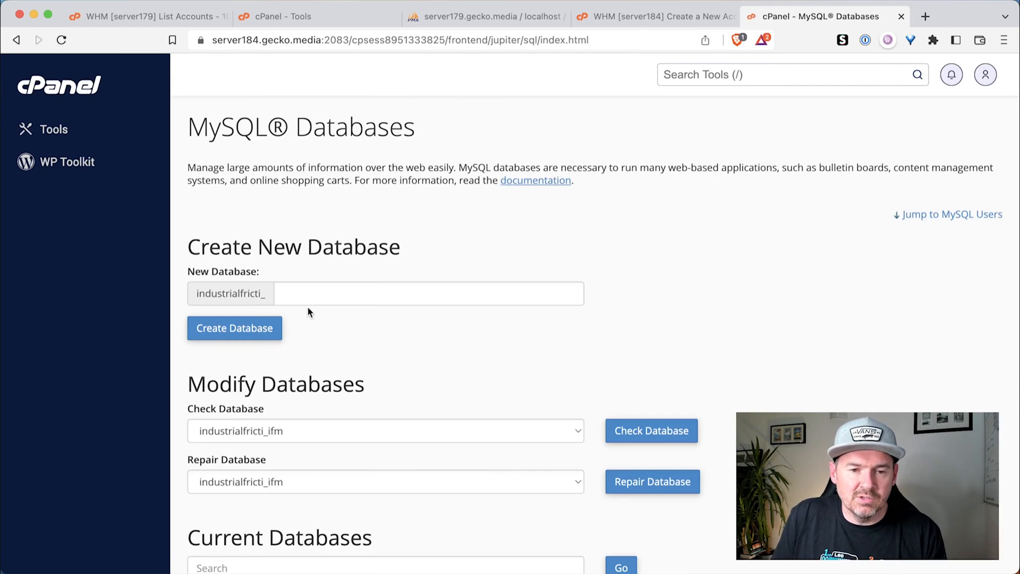
# Grant industrialfricti_dd All Privileges on industrialfricti_ifm and return to the tools page.
pyautogui.scroll(-3)
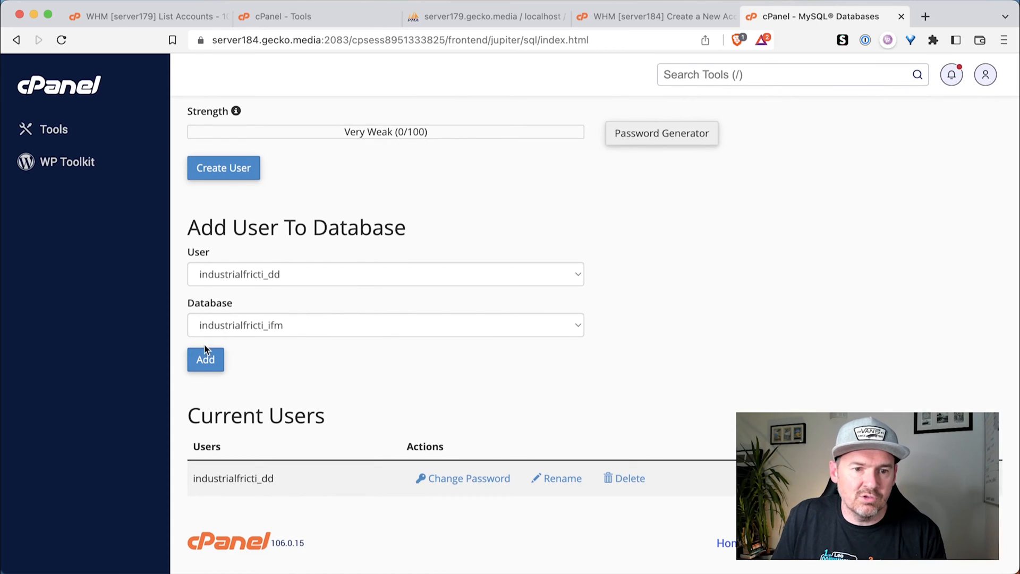
pyautogui.click(205, 358)
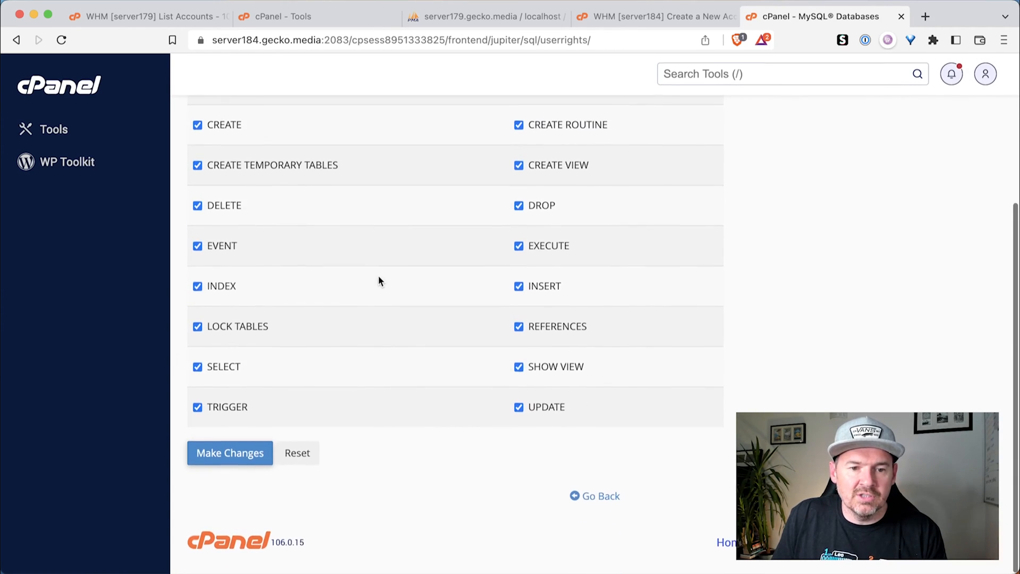
pyautogui.click(229, 453)
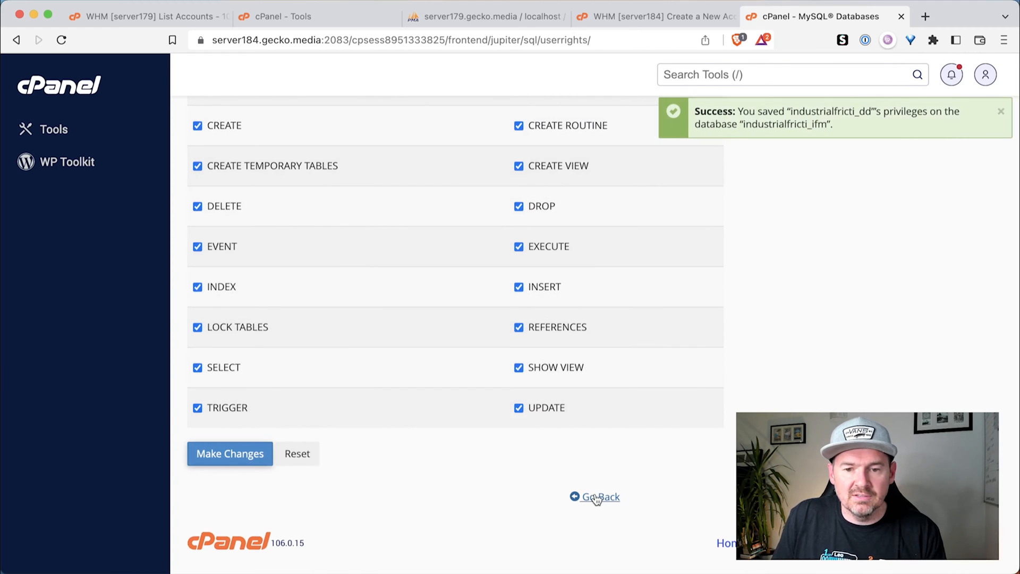
pyautogui.click(594, 496)
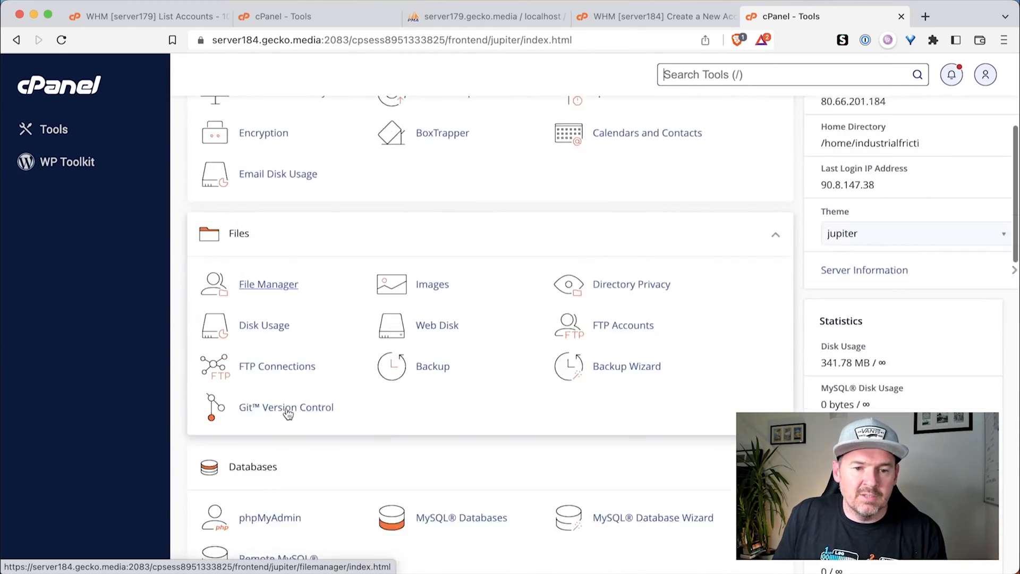
# In phpMyAdmin, select the industrialfricti_ifm database and go to its Import page.
pyautogui.scroll(-3)
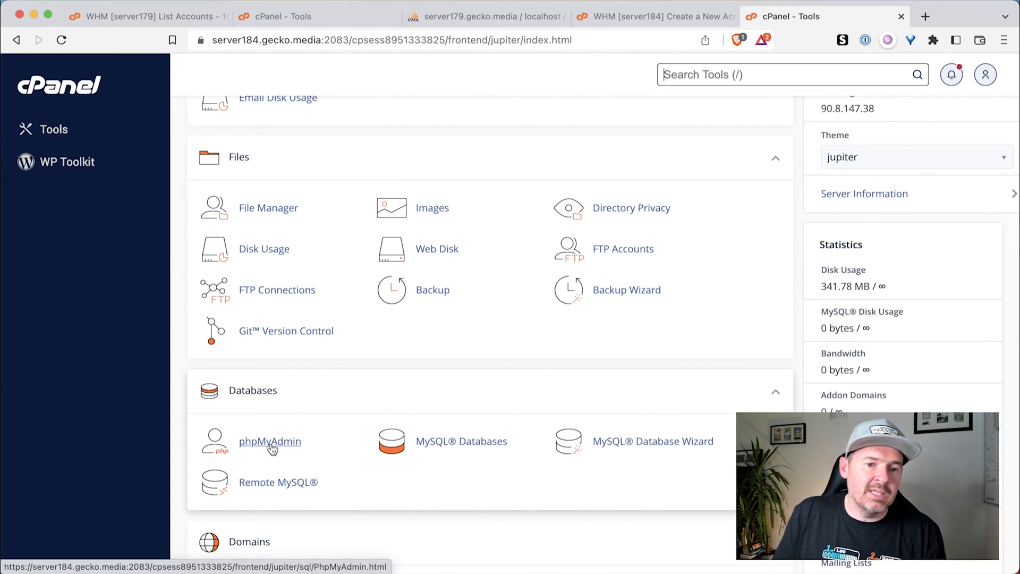
pyautogui.click(269, 441)
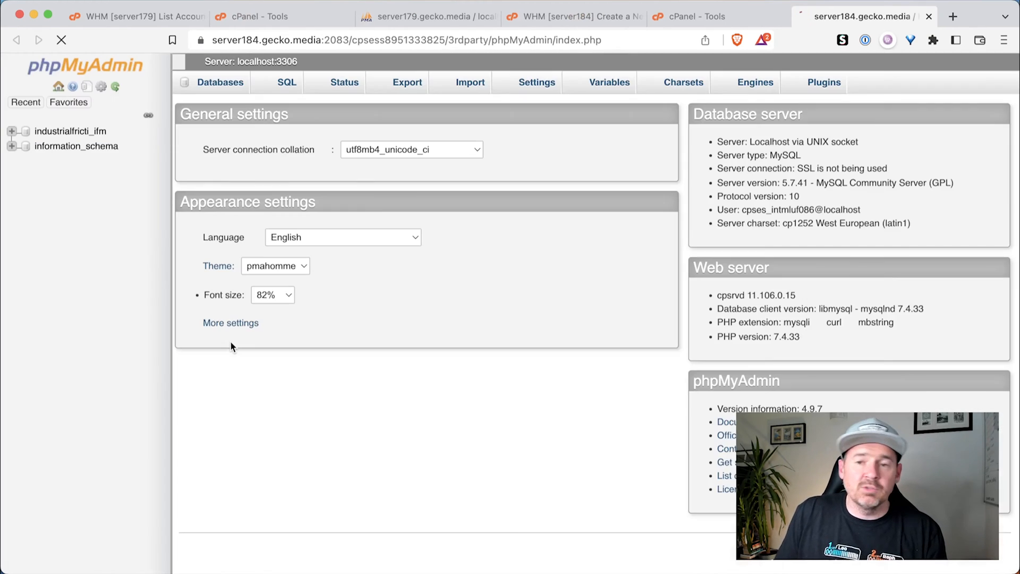
pyautogui.click(70, 132)
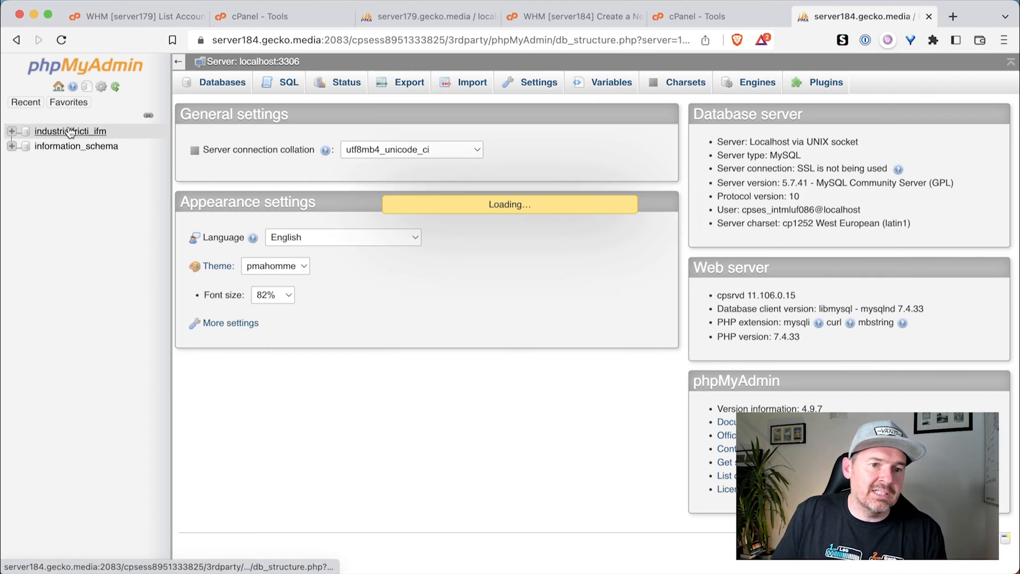
pyautogui.click(70, 131)
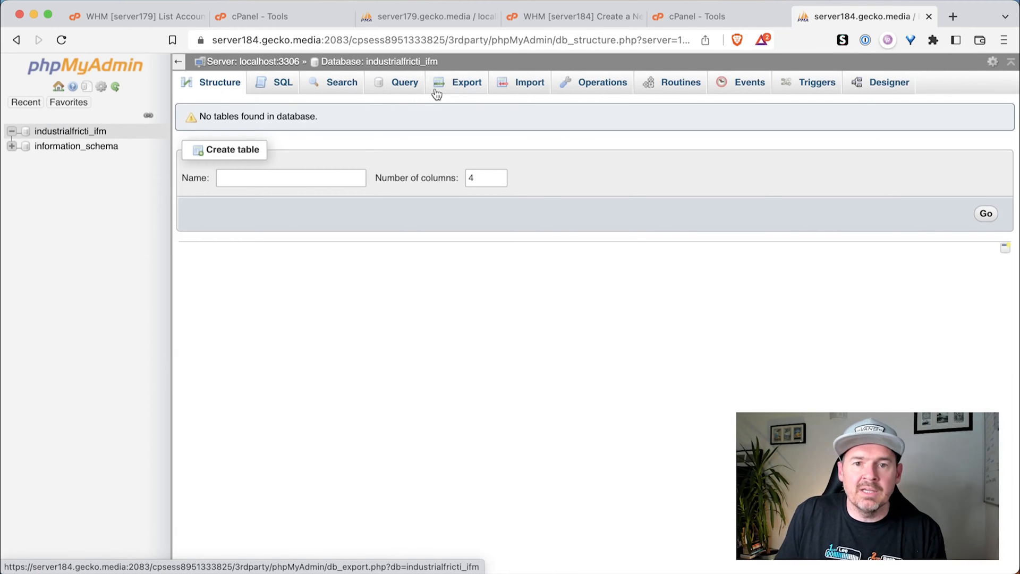
pyautogui.moveTo(466, 88)
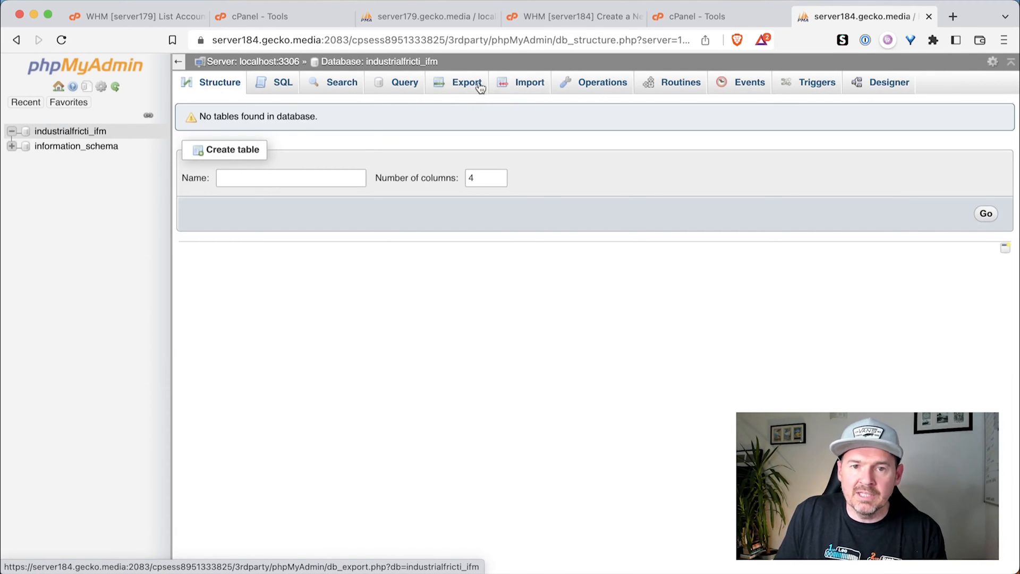
pyautogui.click(529, 82)
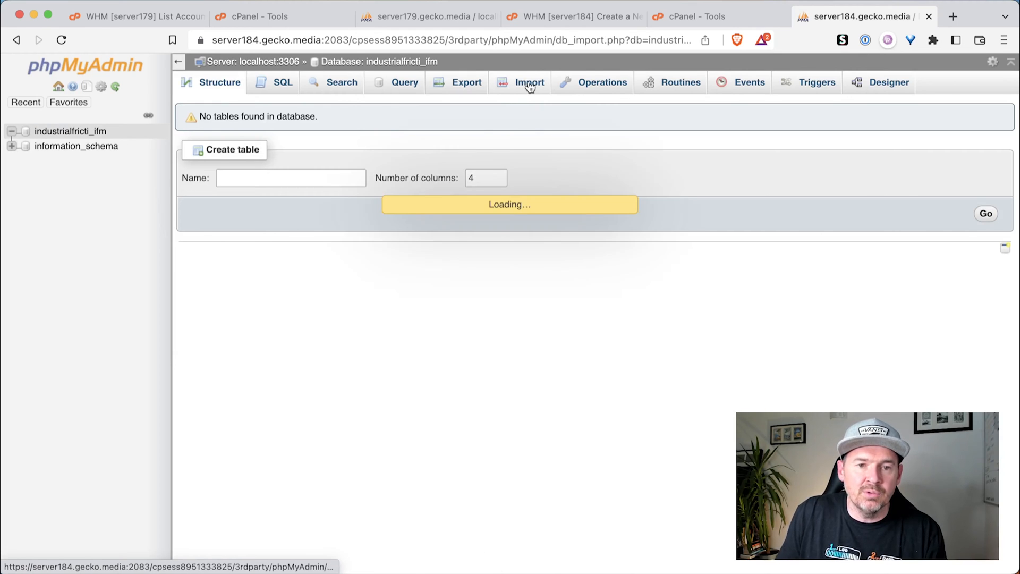
pyautogui.click(529, 82)
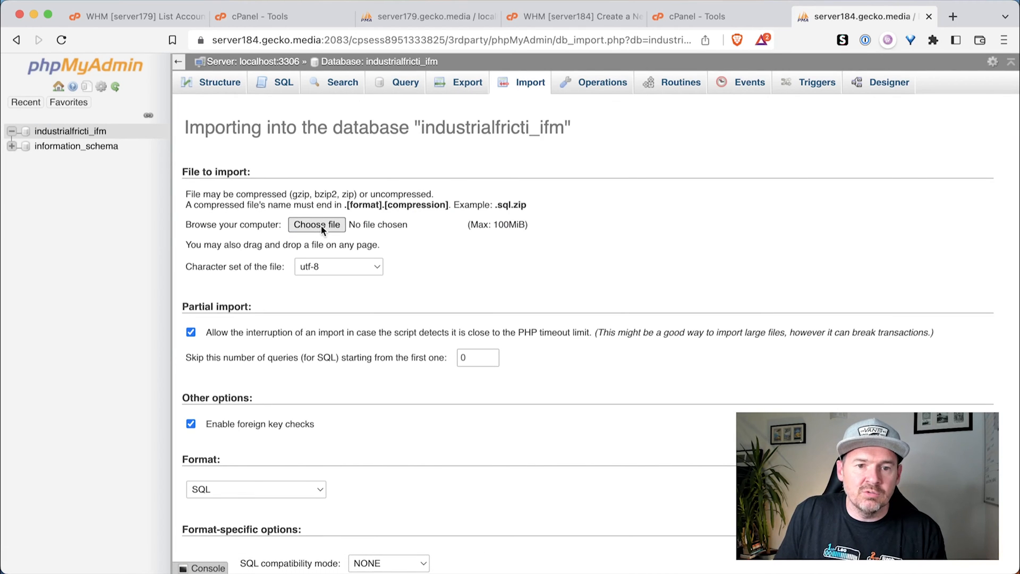
# Import the industrialfricti_ifm.sql dump into the database (151 queries executed).
pyautogui.click(316, 224)
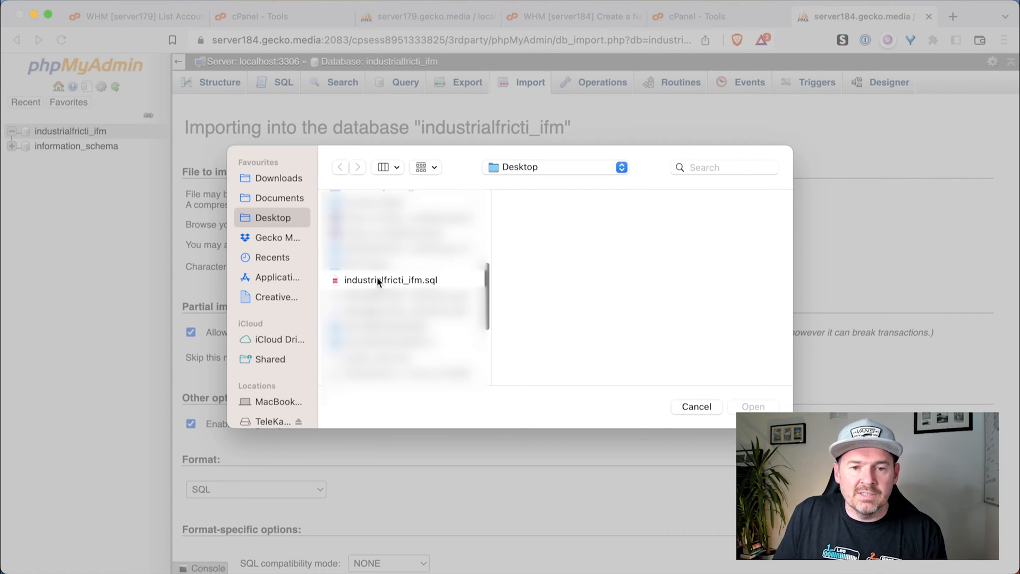
pyautogui.click(390, 279)
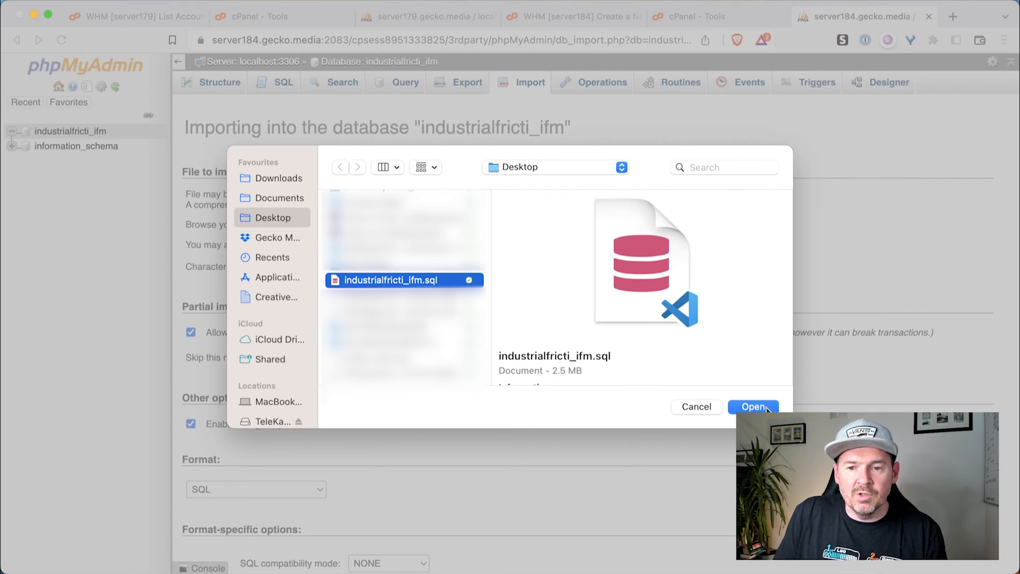
pyautogui.click(753, 405)
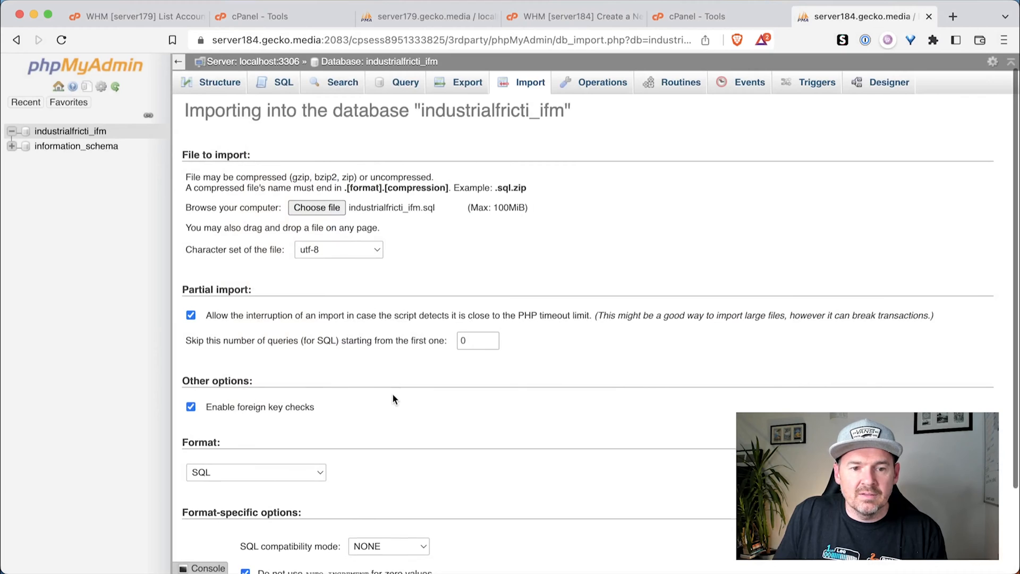
pyautogui.scroll(-3)
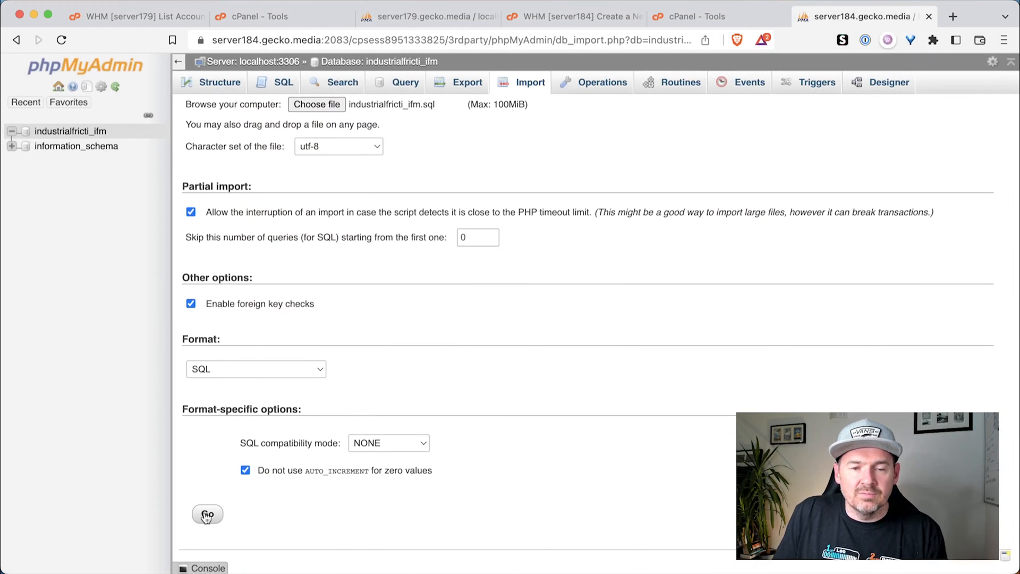
pyautogui.click(208, 514)
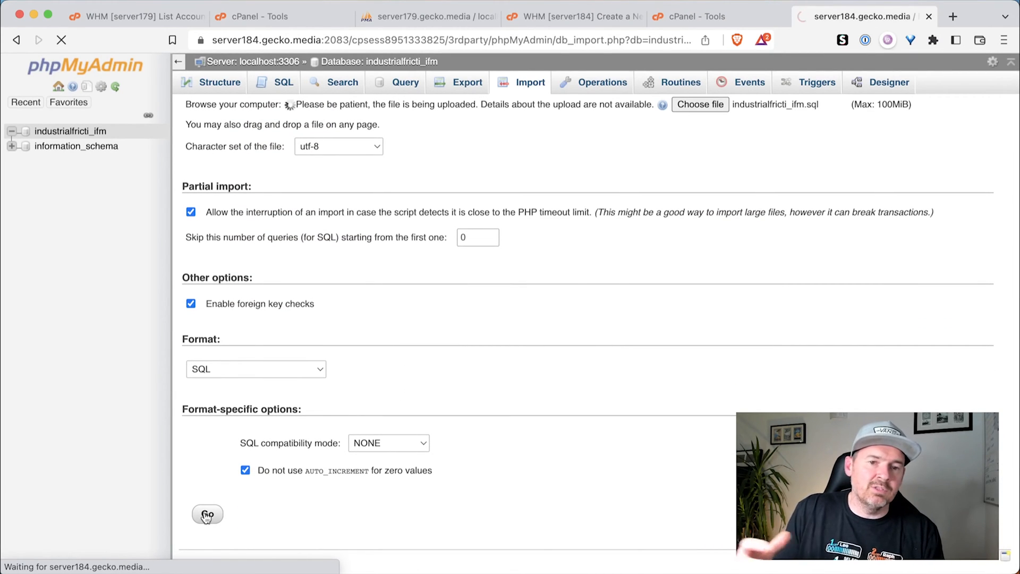
pyautogui.click(207, 514)
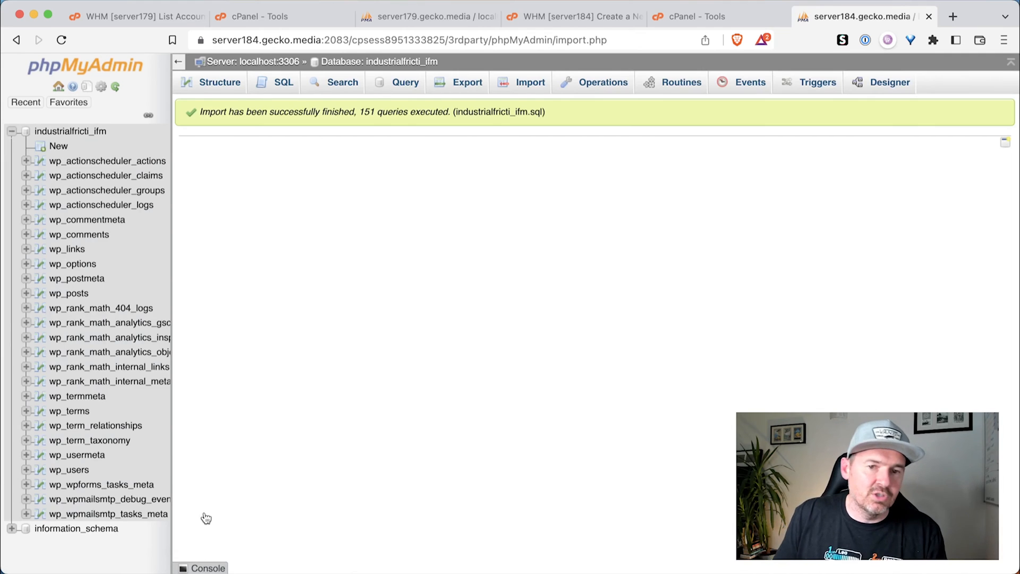
pyautogui.moveTo(253, 139)
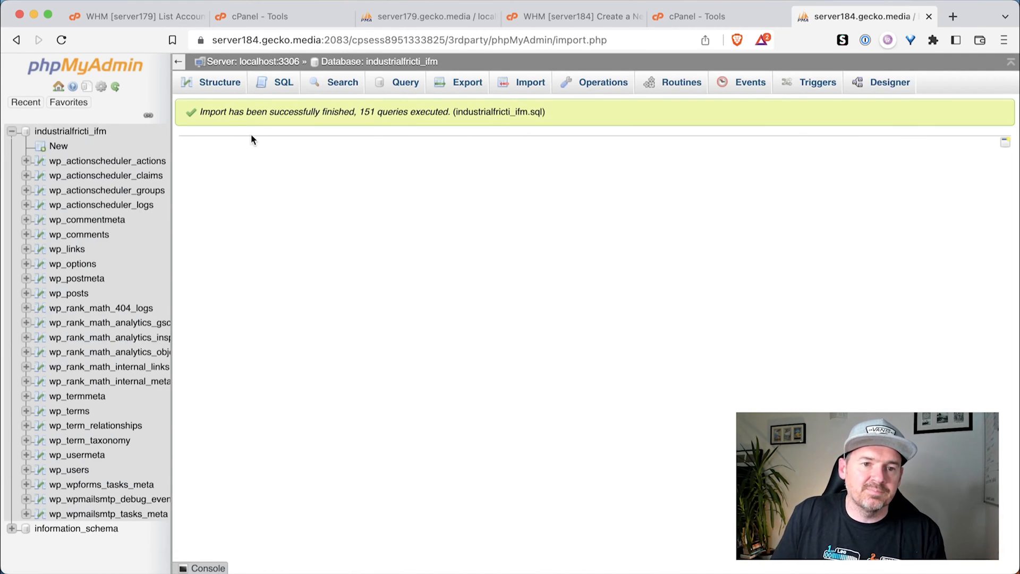
pyautogui.moveTo(231, 111)
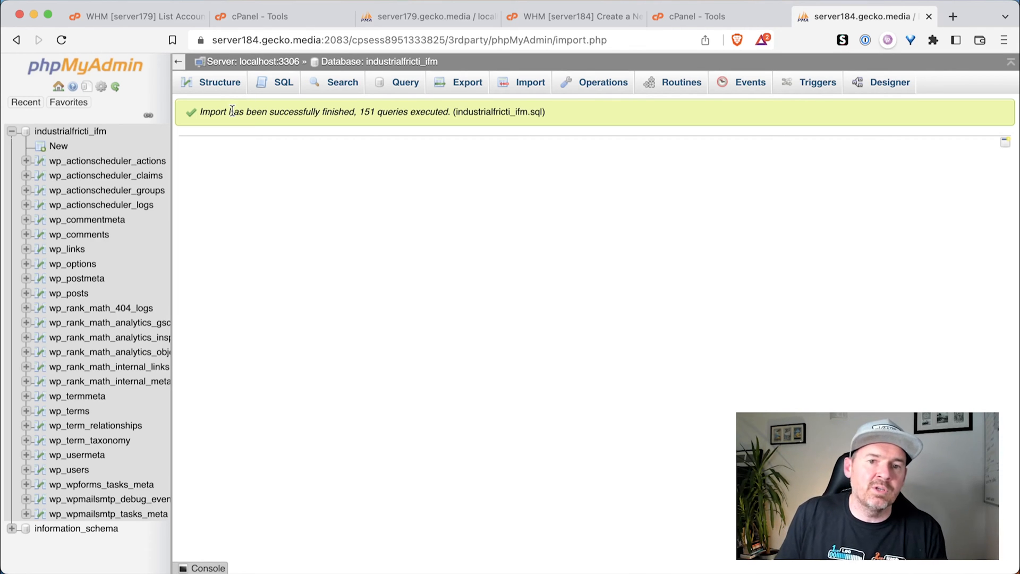
# View the database's Structure listing of its imported WordPress tables.
pyautogui.click(219, 82)
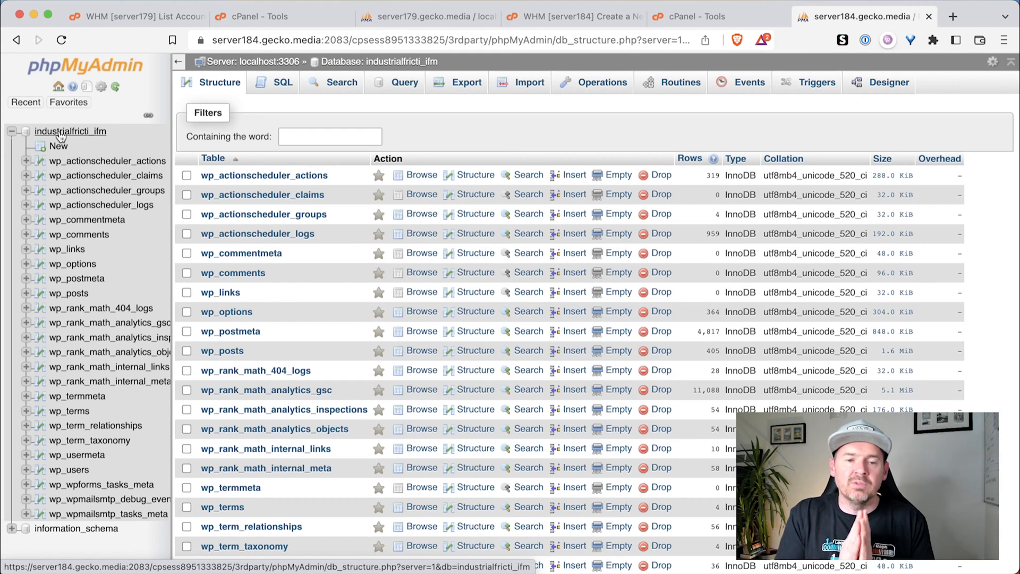
pyautogui.moveTo(208, 193)
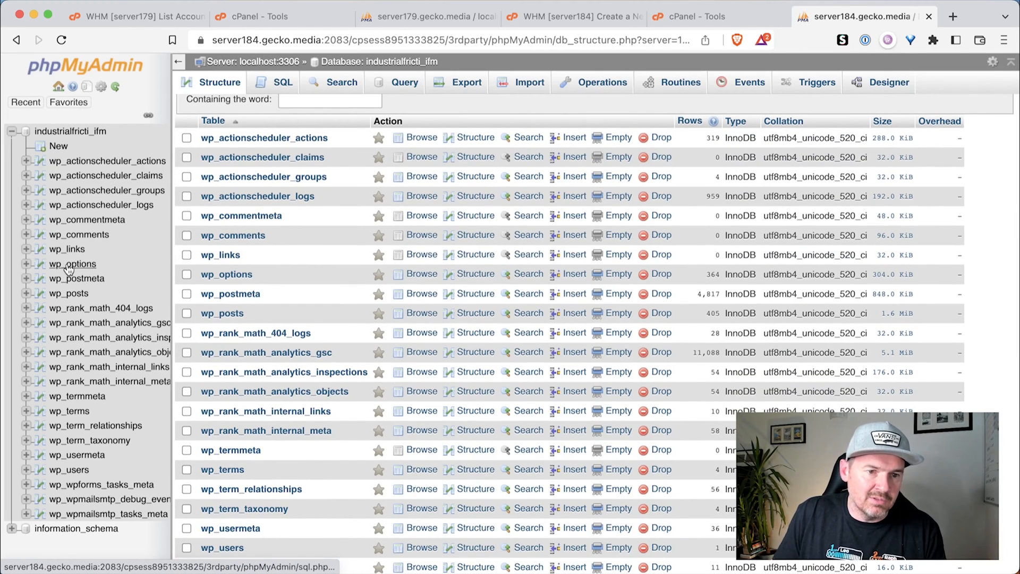
pyautogui.moveTo(71, 268)
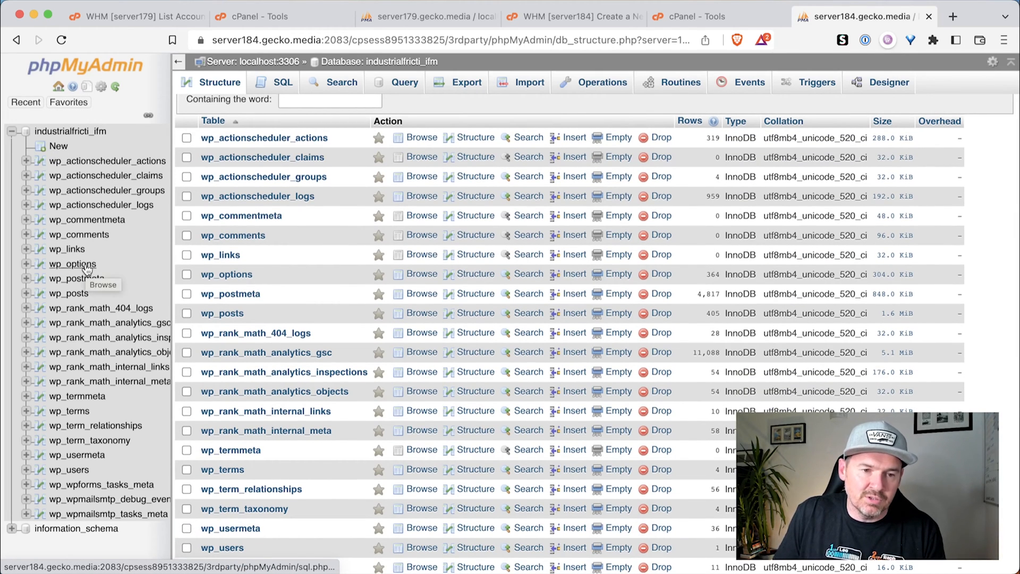
pyautogui.click(207, 113)
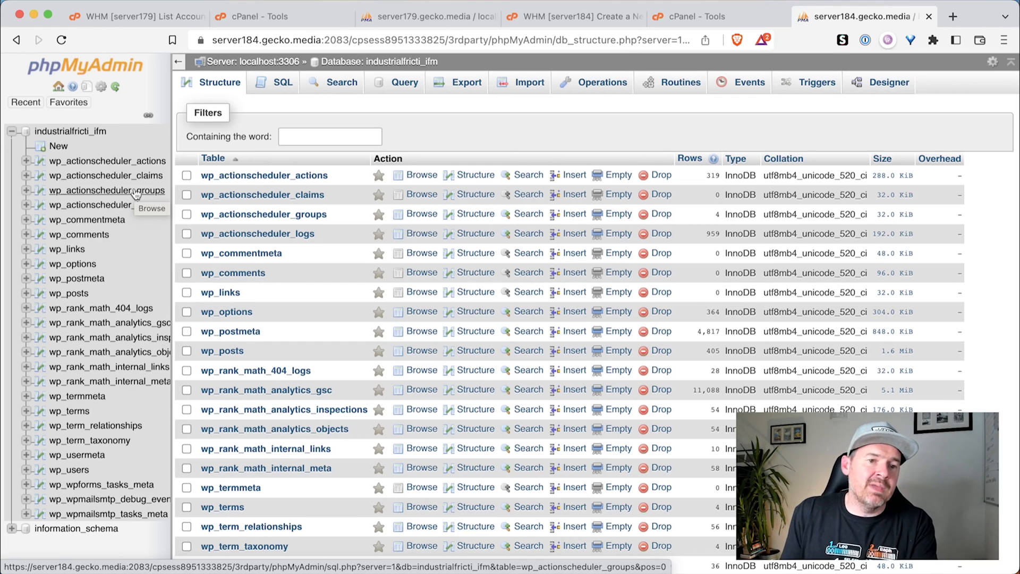
pyautogui.moveTo(59, 169)
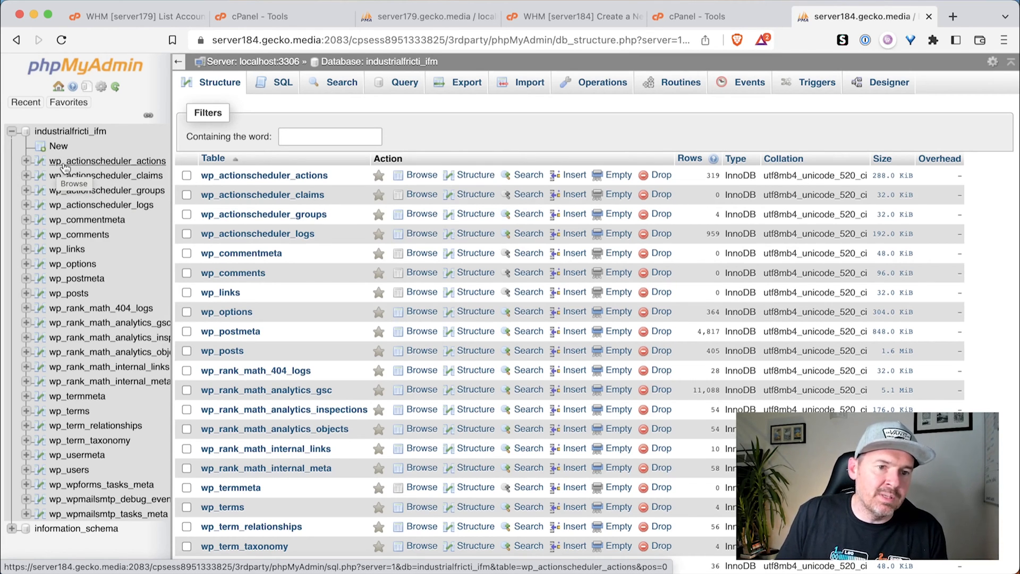
pyautogui.moveTo(77, 180)
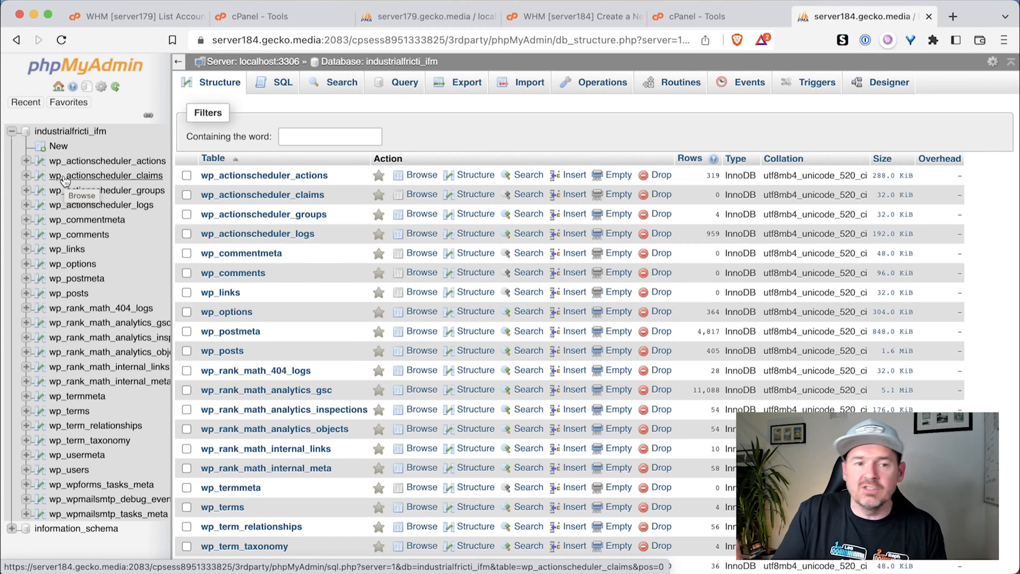
pyautogui.moveTo(78, 234)
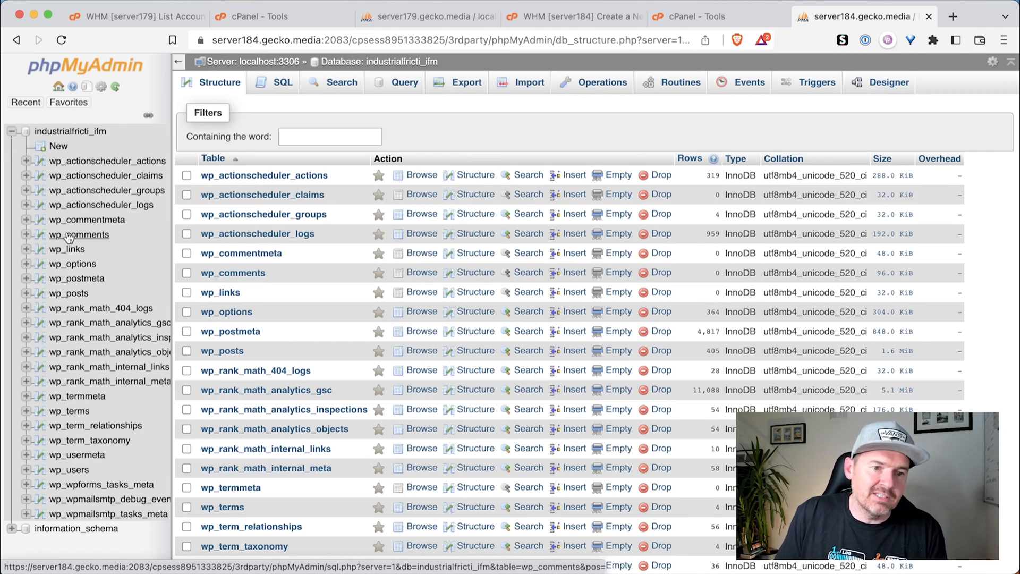
pyautogui.moveTo(55, 215)
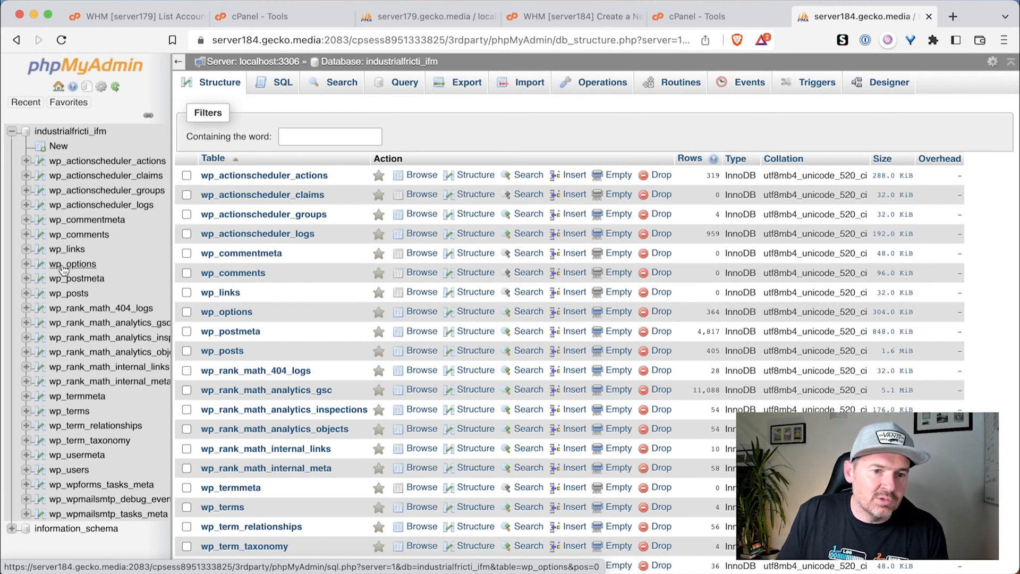
pyautogui.click(73, 264)
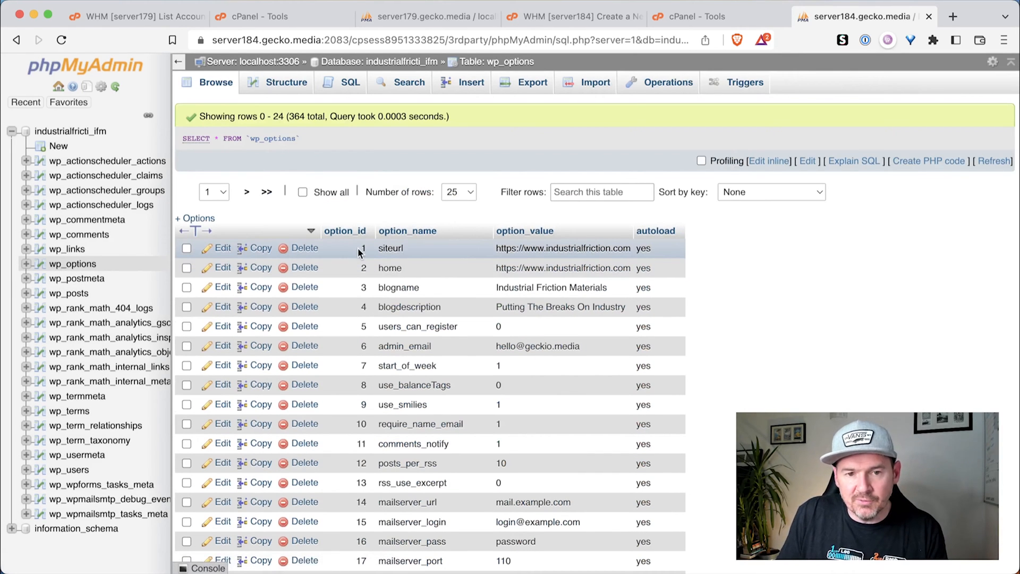
pyautogui.moveTo(411, 251)
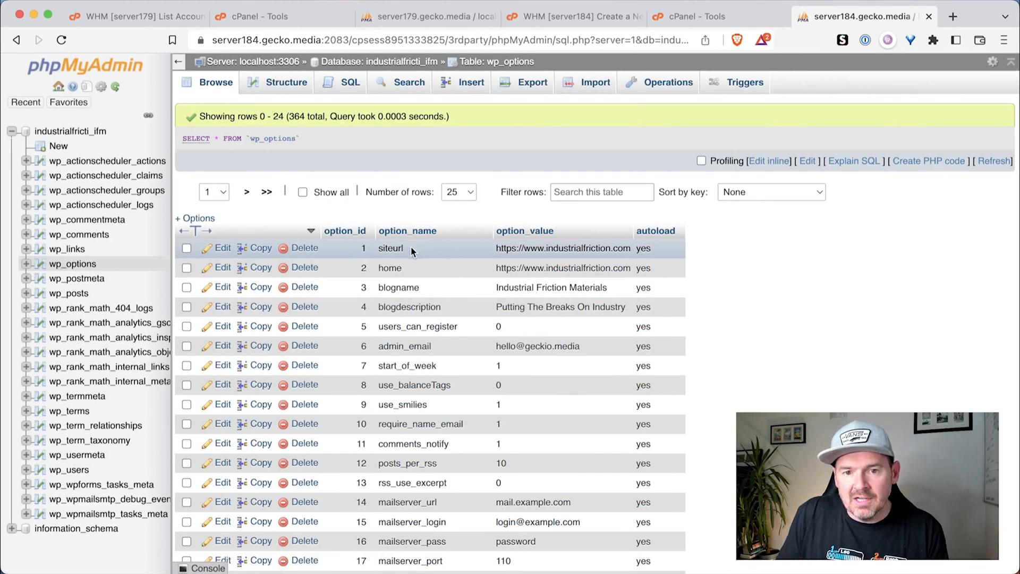
pyautogui.moveTo(407, 270)
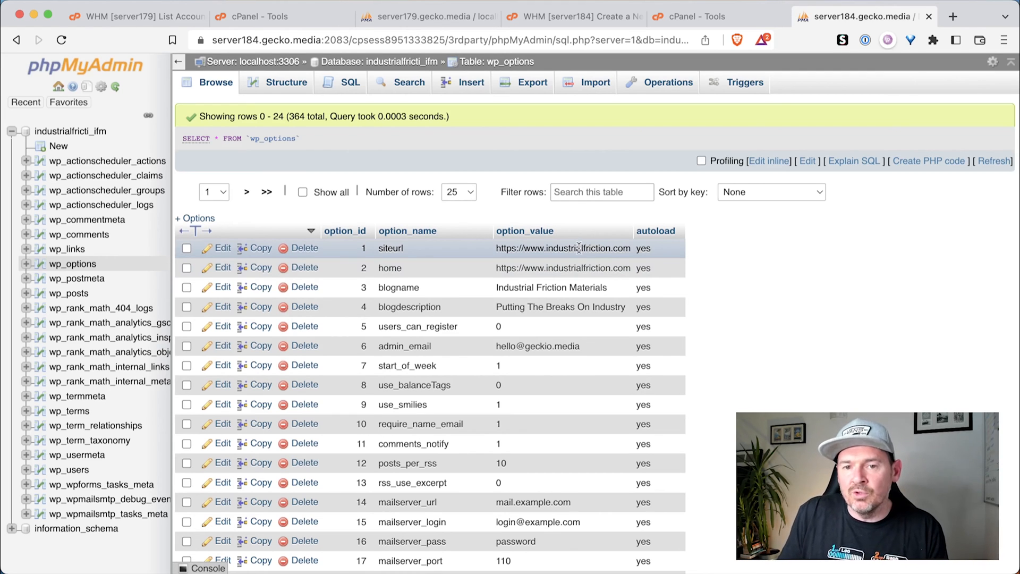
pyautogui.doubleClick(563, 248)
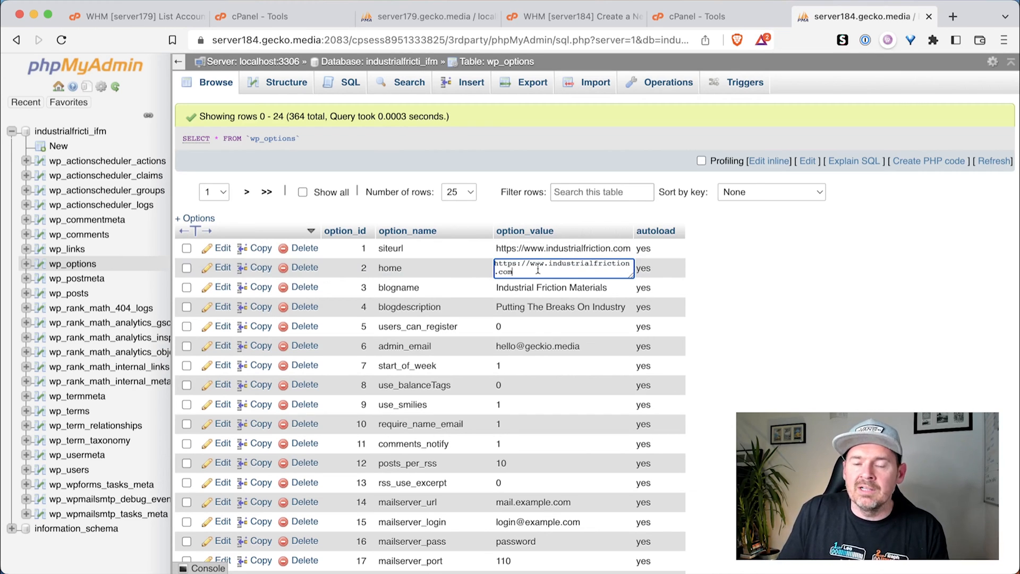
pyautogui.click(769, 252)
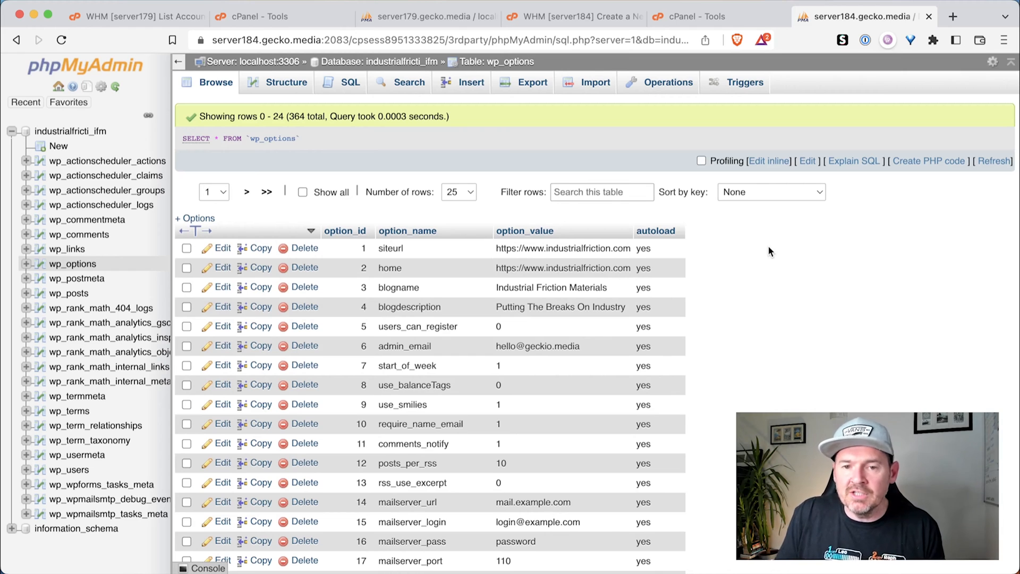
pyautogui.click(693, 16)
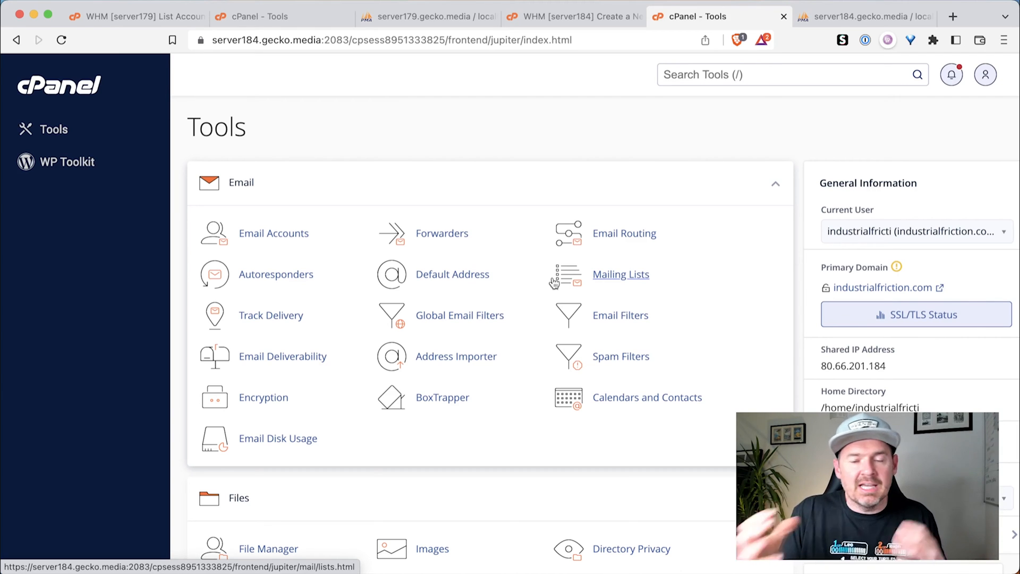
pyautogui.moveTo(398, 416)
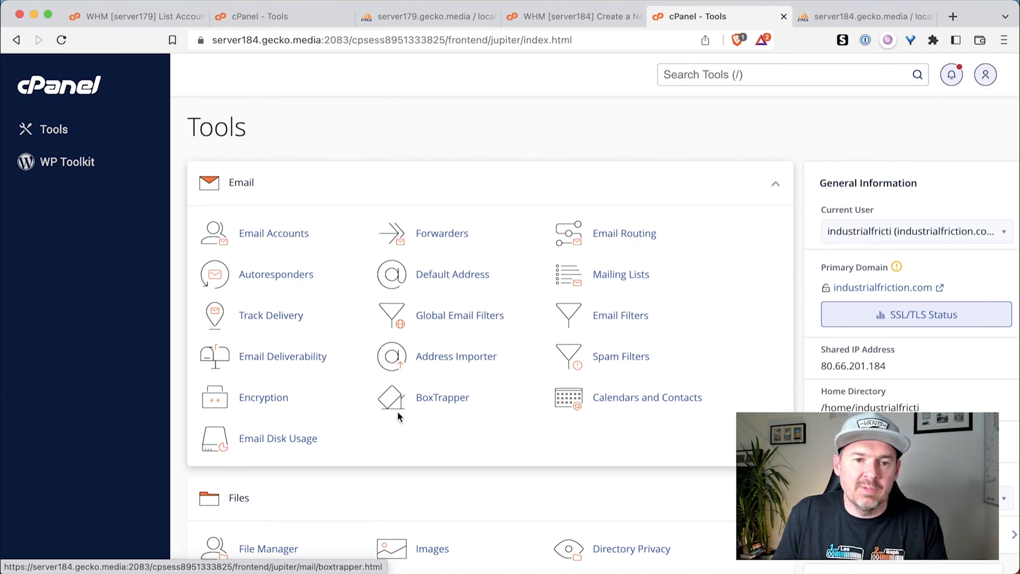
# Open wp-config.php from File Manager in the code editor and locate the database settings.
pyautogui.click(268, 549)
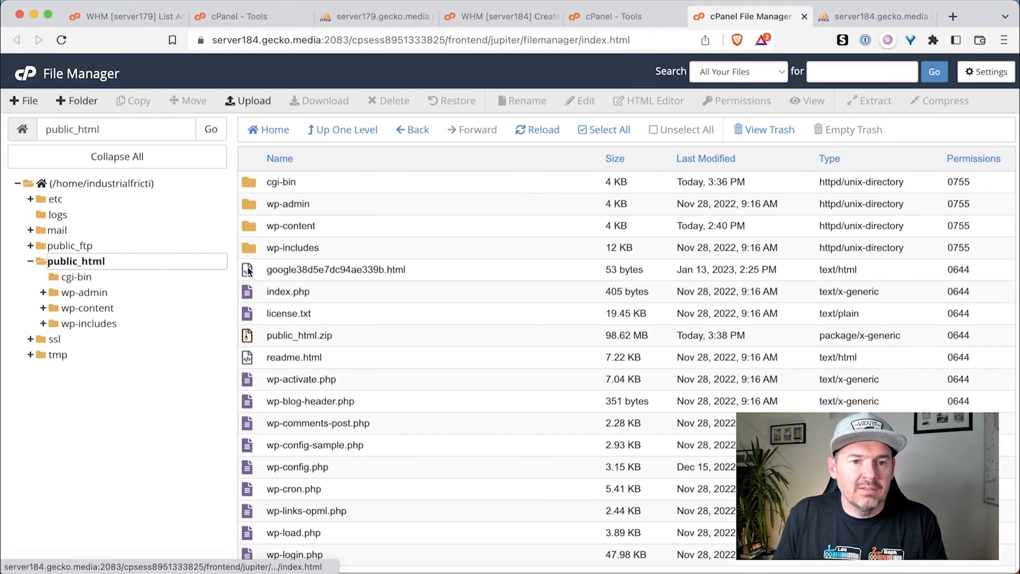
pyautogui.scroll(-3)
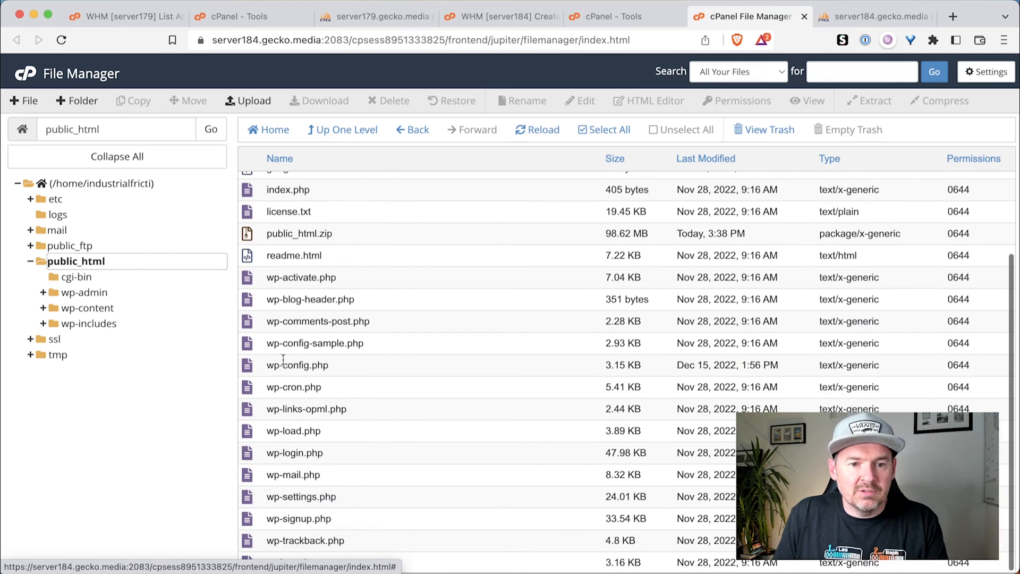
pyautogui.rightClick(296, 364)
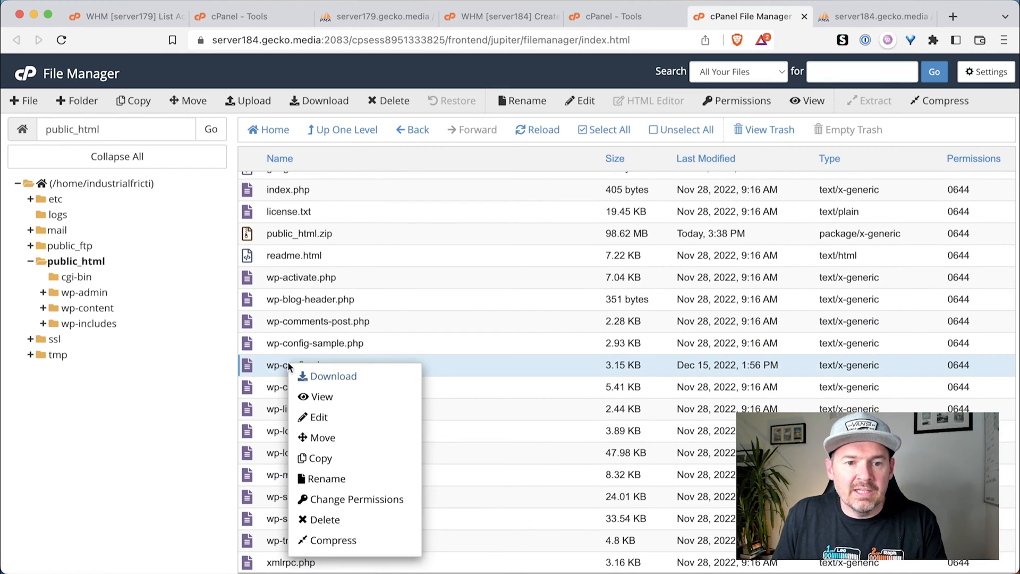
pyautogui.click(318, 416)
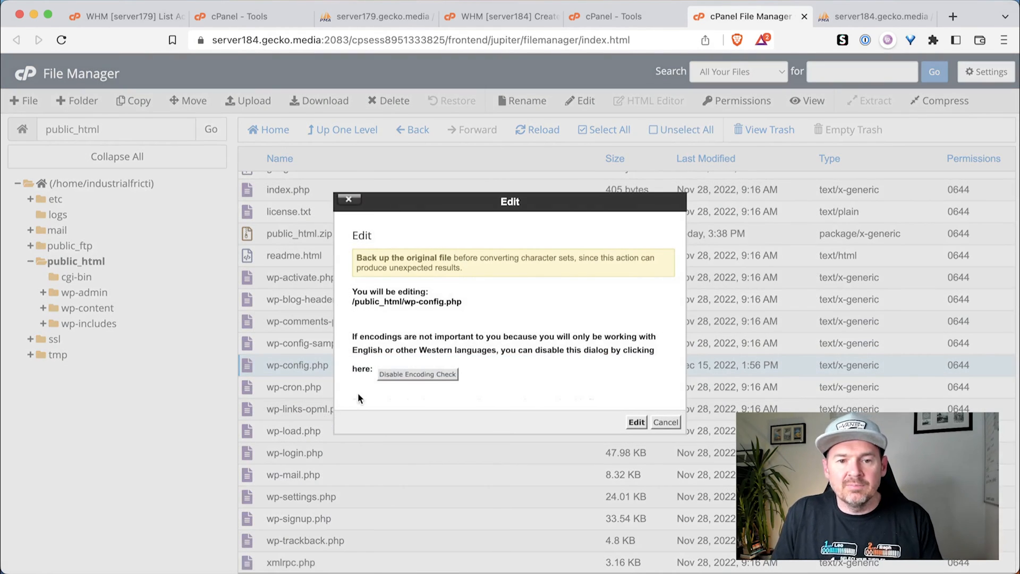
pyautogui.click(635, 422)
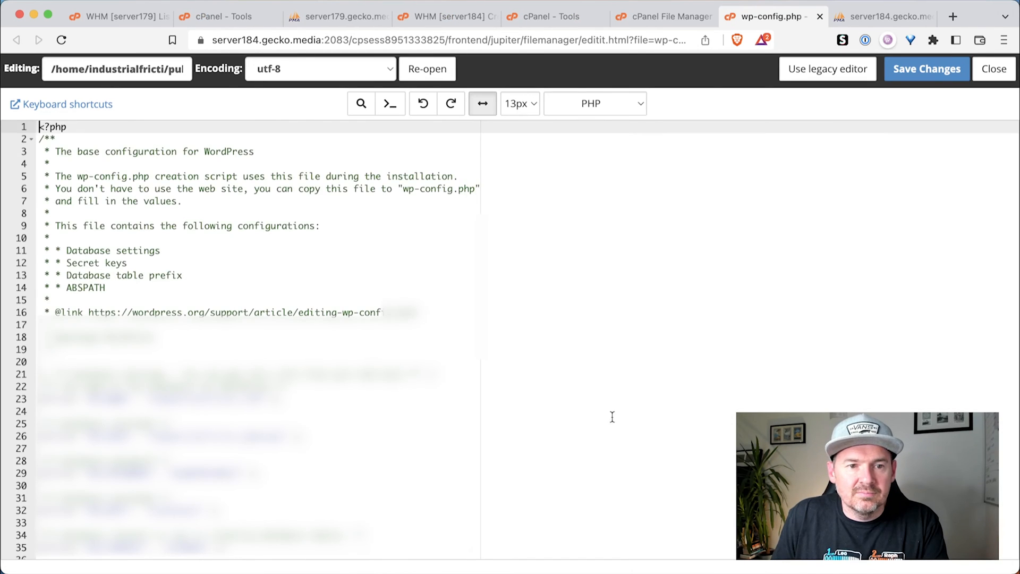
pyautogui.scroll(-3)
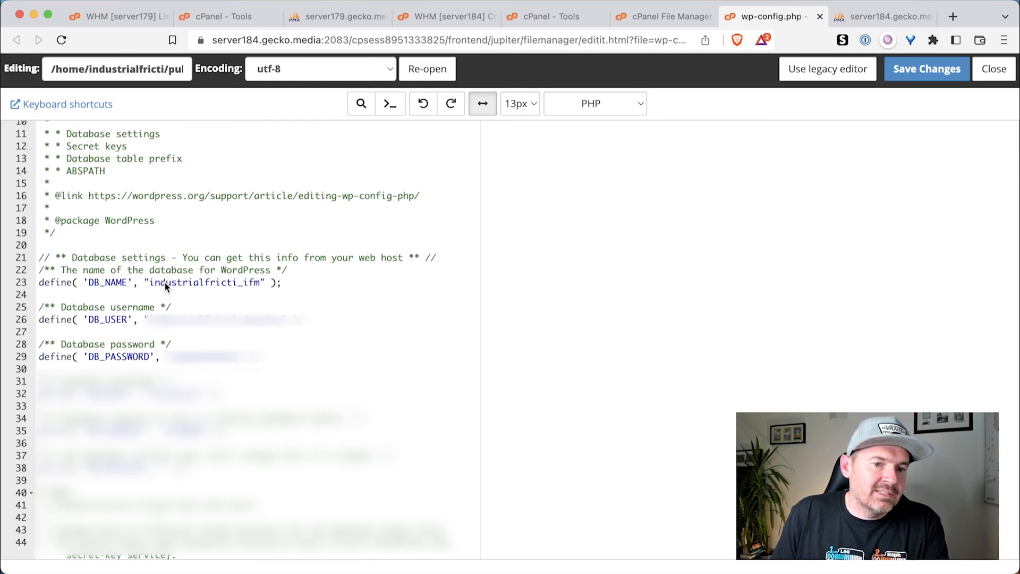
pyautogui.moveTo(216, 325)
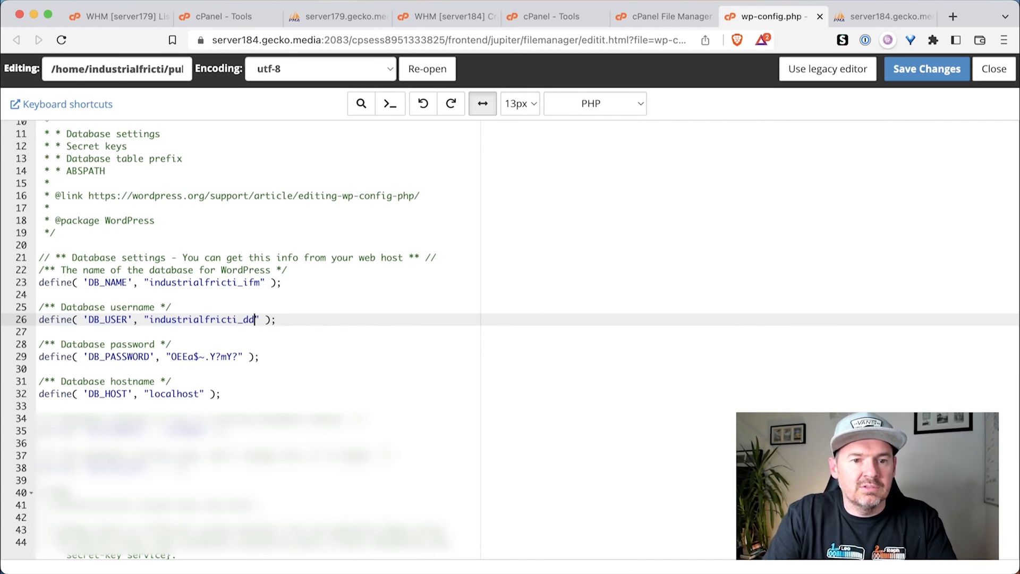
pyautogui.moveTo(166, 288)
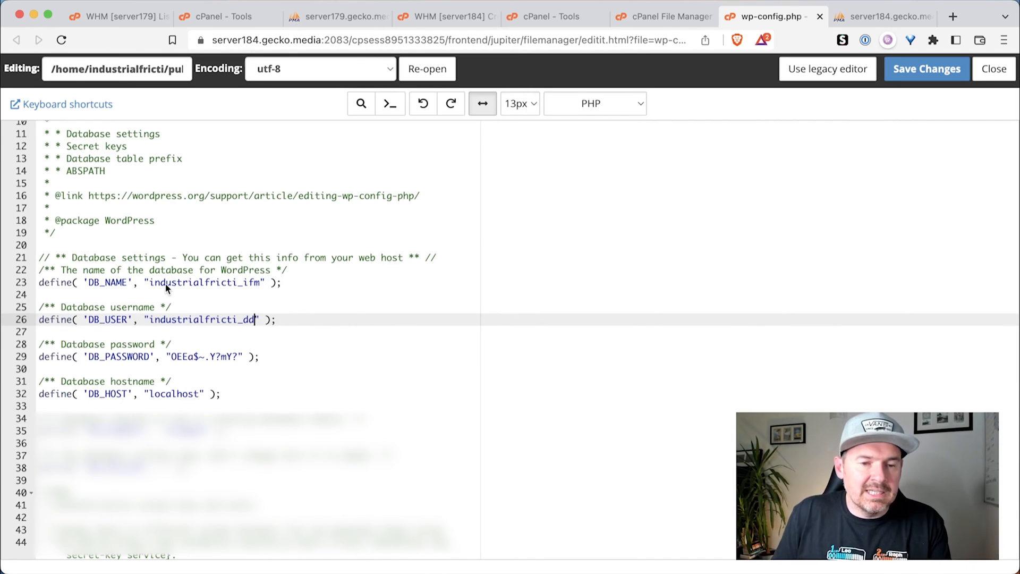
pyautogui.moveTo(838, 130)
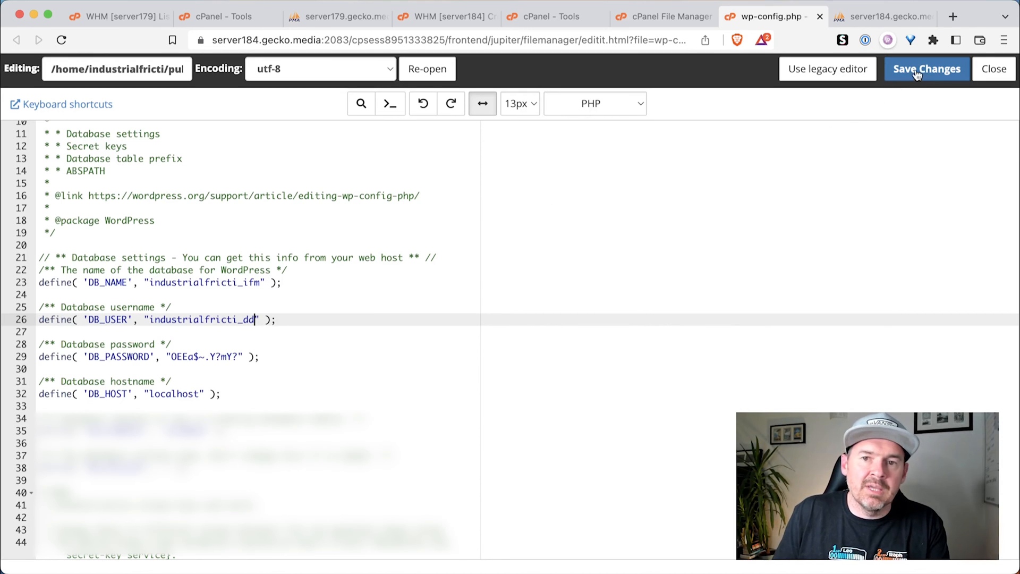
# Check MySQL Databases for the database's privileged user, industrialfricti_dd.
pyautogui.click(662, 15)
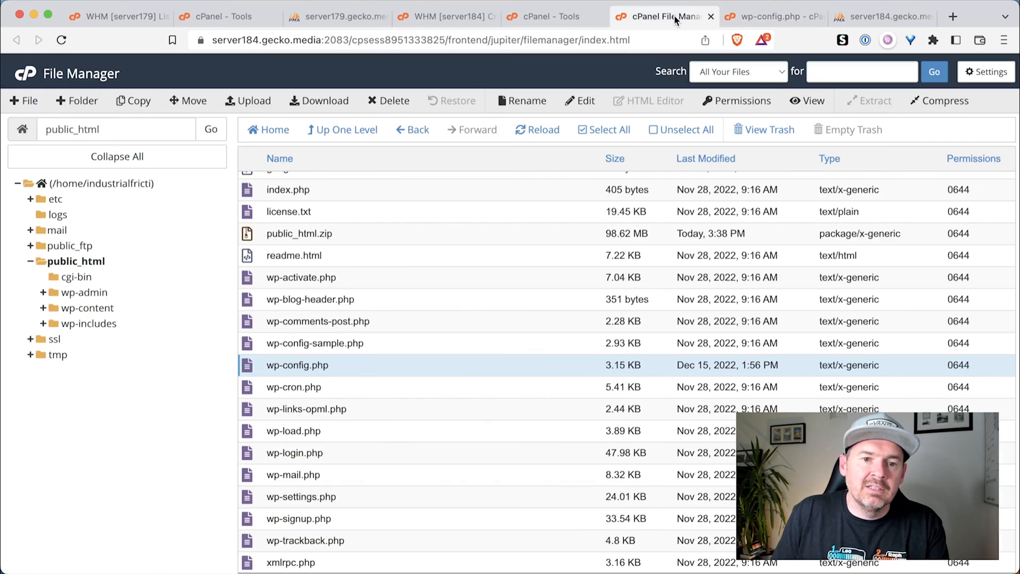
pyautogui.click(548, 16)
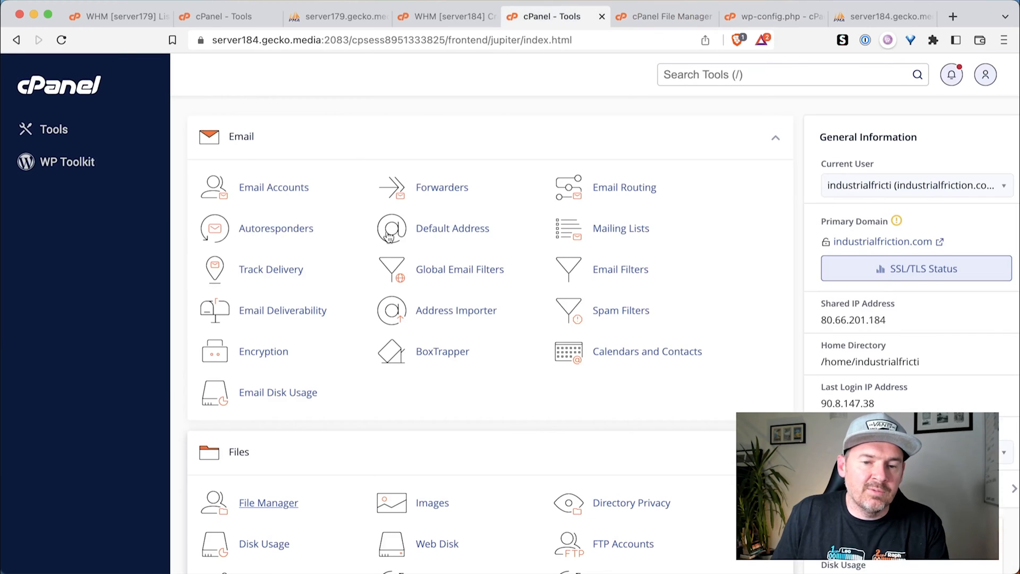
pyautogui.scroll(-3)
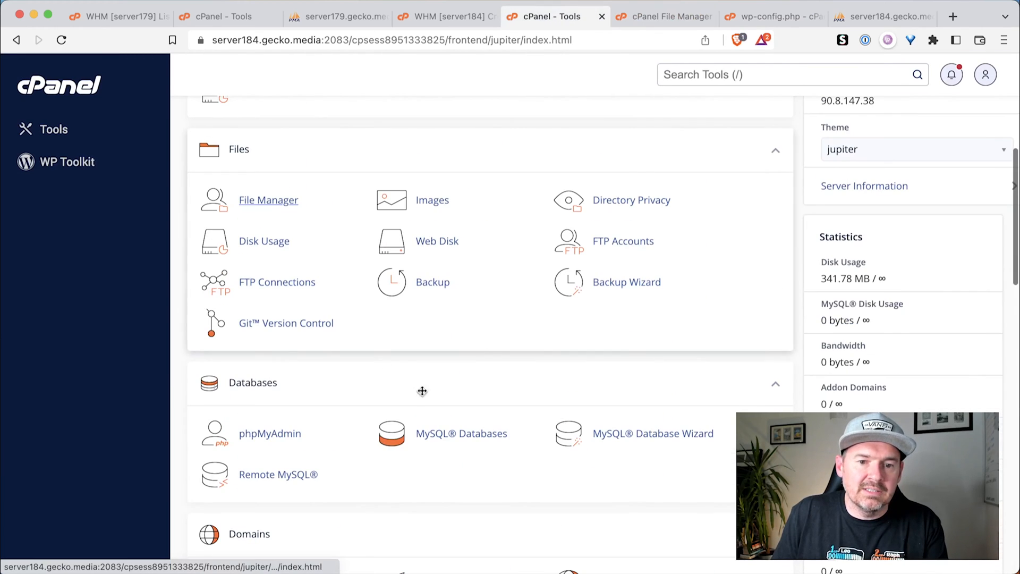
pyautogui.click(461, 434)
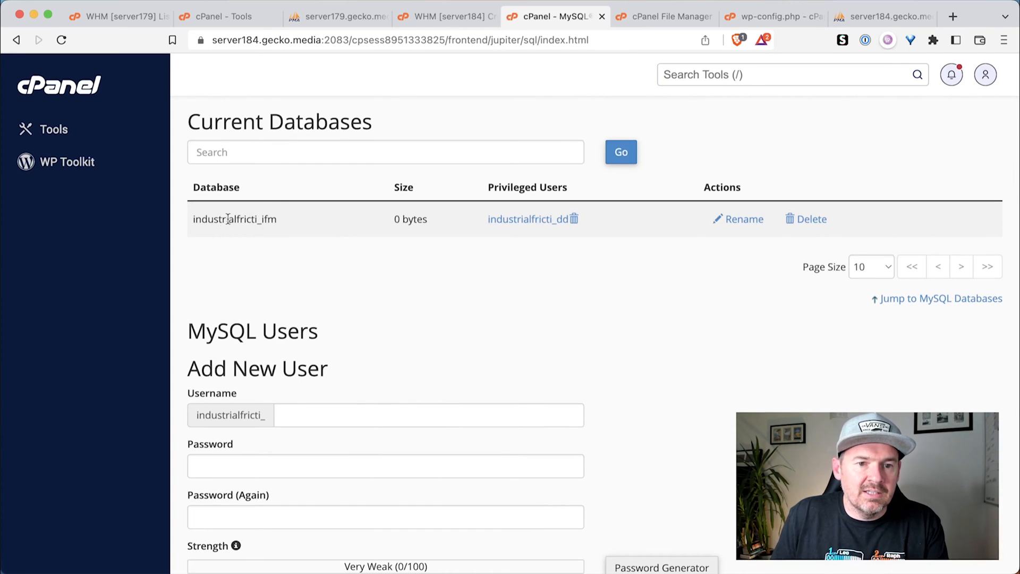
pyautogui.moveTo(528, 219)
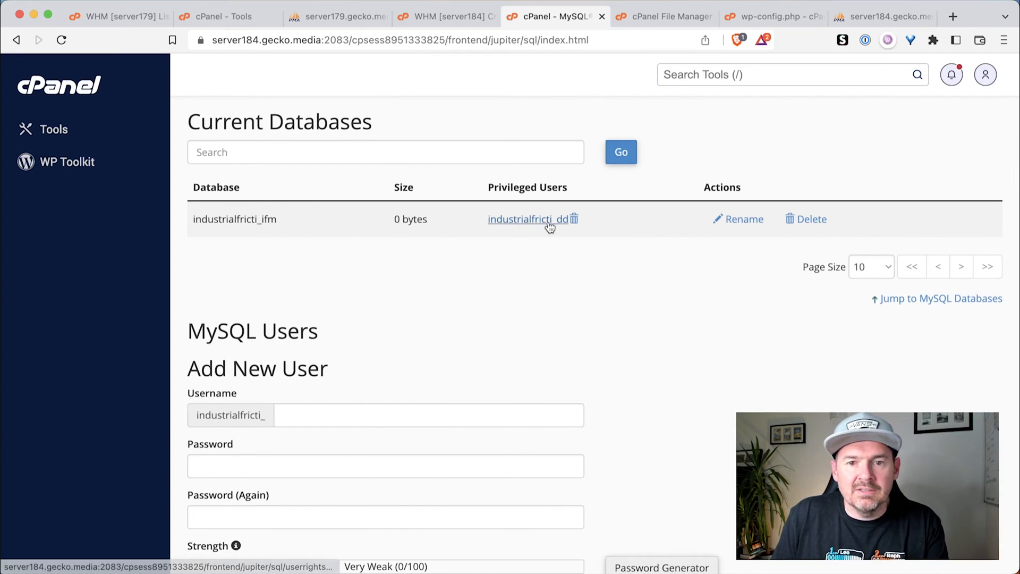
# Save wp-config.php with DB_USER set to industrialfricti_dd, confirming the overwrite.
pyautogui.click(771, 16)
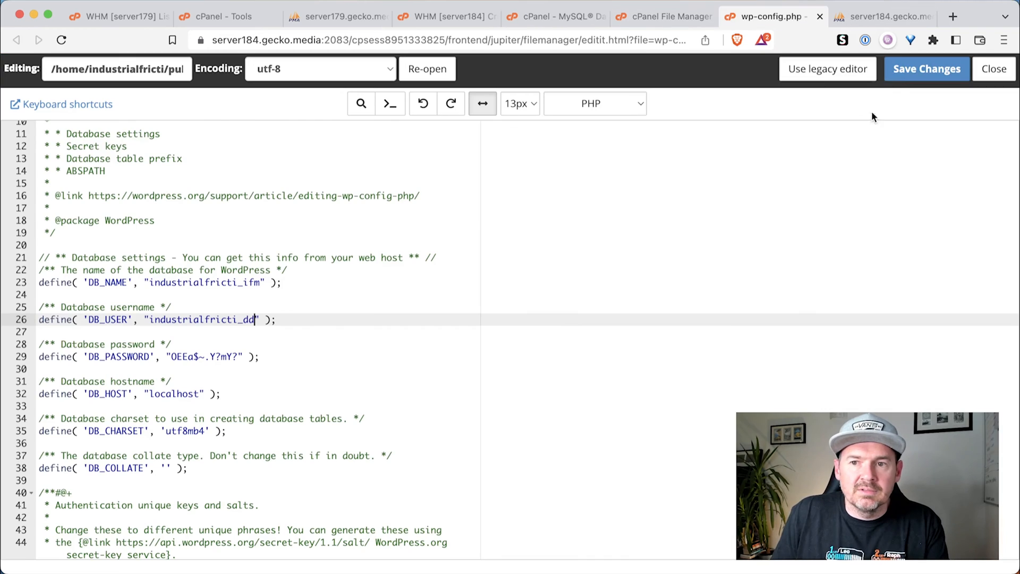
pyautogui.click(926, 69)
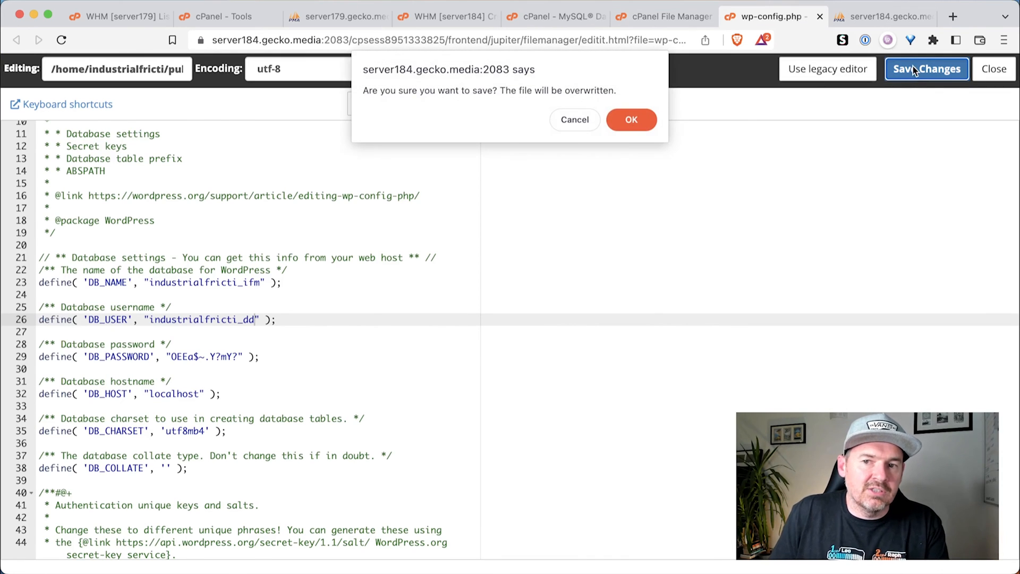
pyautogui.click(630, 120)
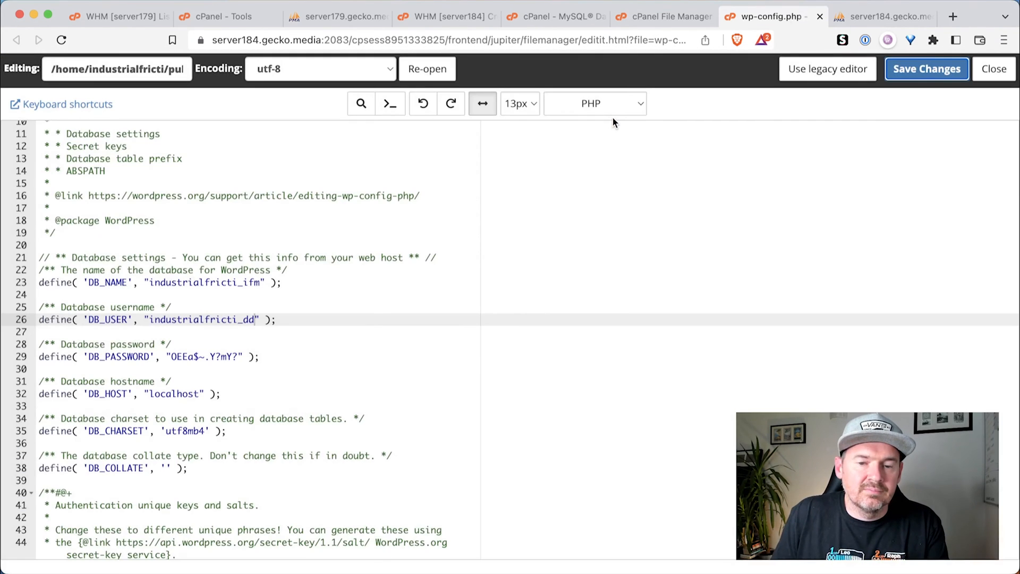
pyautogui.click(767, 16)
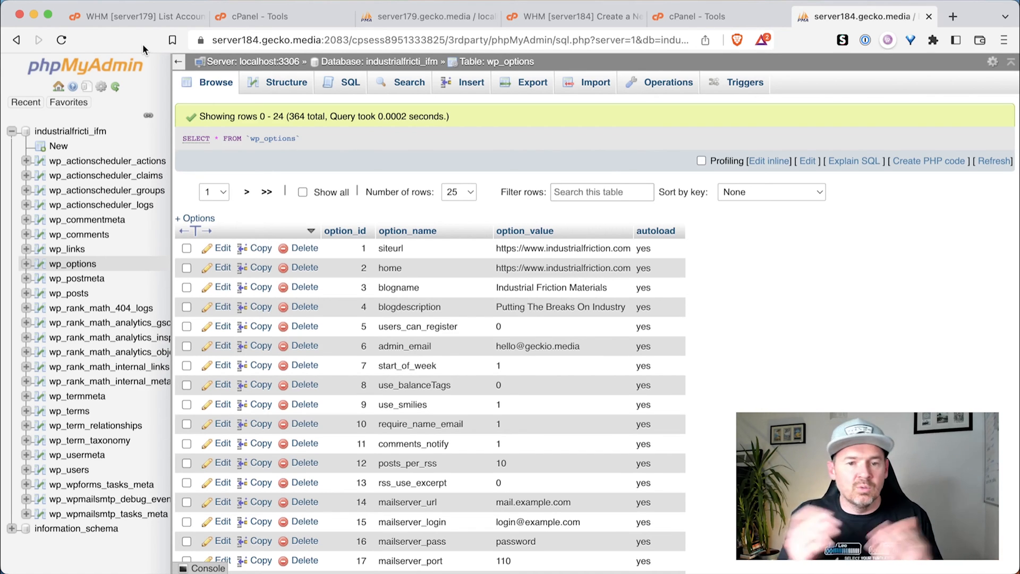
pyautogui.moveTo(553, 287)
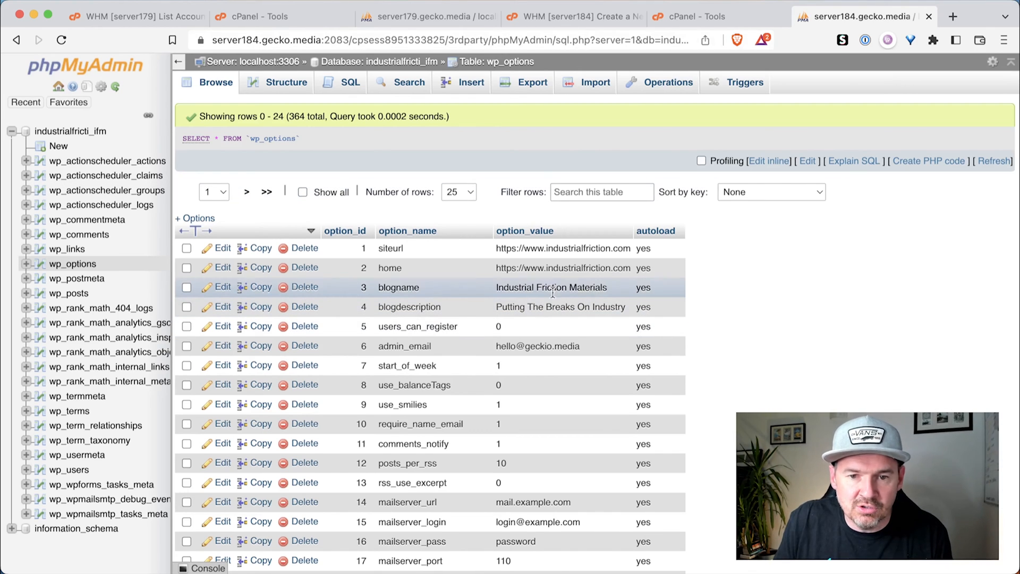
pyautogui.doubleClick(551, 287)
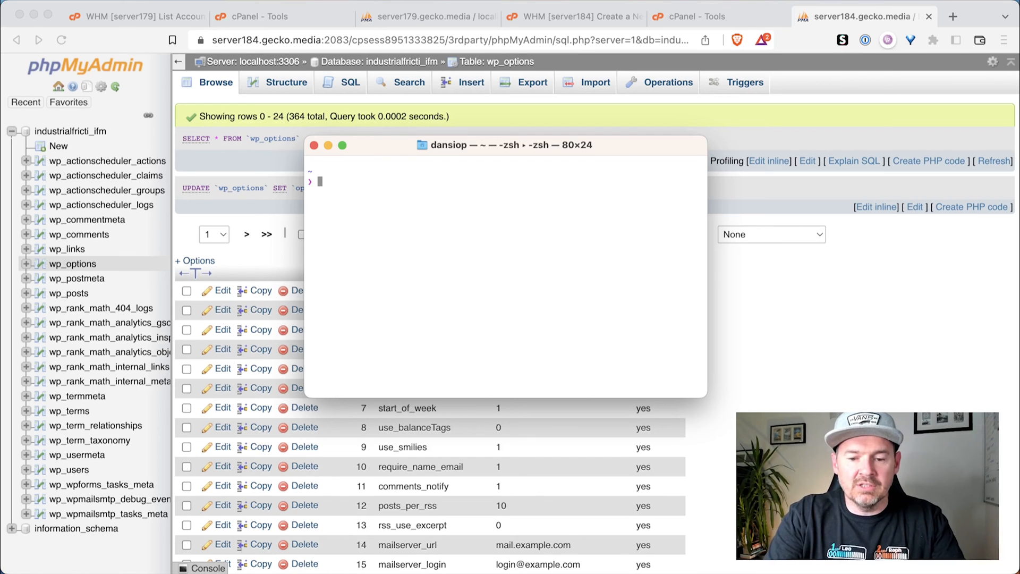
# Open /etc/hosts with sudo nano and add a line mapping 80.66.201.184 to industrialfriction.com.
pyautogui.write('sudo nano')
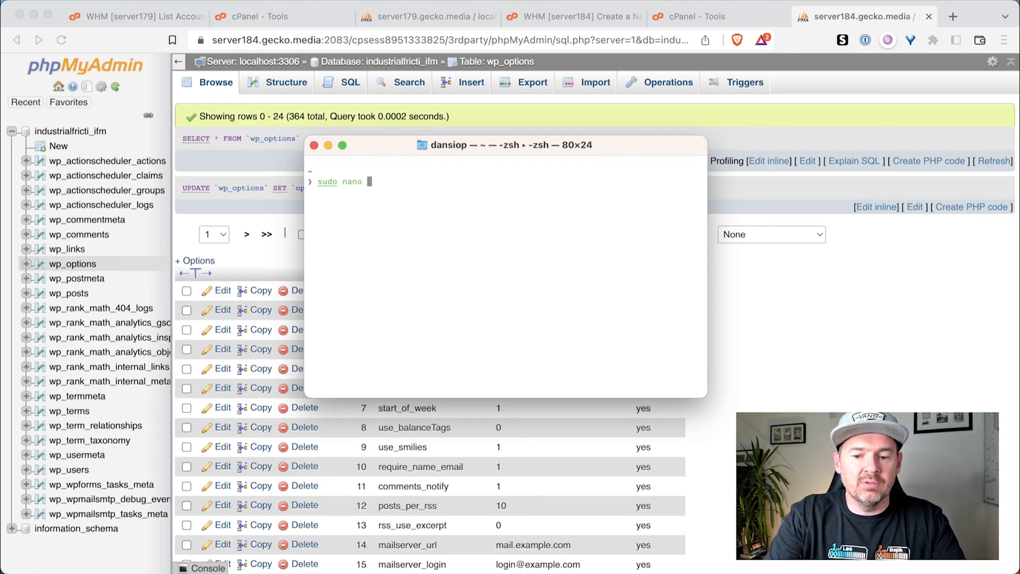
pyautogui.write('/etc/hos')
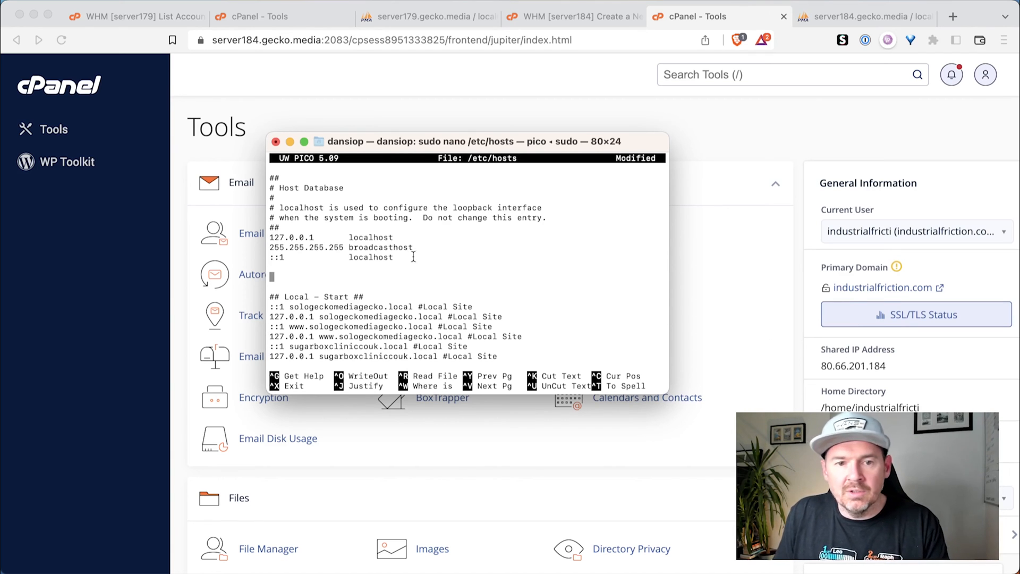
pyautogui.write('8')
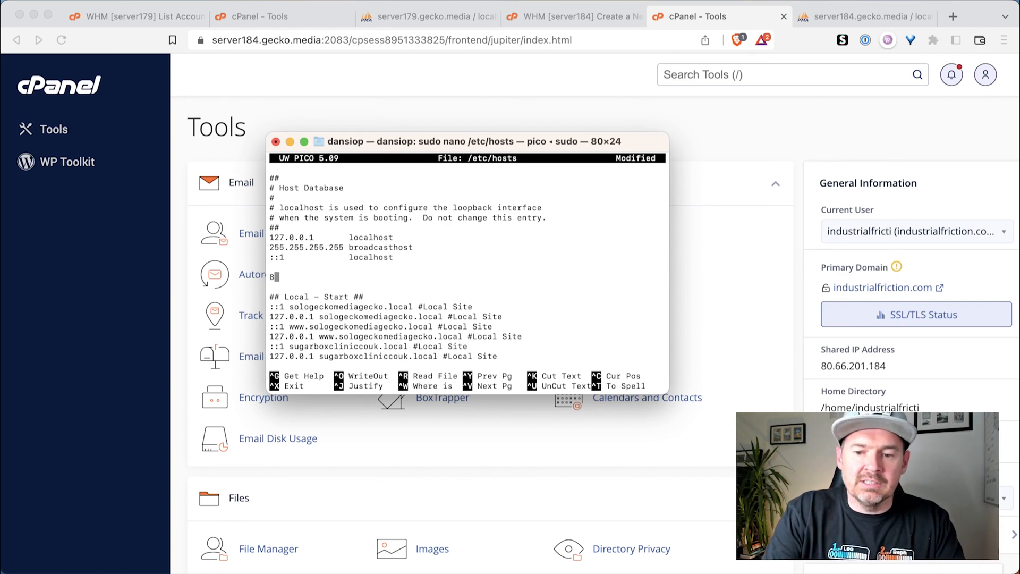
pyautogui.write('0.66.201')
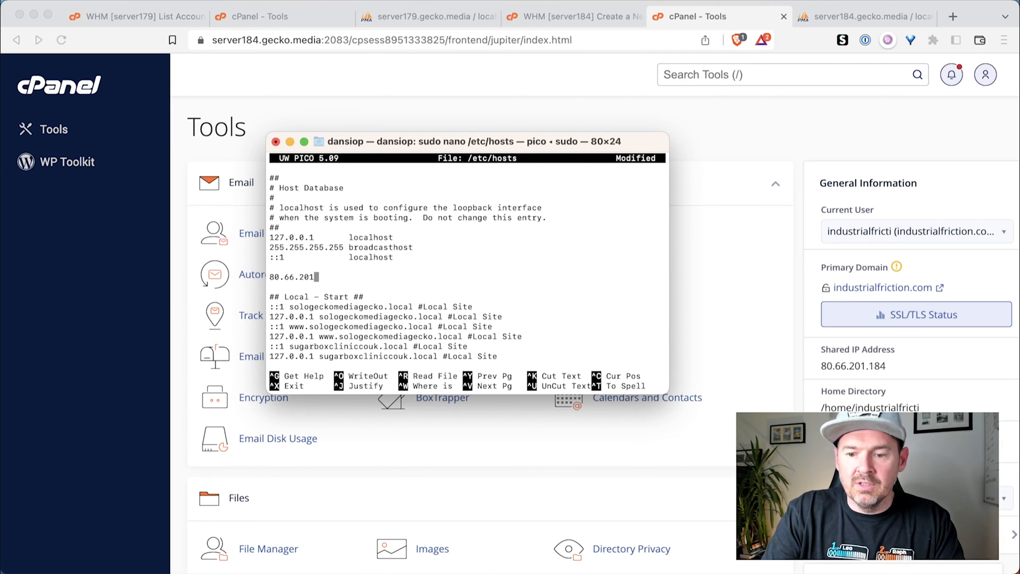
pyautogui.write('.184')
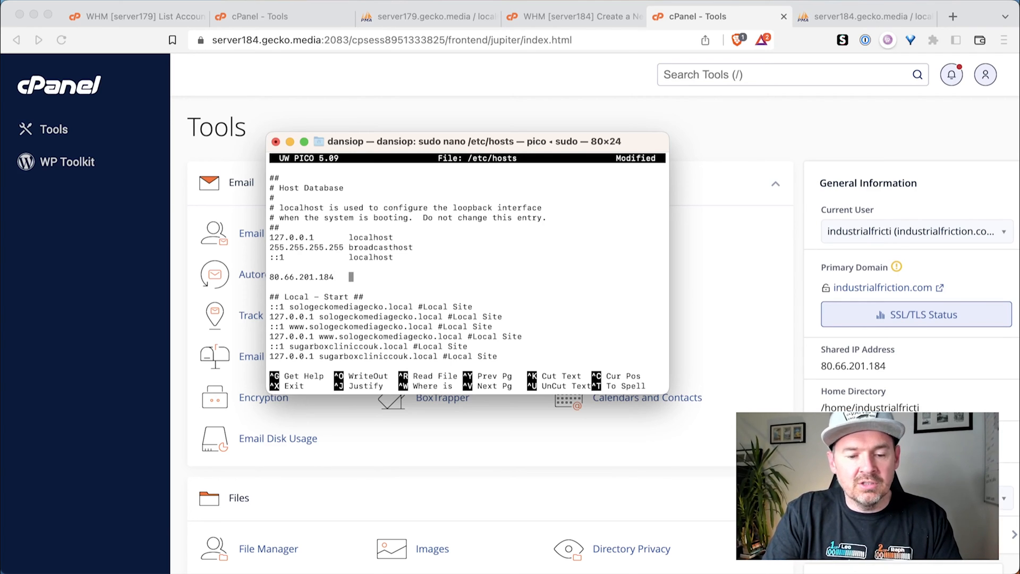
pyautogui.write('industrialfriction.com')
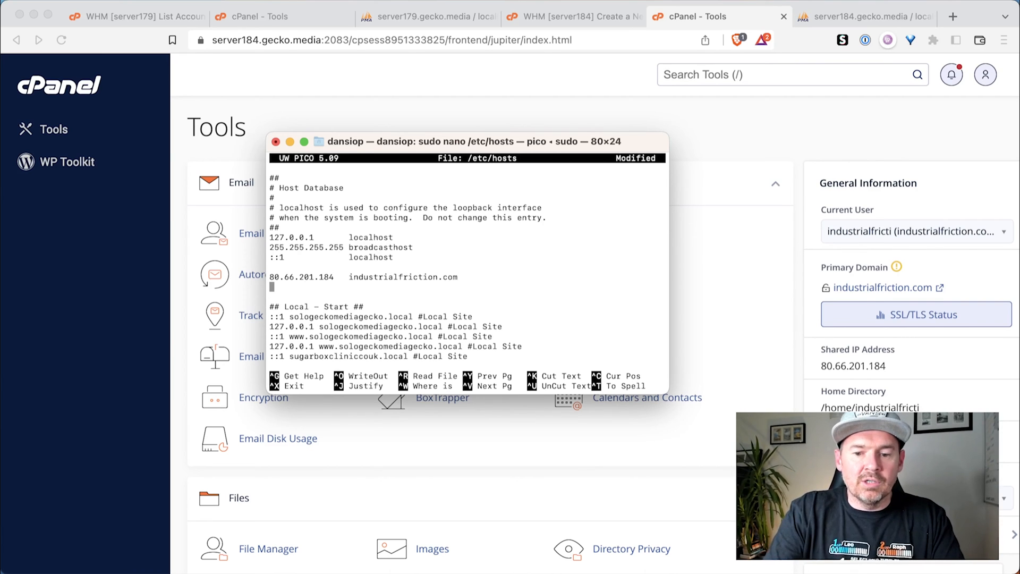
pyautogui.write('80.66.201.184   www.industrialfr')
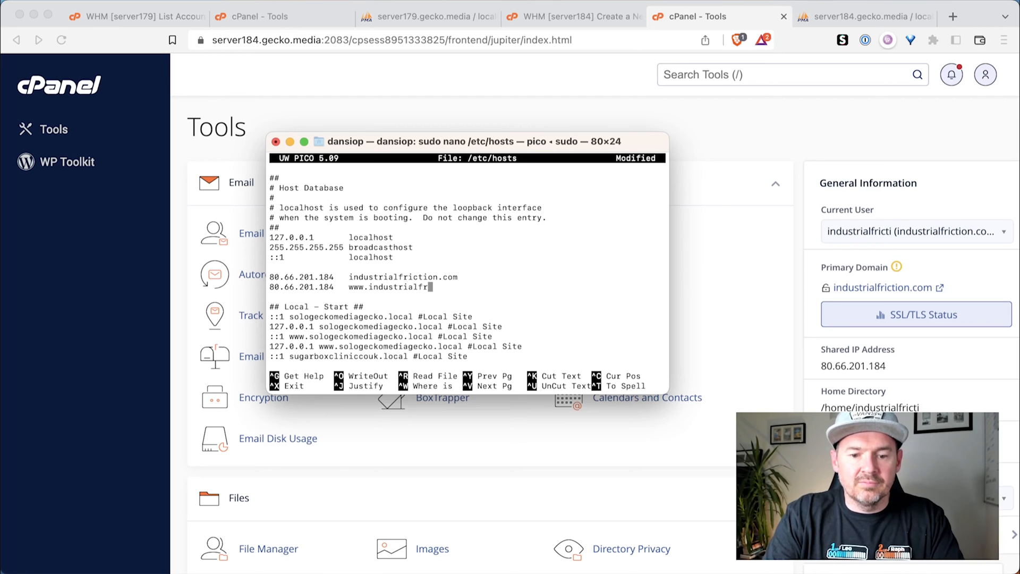
pyautogui.write('iction.com')
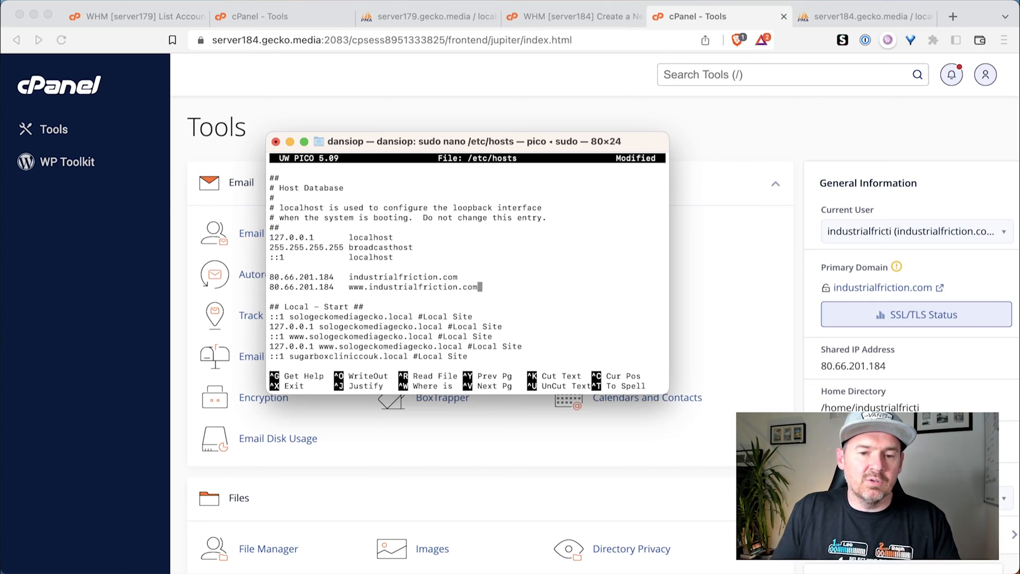
pyautogui.press('ctrl+o')
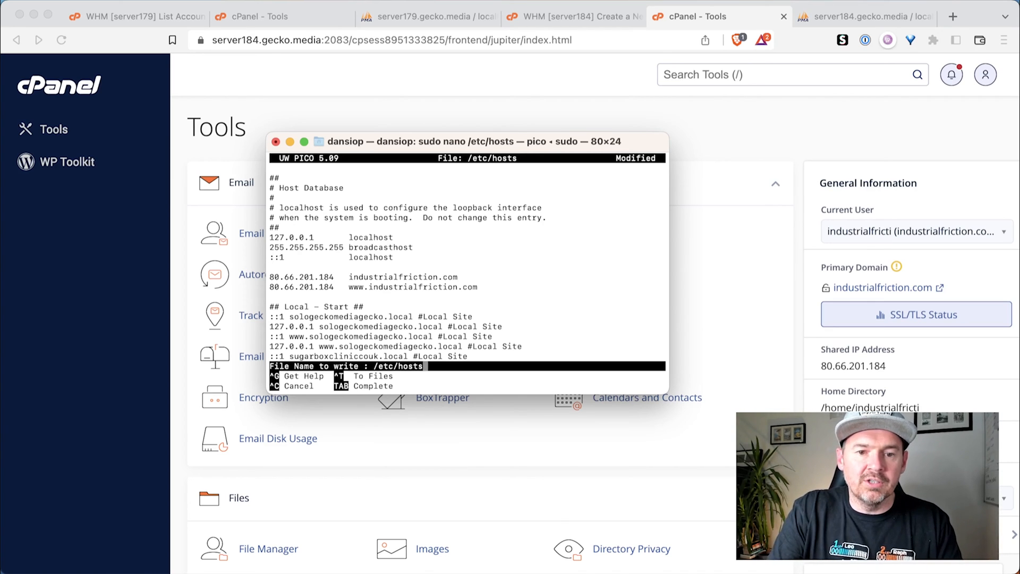
pyautogui.press('Return')
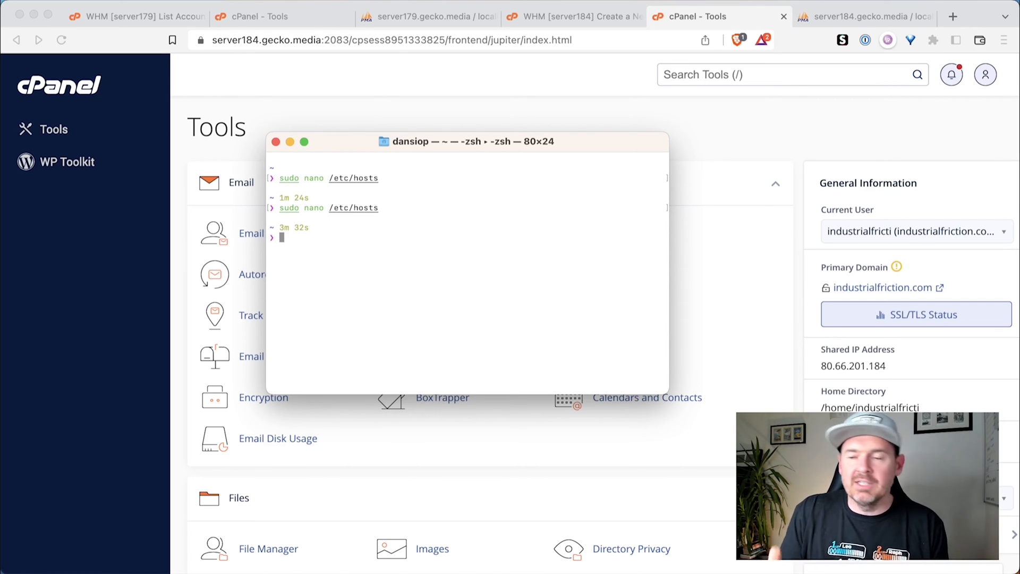
# Run sudo killall -HUP mDNSResponder and supply the admin password to flush the DNS cache.
pyautogui.click(871, 16)
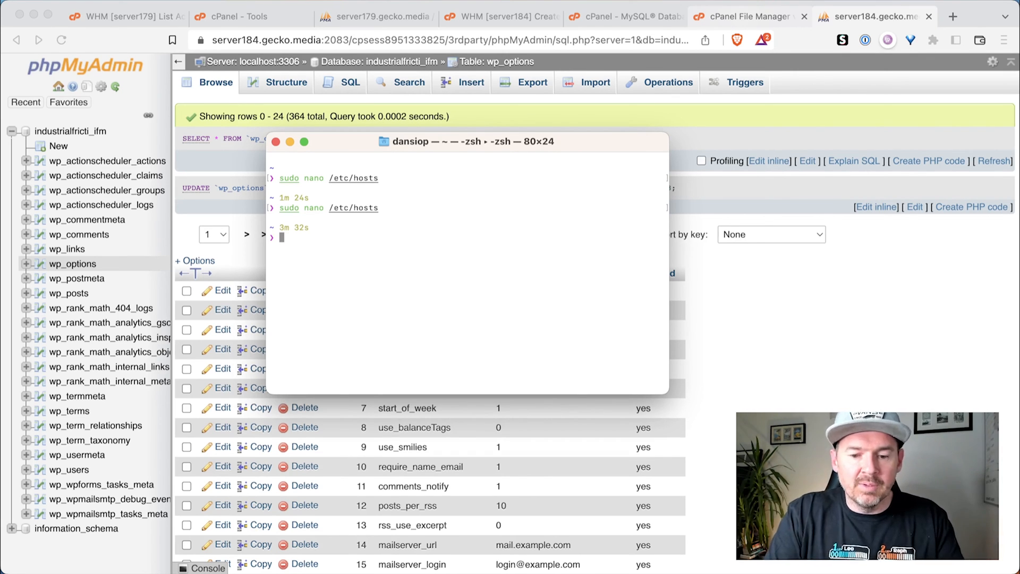
pyautogui.write('sudo killa')
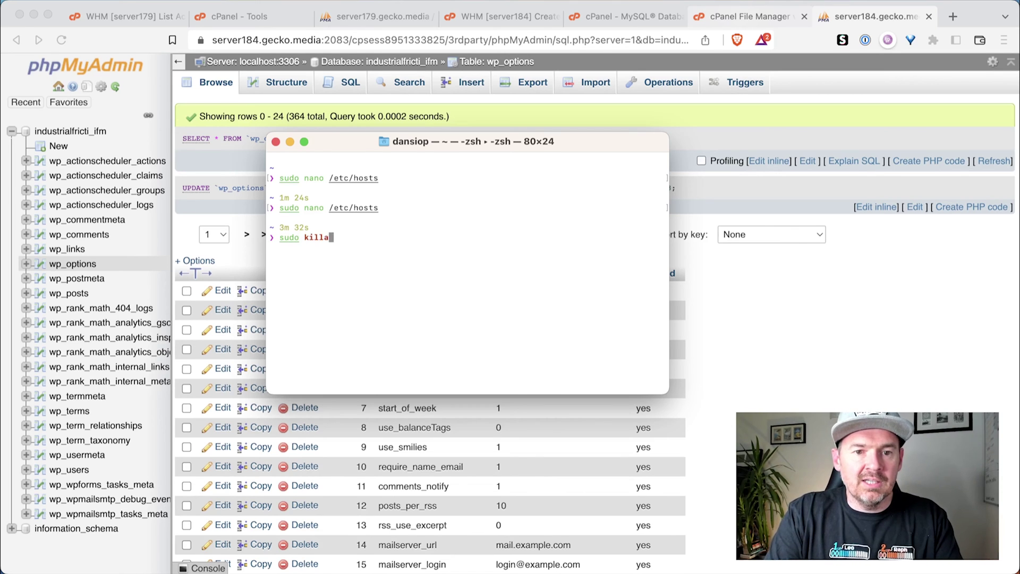
pyautogui.write('ll -')
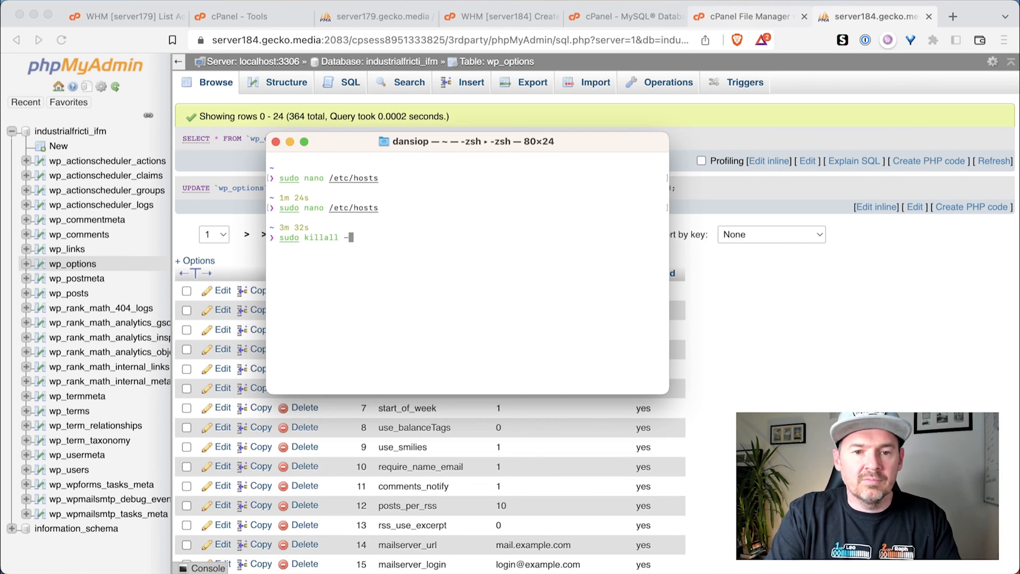
pyautogui.write('HUP m')
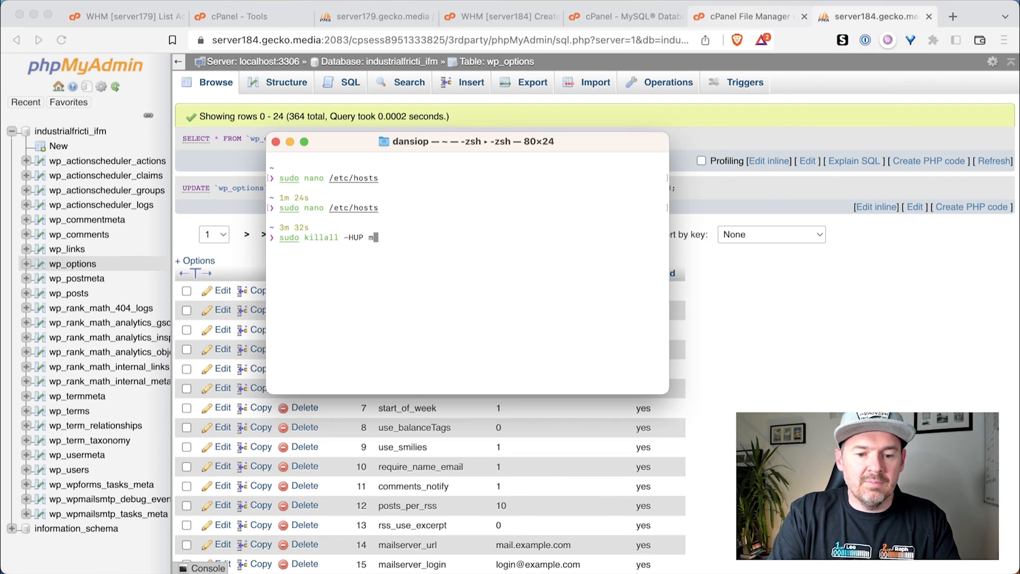
pyautogui.write('DNSRespon')
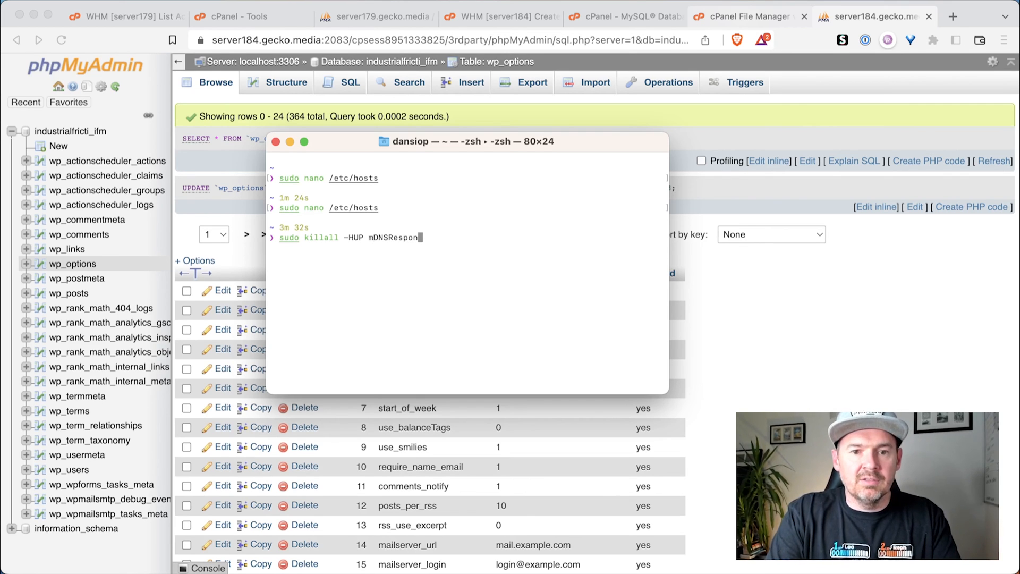
pyautogui.press('Return')
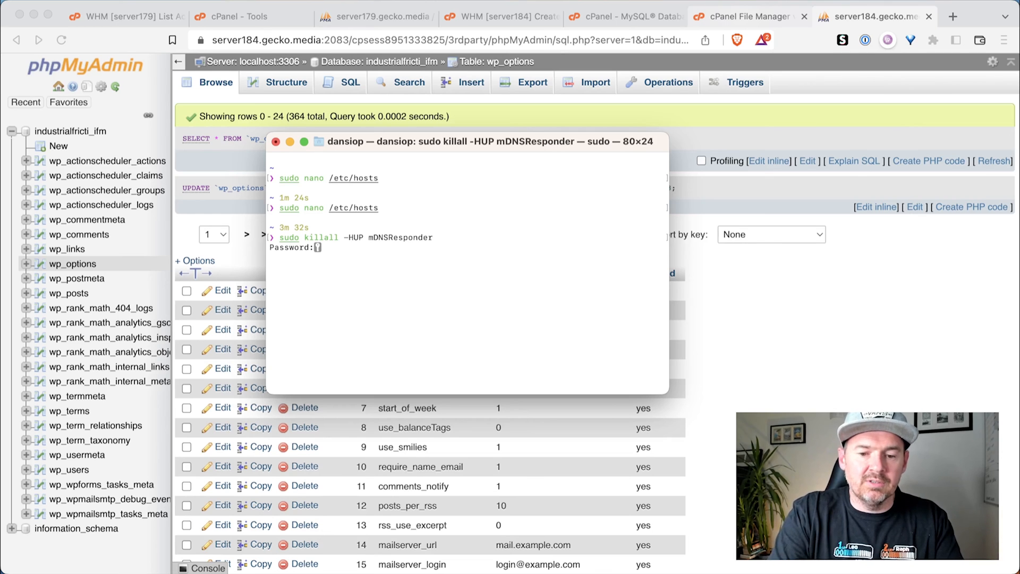
pyautogui.press('Return')
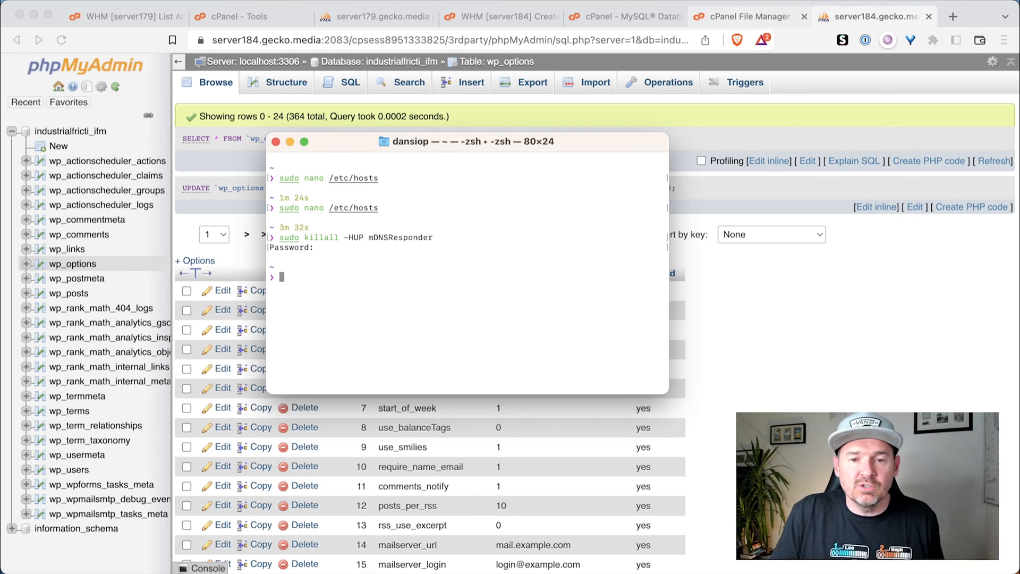
pyautogui.moveTo(126, 46)
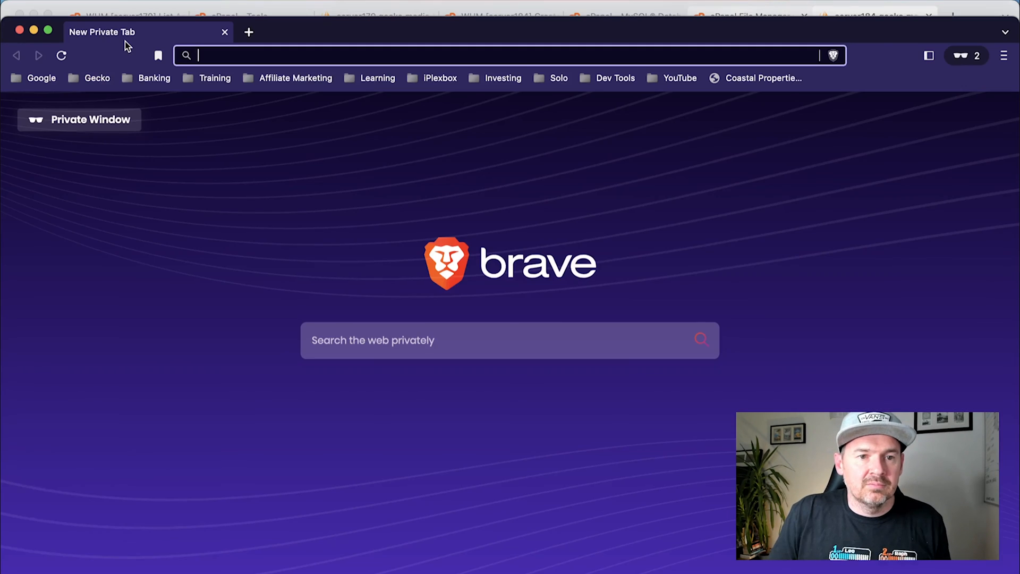
pyautogui.click(78, 119)
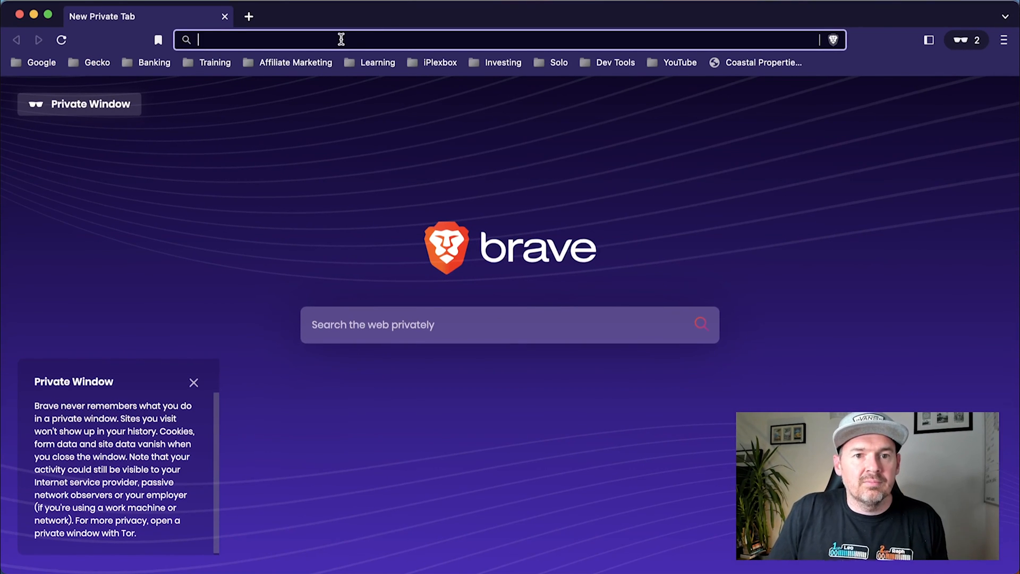
pyautogui.write('industrialfriction.com')
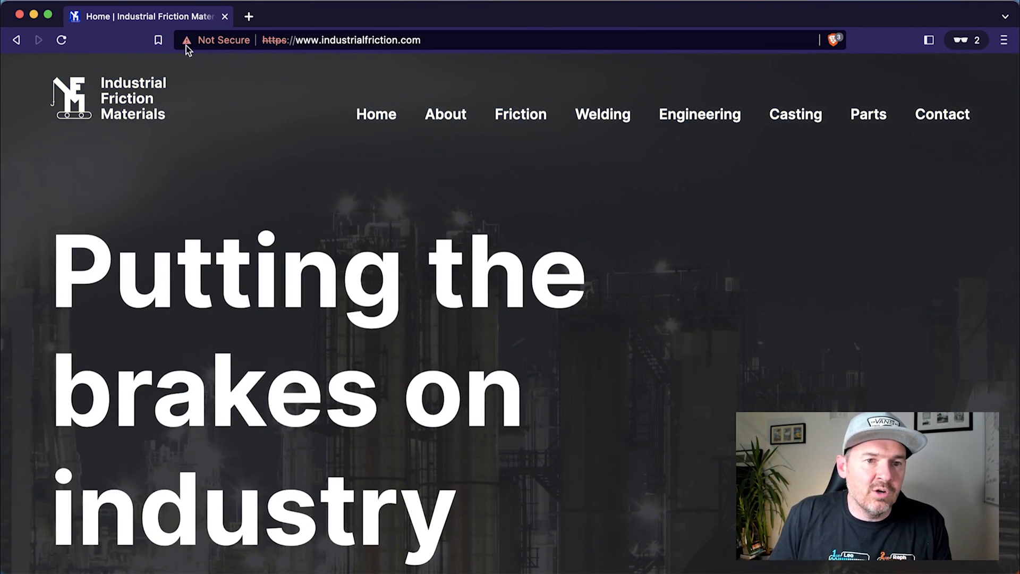
pyautogui.moveTo(150, 16)
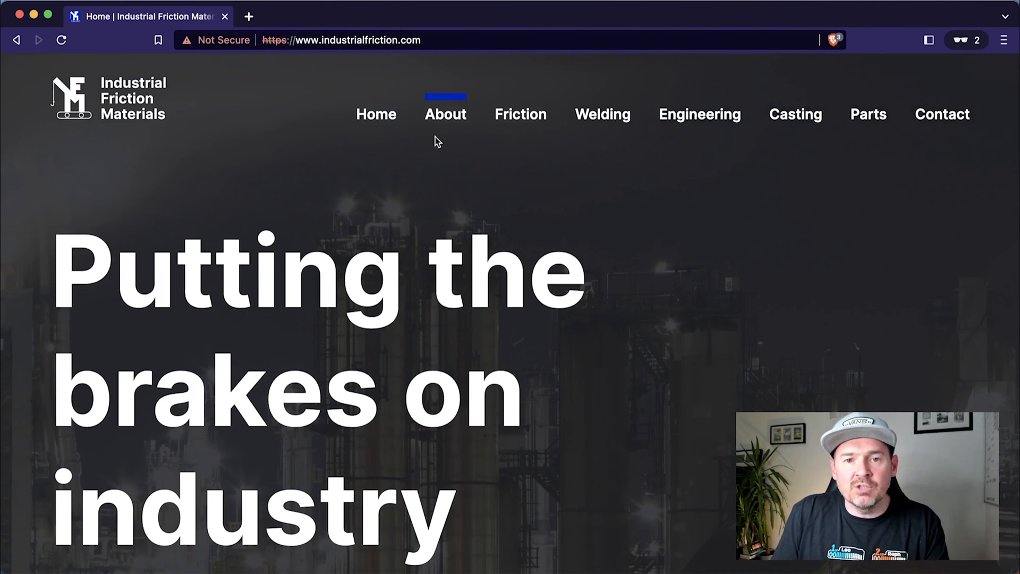
pyautogui.click(445, 114)
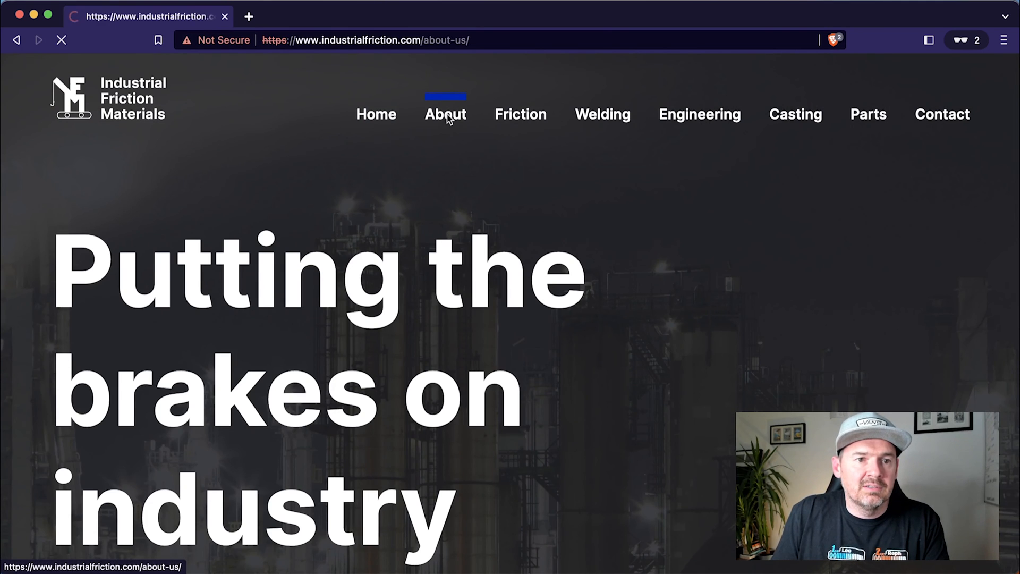
# Visit the Engineering page, return to the home page and reload it.
pyautogui.click(520, 114)
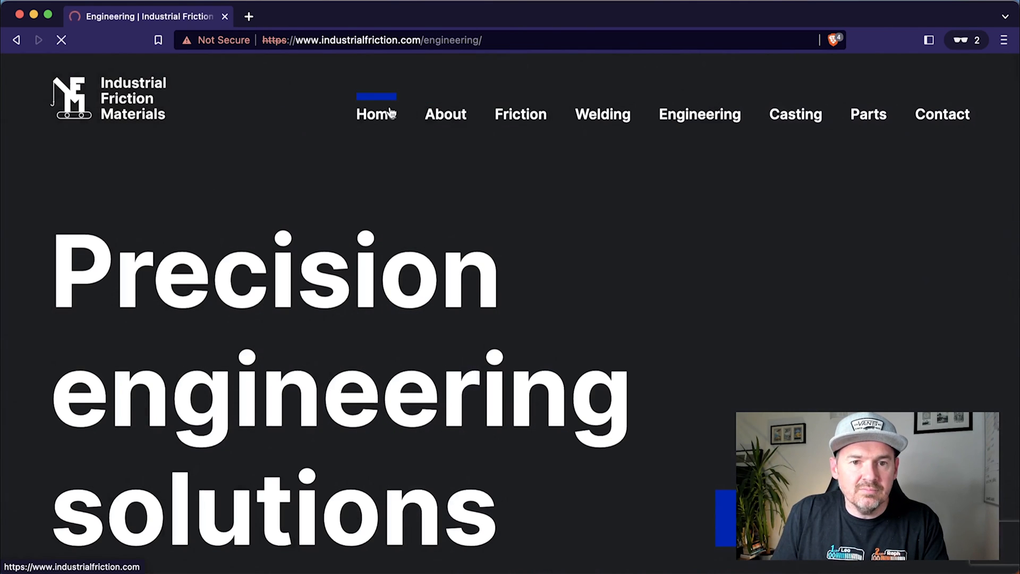
pyautogui.click(376, 113)
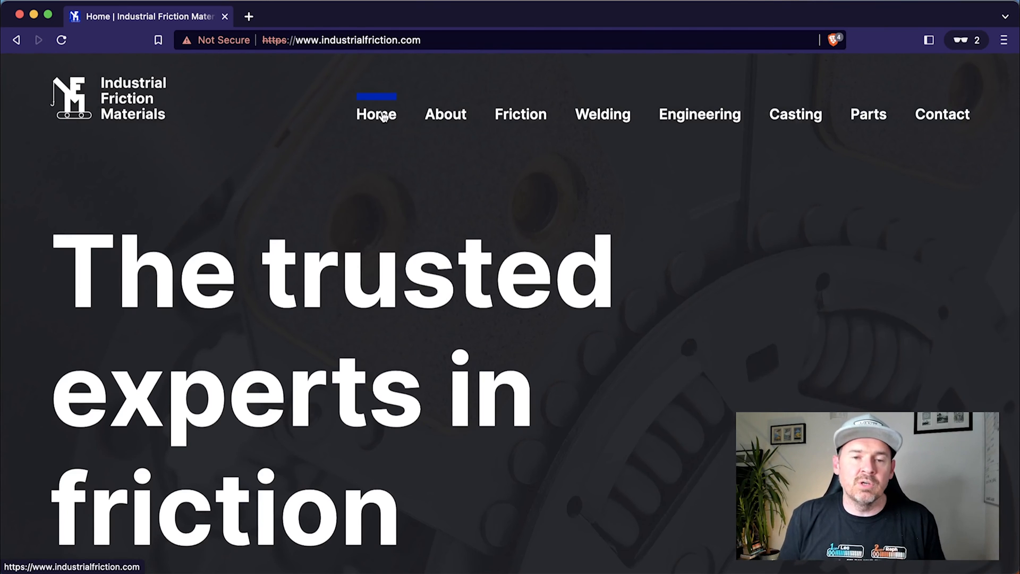
pyautogui.click(952, 16)
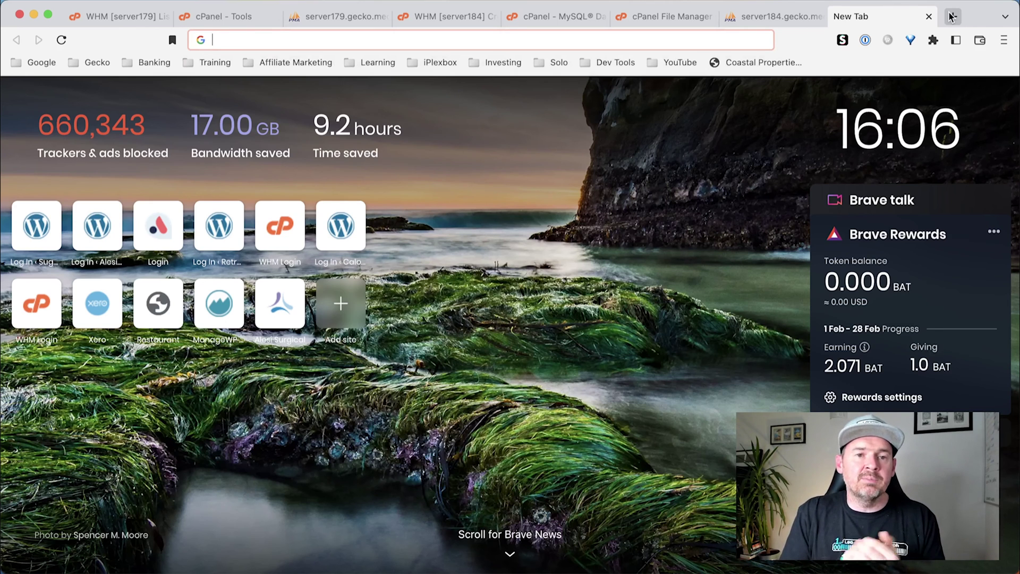
# Go to cloudflare.com and sign in to the dashboard.
pyautogui.write('cloudf')
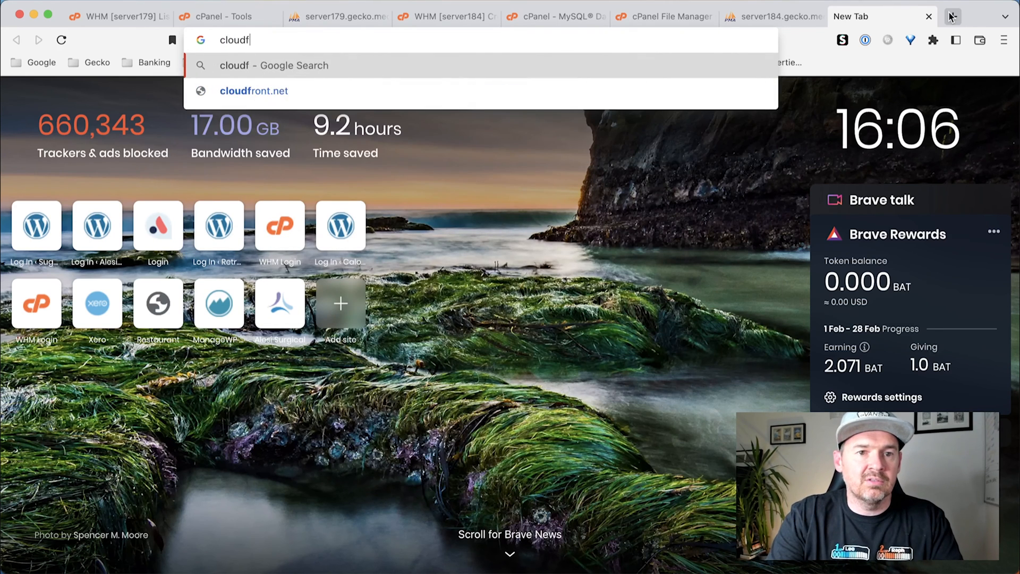
pyautogui.press('Return')
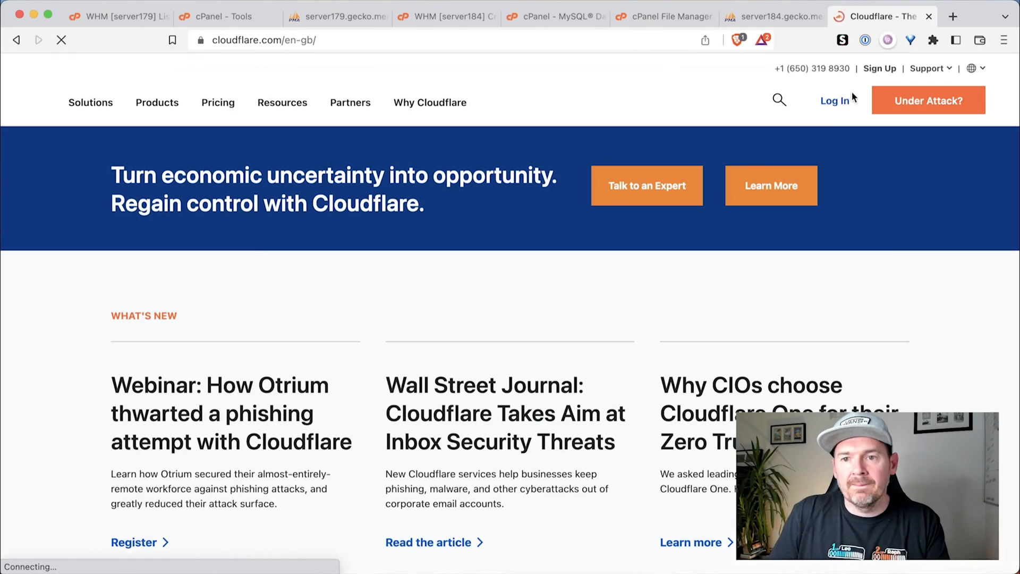
pyautogui.click(837, 100)
pyautogui.write('indu')
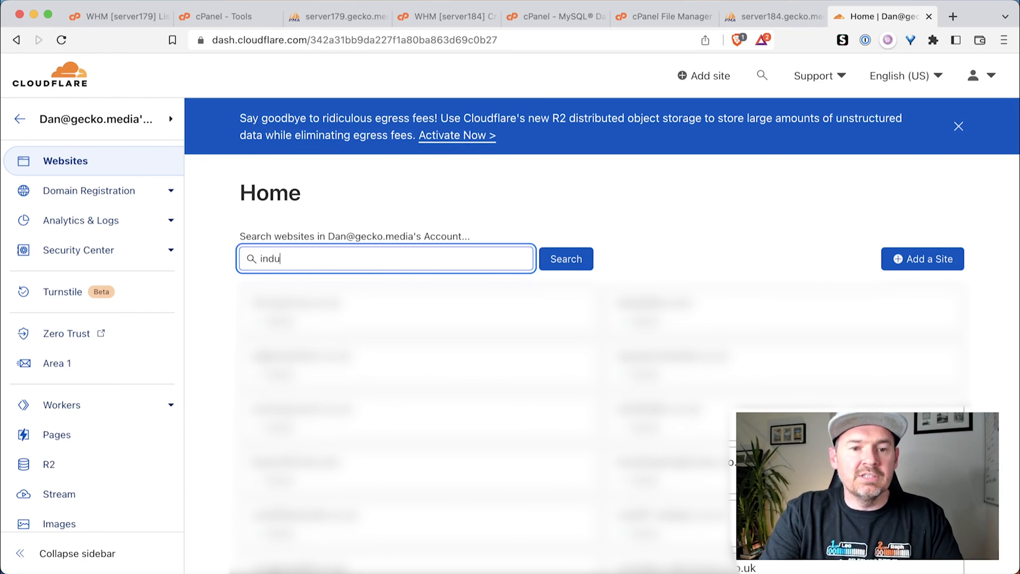
# Search the account's websites for 'industrial' and open industrialfriction.com, heading to its DNS settings.
pyautogui.click(565, 258)
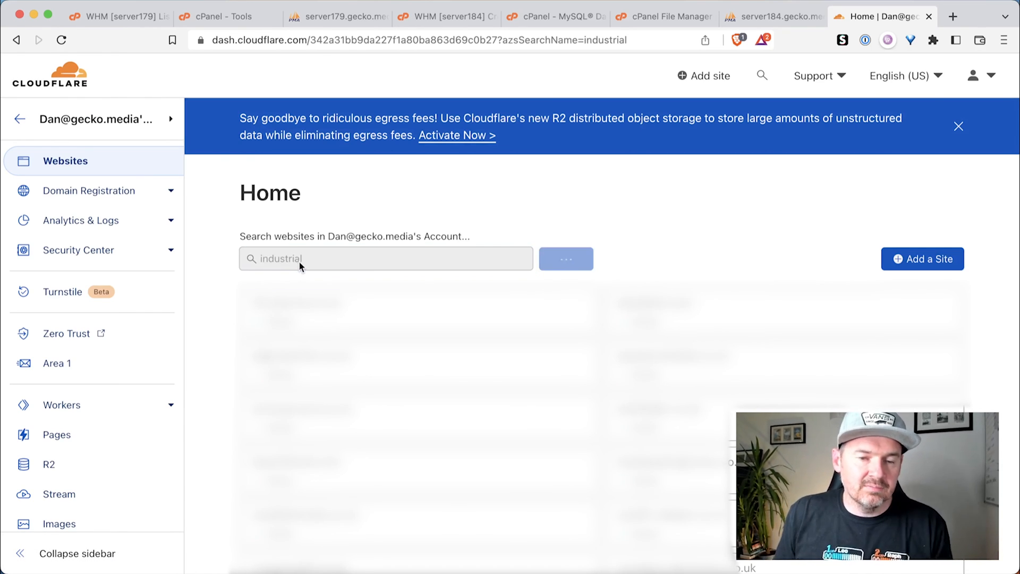
pyautogui.click(565, 258)
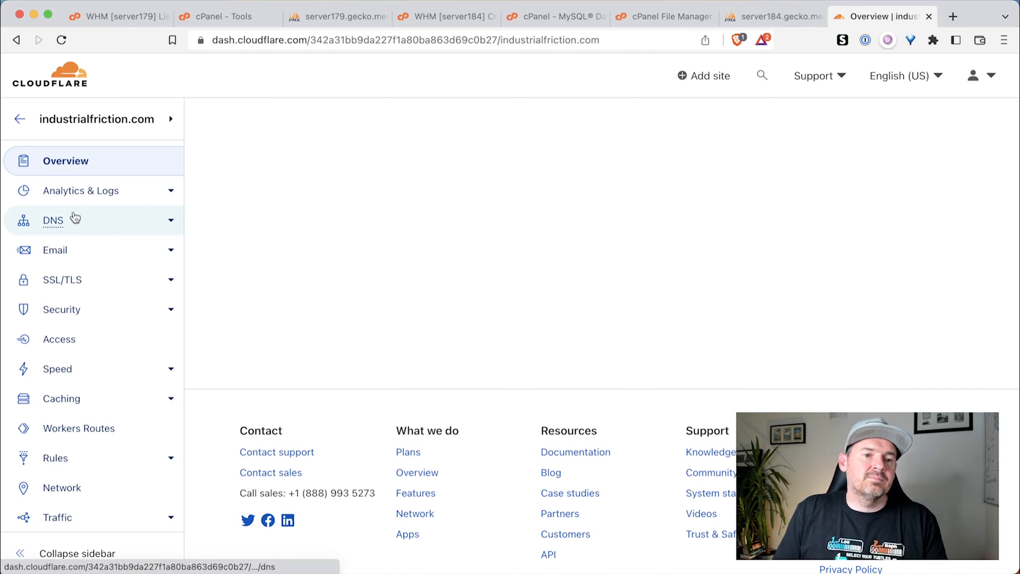
pyautogui.click(65, 161)
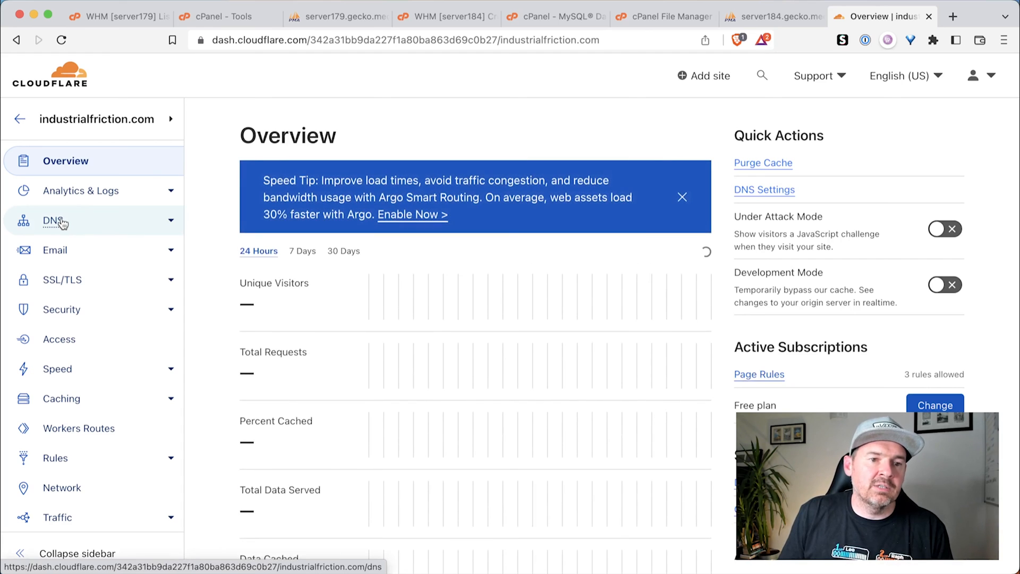
# In DNS > Records, edit the root A record of industrialfriction.com and clear its old IPv4 address.
pyautogui.click(54, 219)
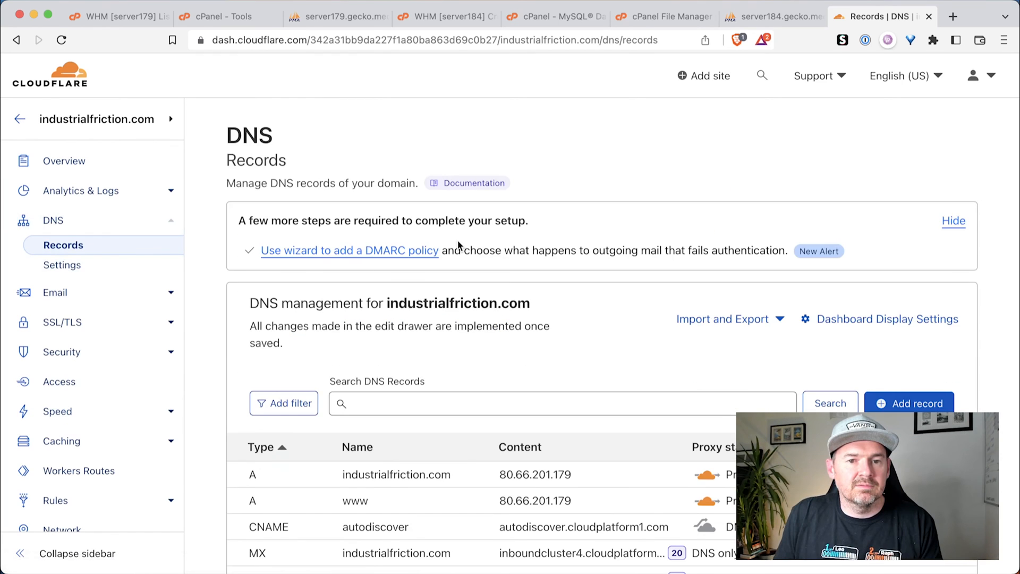
pyautogui.scroll(-3)
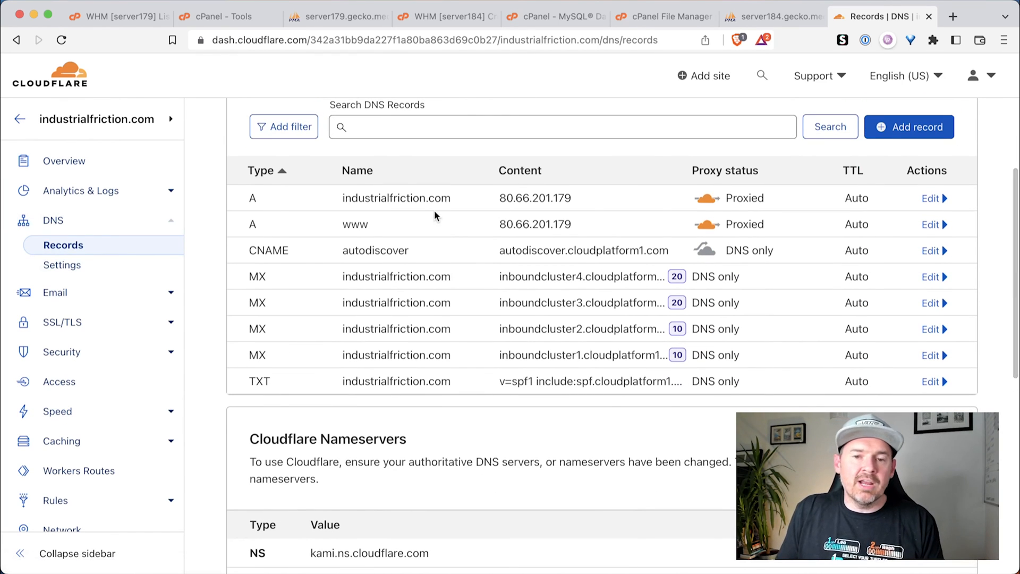
pyautogui.moveTo(487, 194)
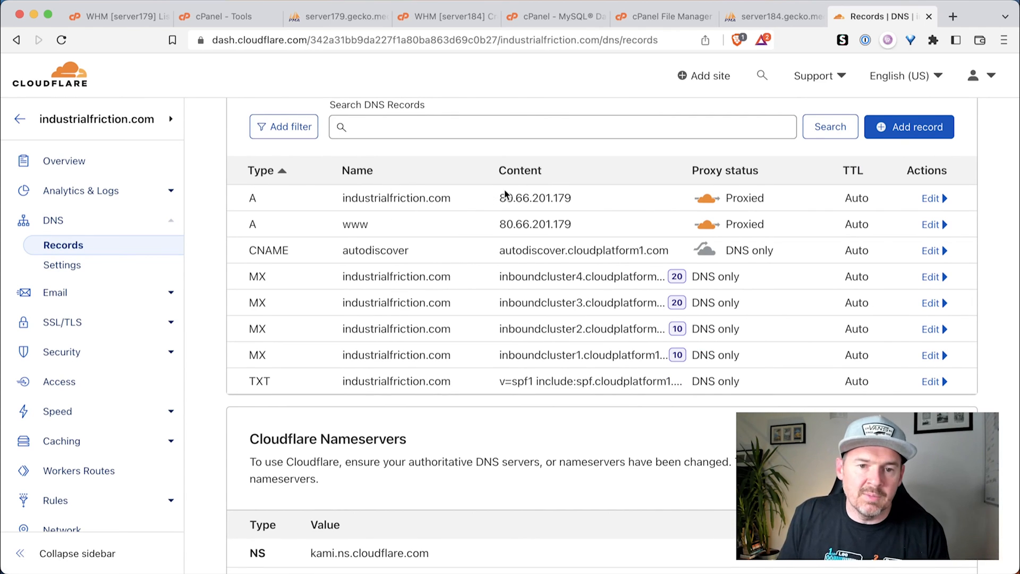
pyautogui.moveTo(481, 233)
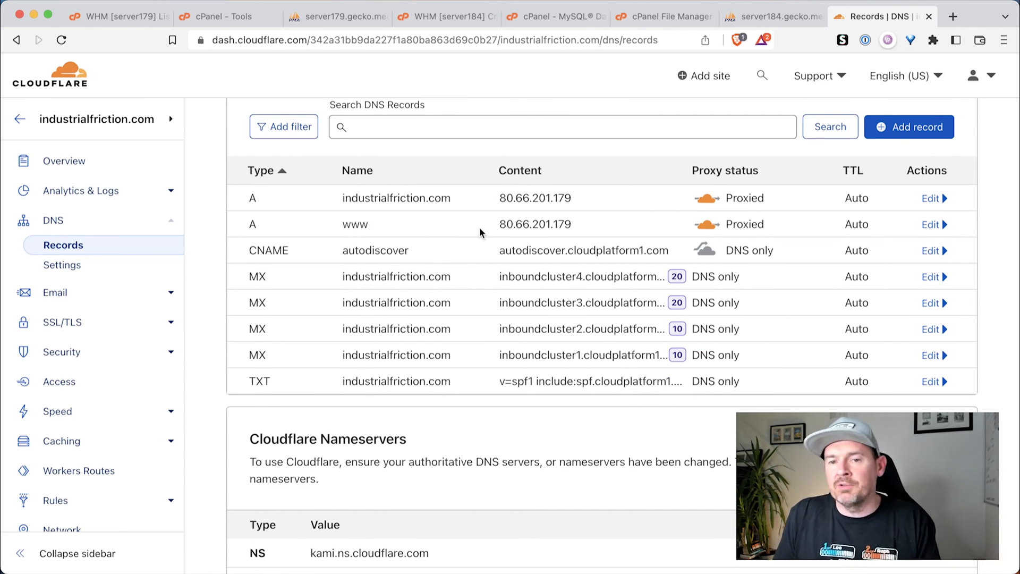
pyautogui.moveTo(931, 198)
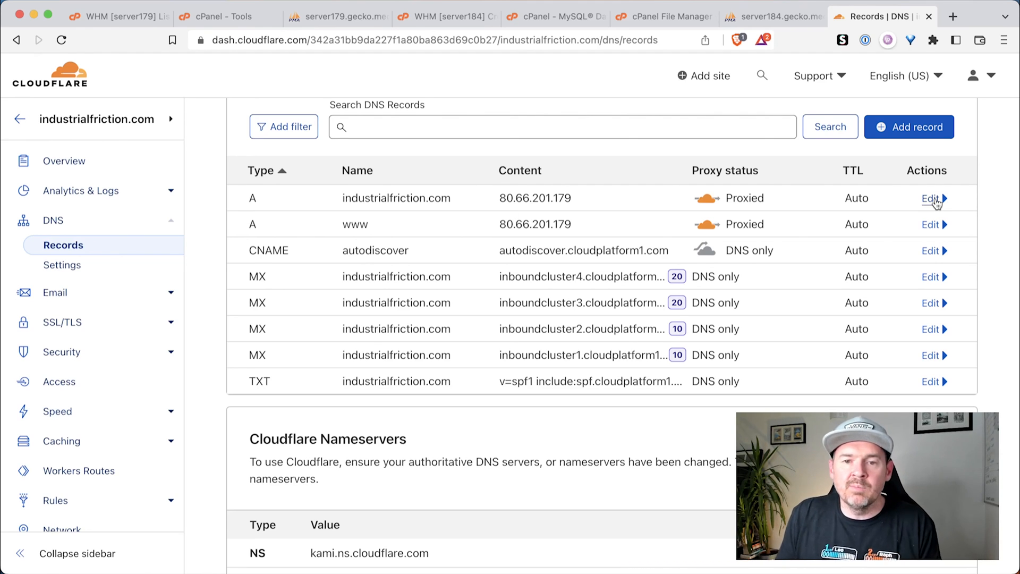
pyautogui.click(932, 197)
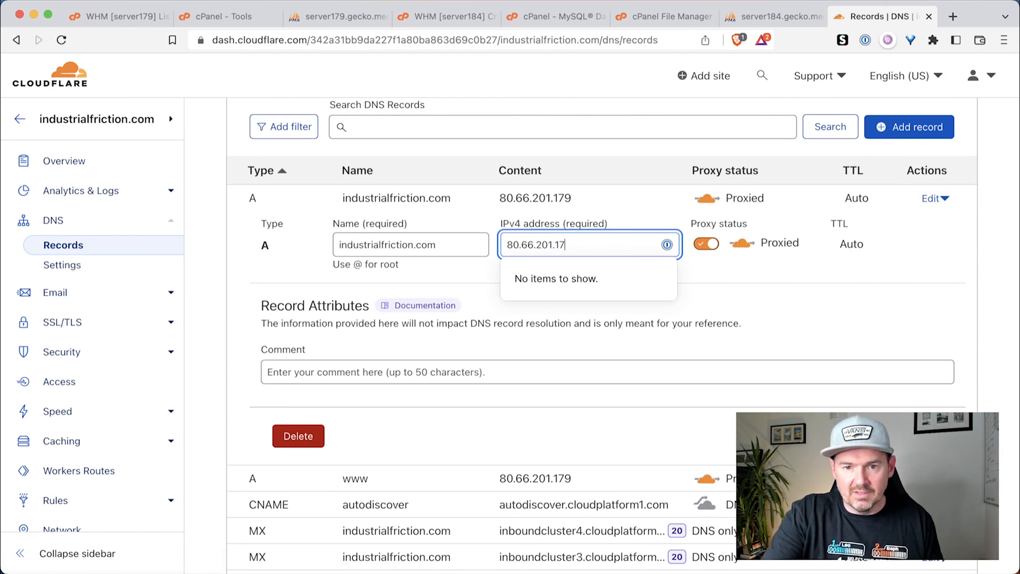
pyautogui.press('backspace')
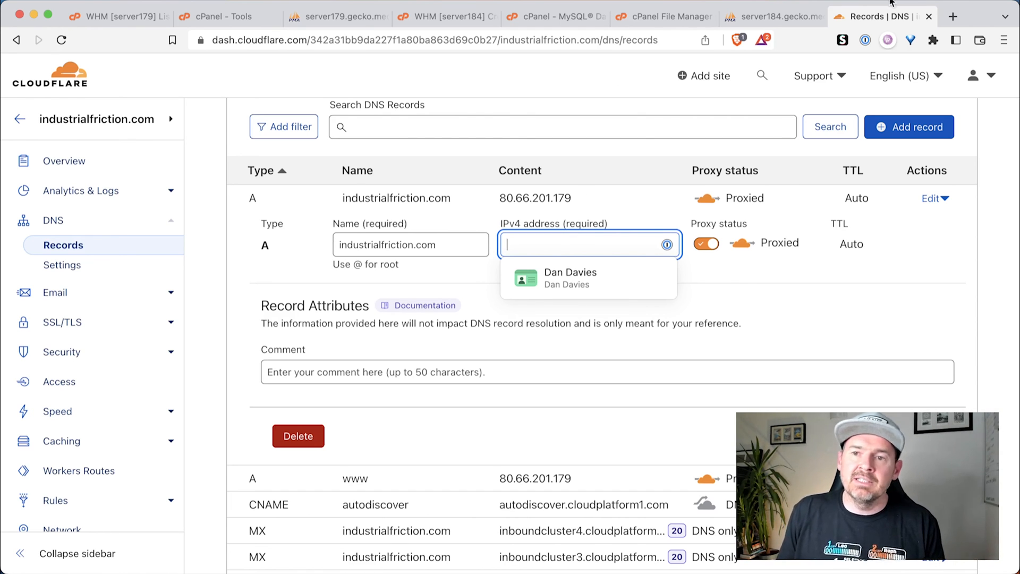
# In a new tab, search for 'whatsmydns' and open the whatsmydns.net DNS Propagation Checker.
pyautogui.click(954, 16)
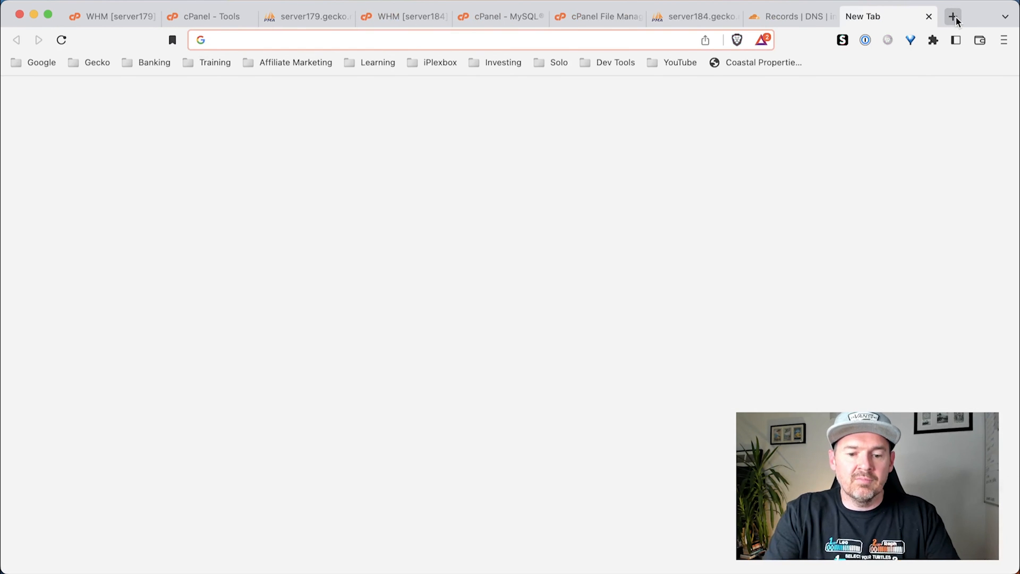
pyautogui.write('whatsmydns&oq=whatsmydns&aqs=chrome..69i57.1855j0j1&sourceid=chrom...')
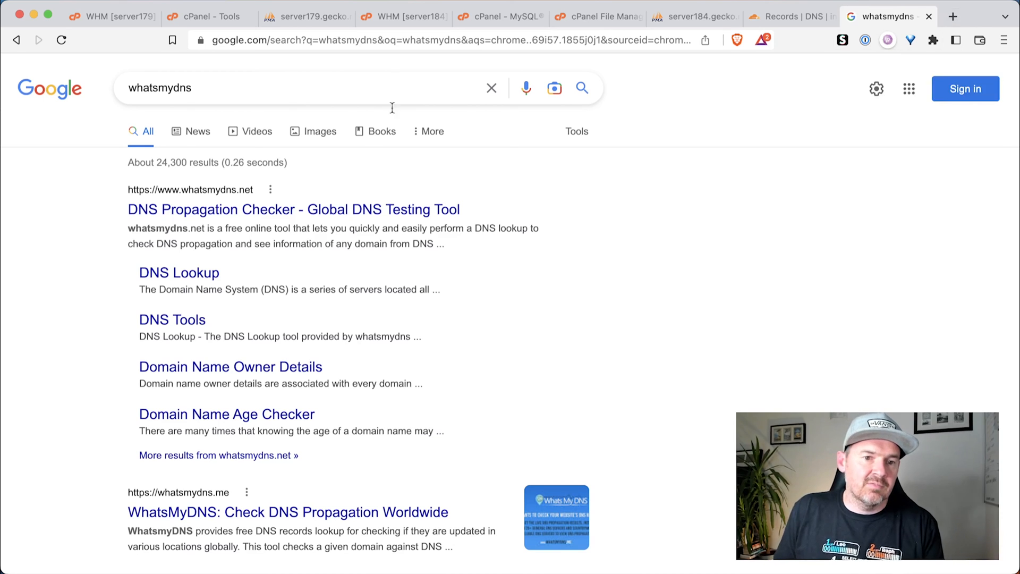
pyautogui.click(293, 209)
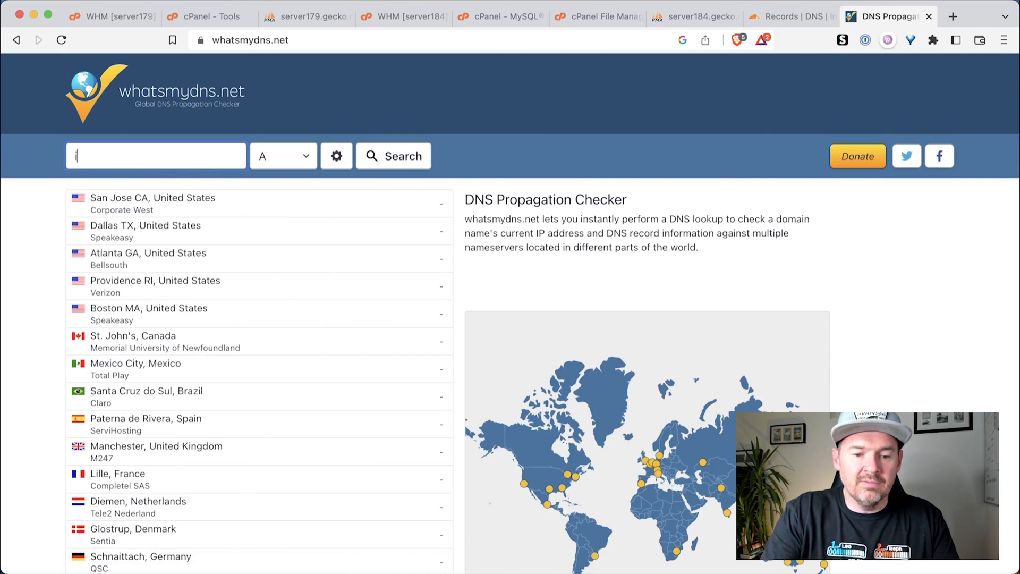
# Run a global A-record lookup for industrialfriction.com.
pyautogui.write('industrialfrictio')
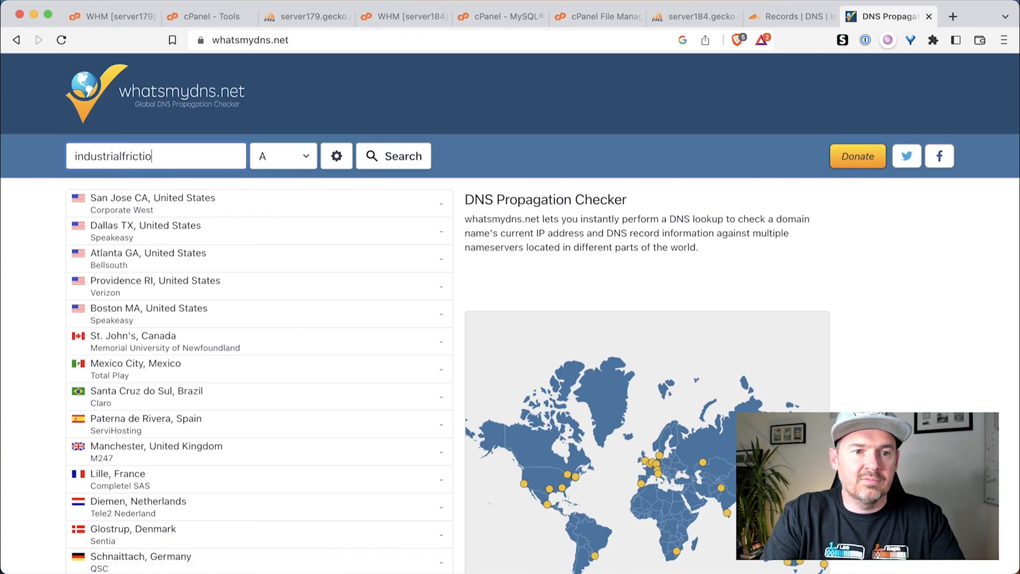
pyautogui.write('n.com')
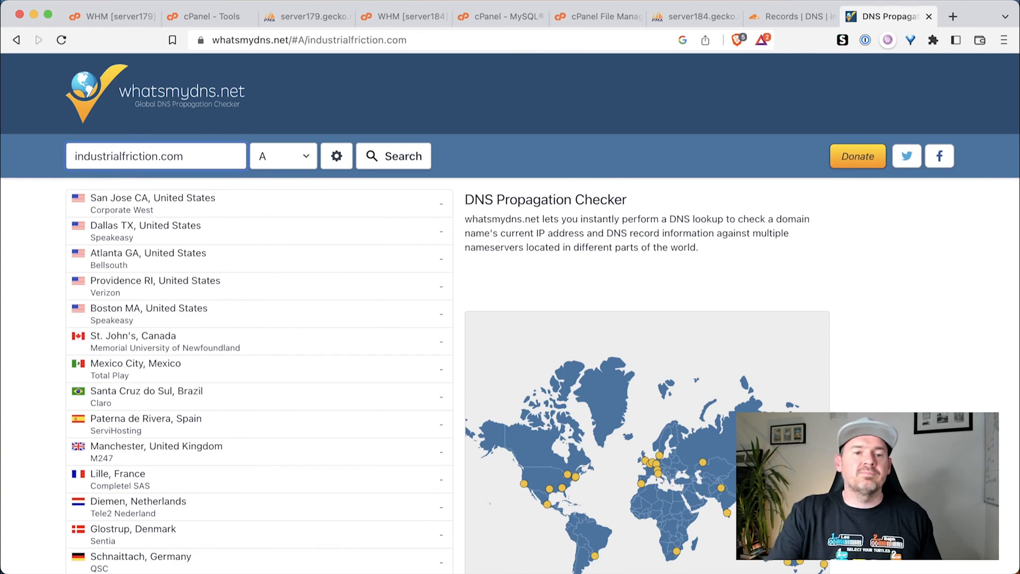
pyautogui.click(393, 156)
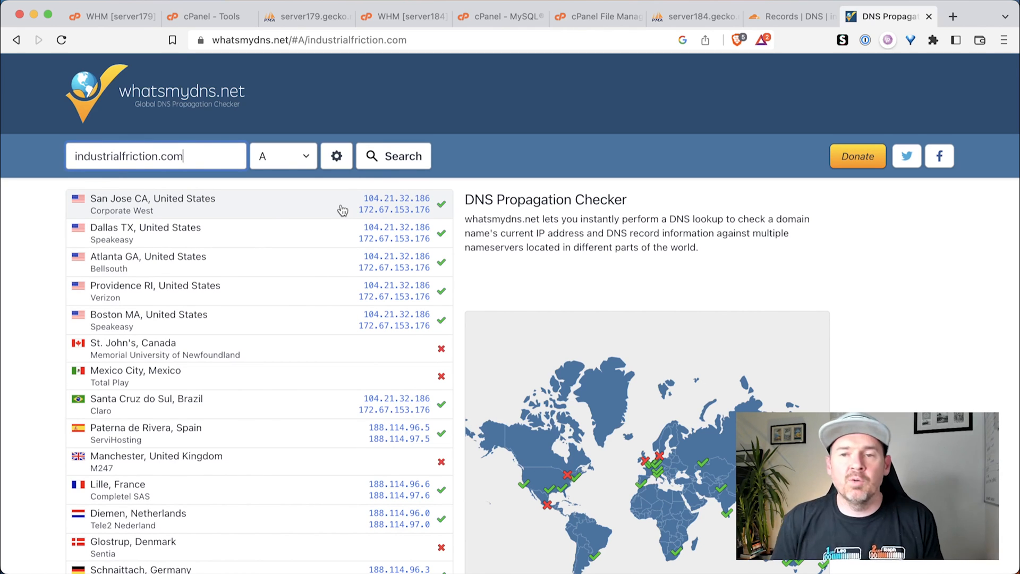
pyautogui.moveTo(594, 16)
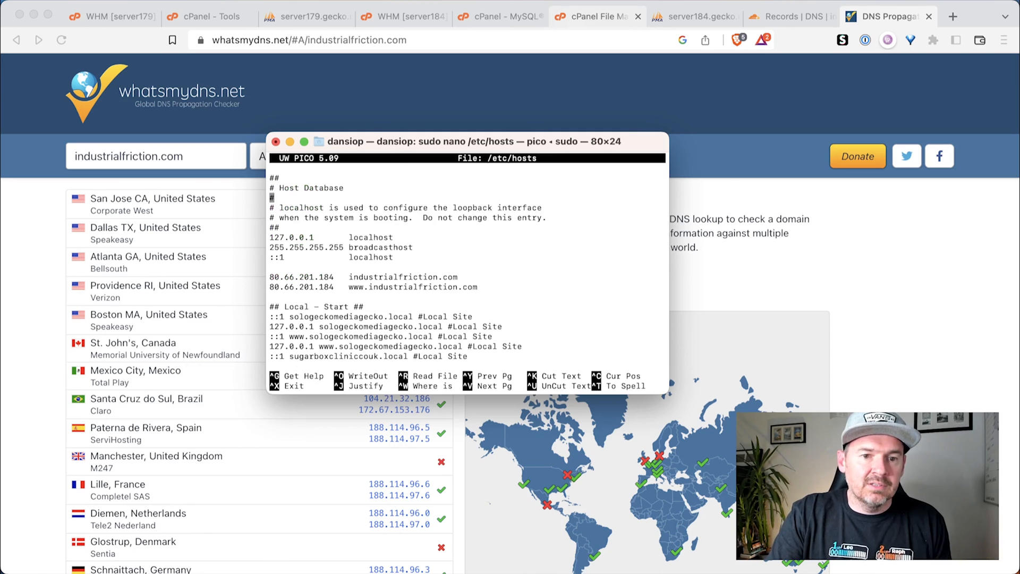
# Prefix both industrialfriction.com lines in /etc/hosts with # and write the file.
pyautogui.write('#')
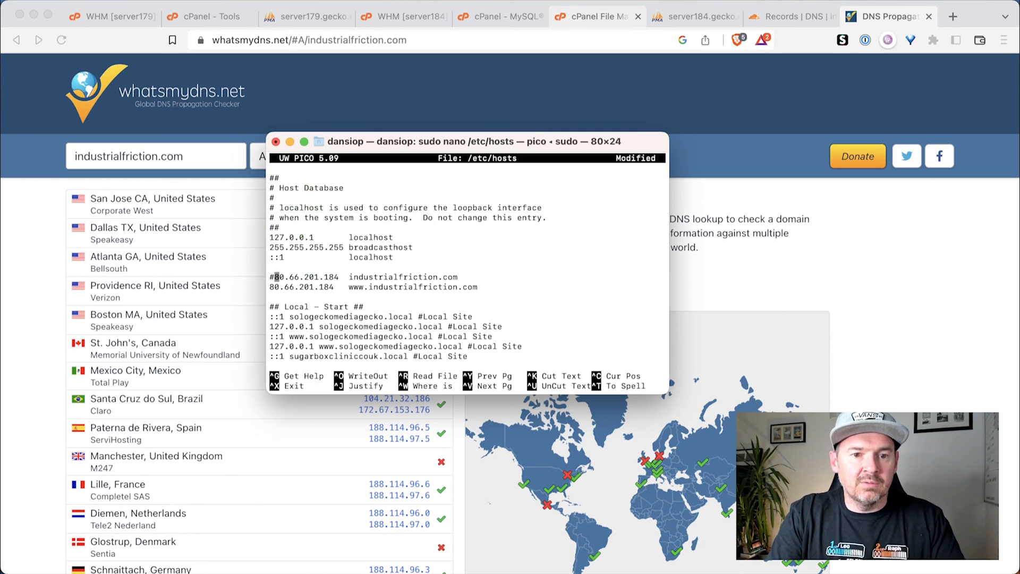
pyautogui.write('#')
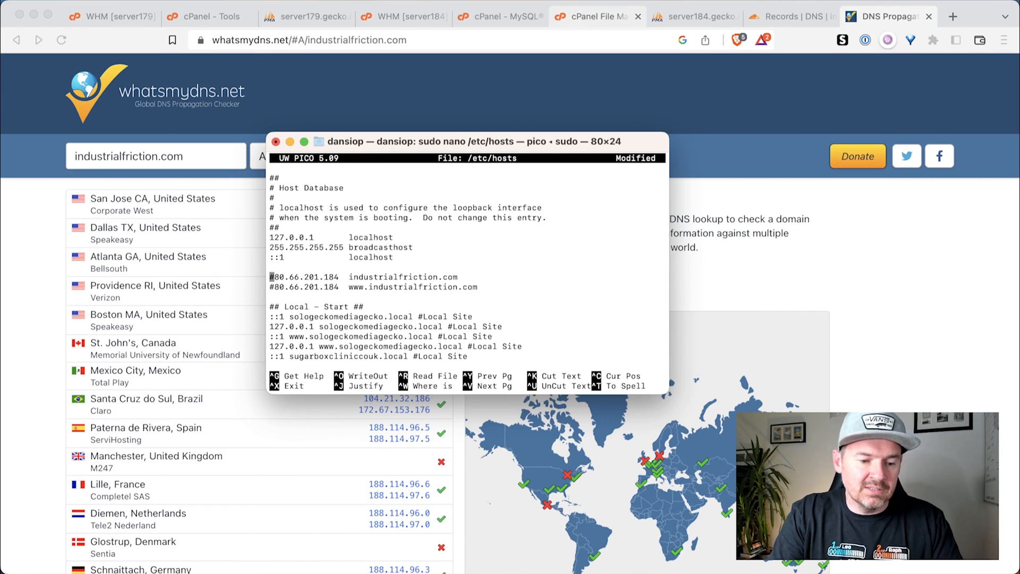
pyautogui.press('ctrl+o')
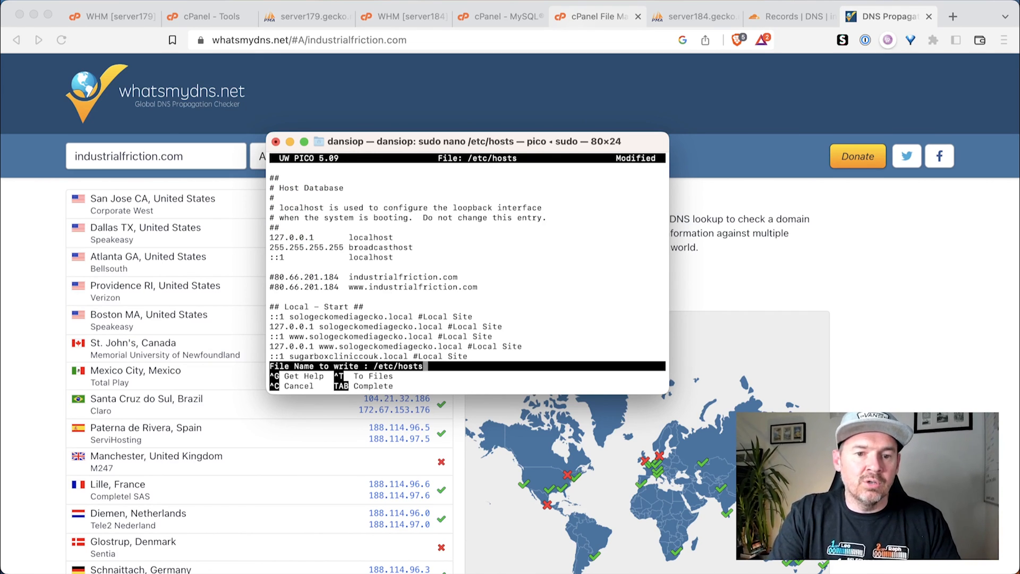
pyautogui.press('Return')
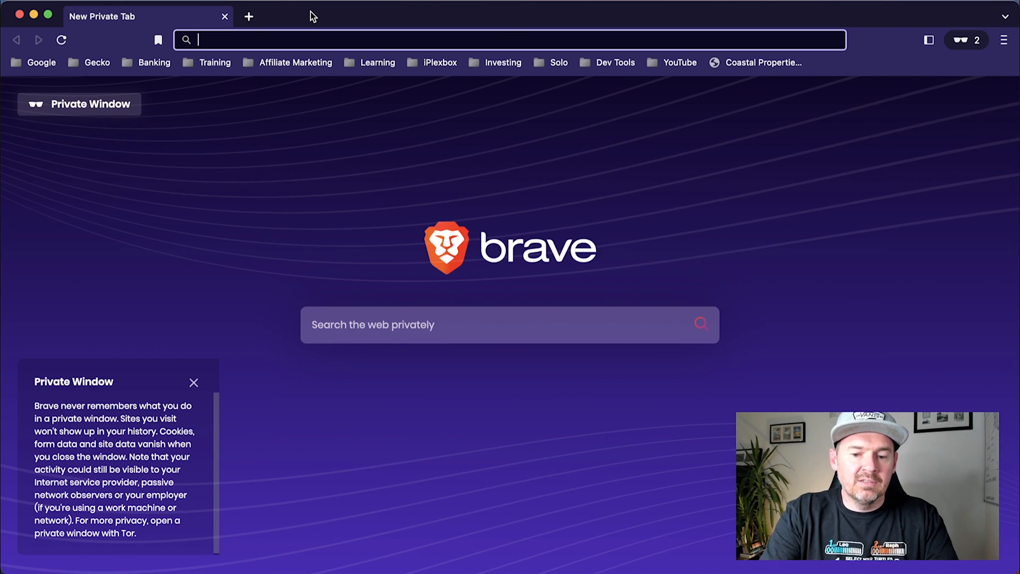
# Load industrialfriction.com in a fresh private Brave window to view the live home page.
pyautogui.write('industrialfriction.com')
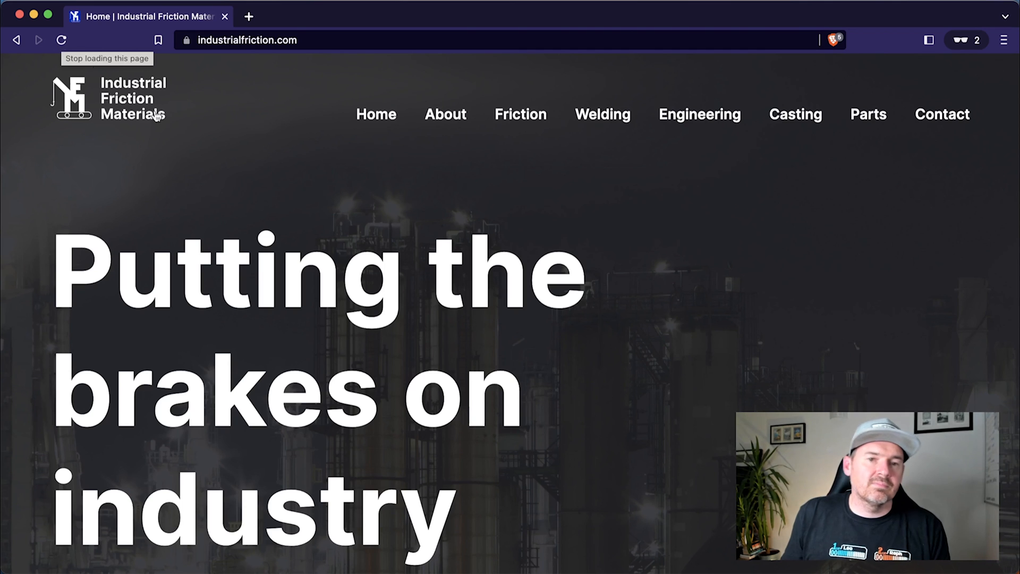
pyautogui.moveTo(218, 53)
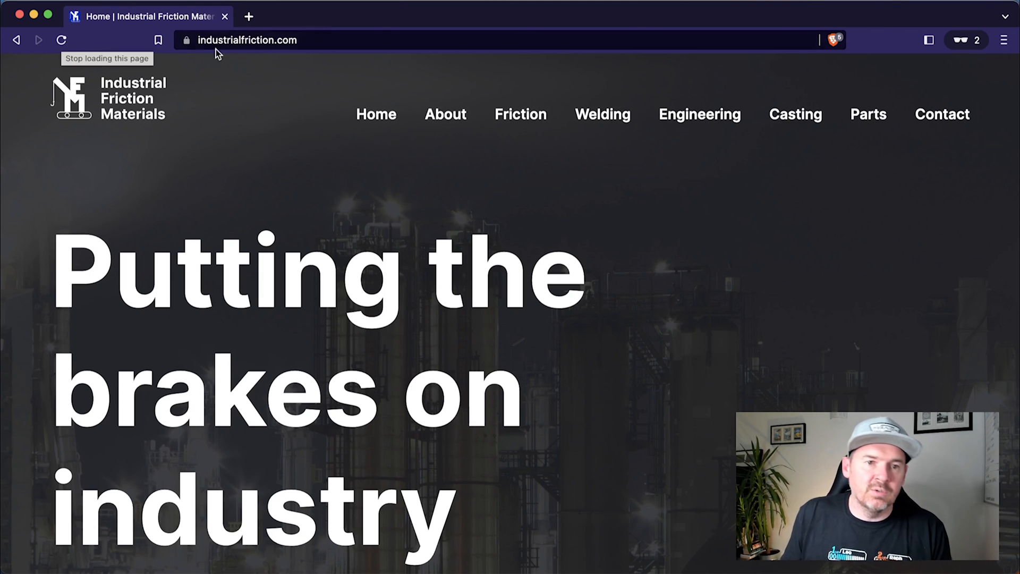